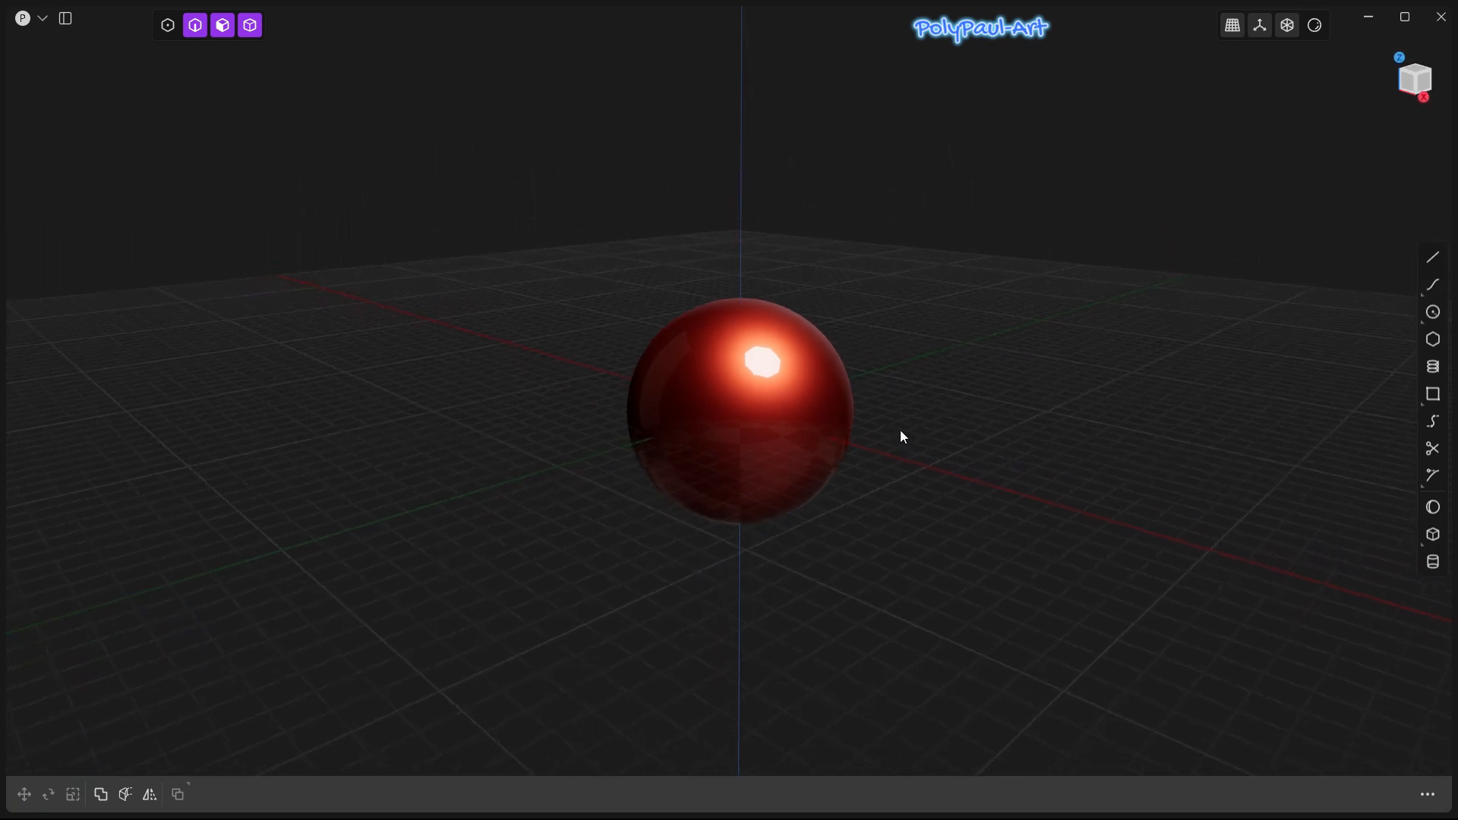
Step: Orbit around the red sphere, then bring up Preferences from the Plasticity logo menu on the Navigation settings
{"action": "left_click_drag", "start_coordinate": [900, 438], "coordinate": [767, 425]}
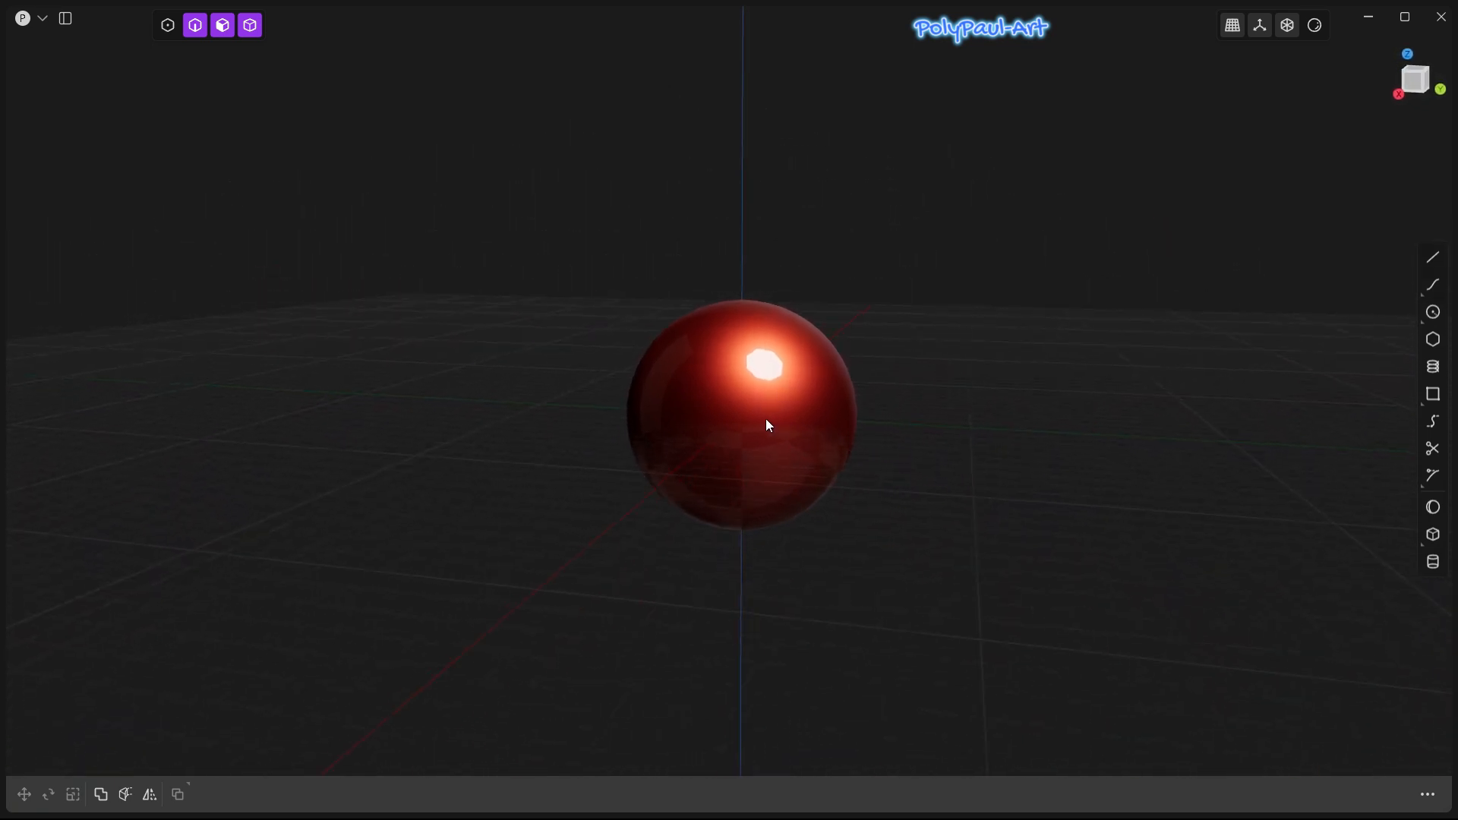
{"action": "left_click_drag", "start_coordinate": [767, 425], "coordinate": [698, 429]}
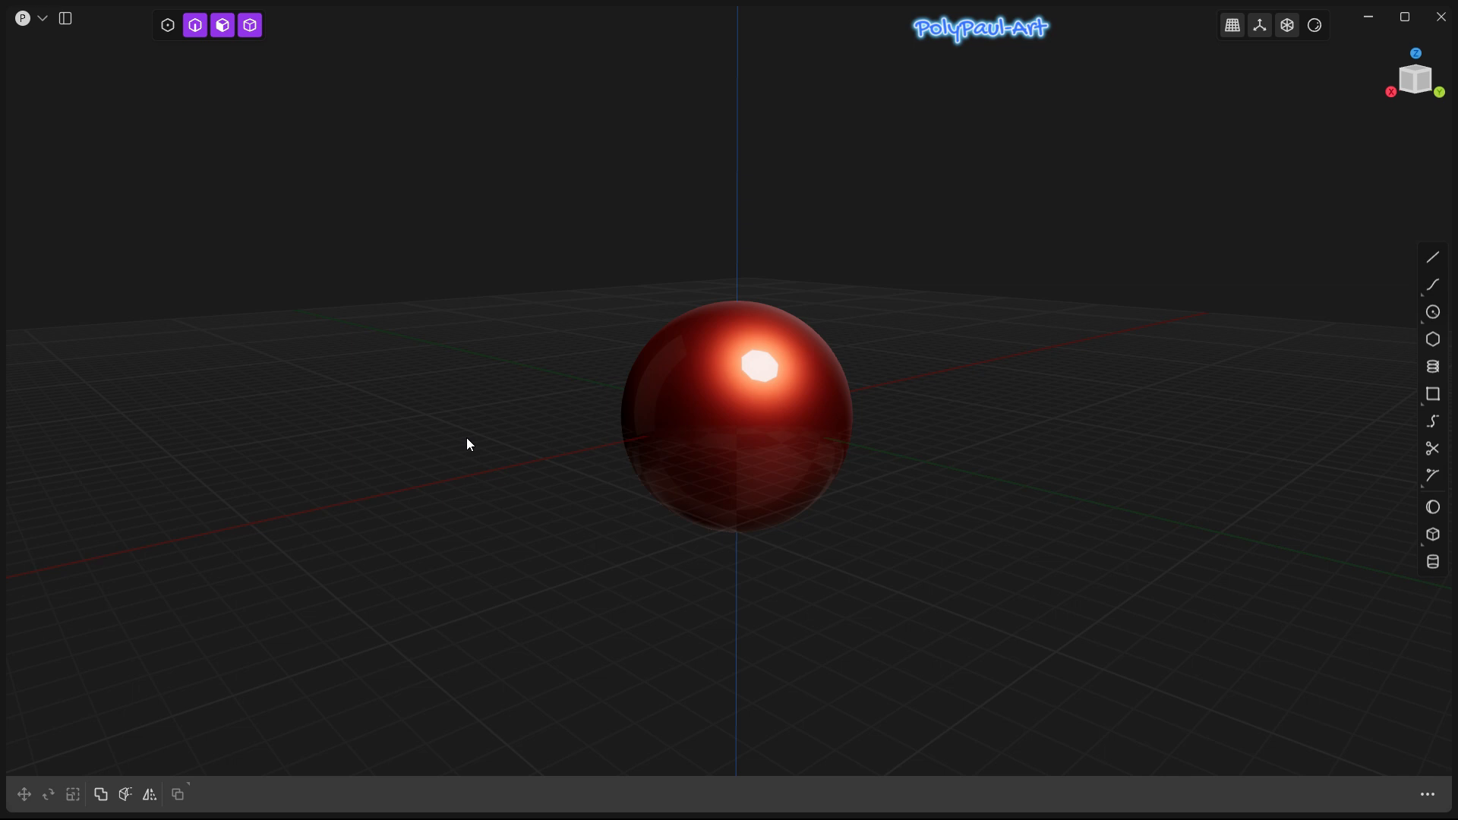
{"action": "mouse_move", "coordinate": [588, 259]}
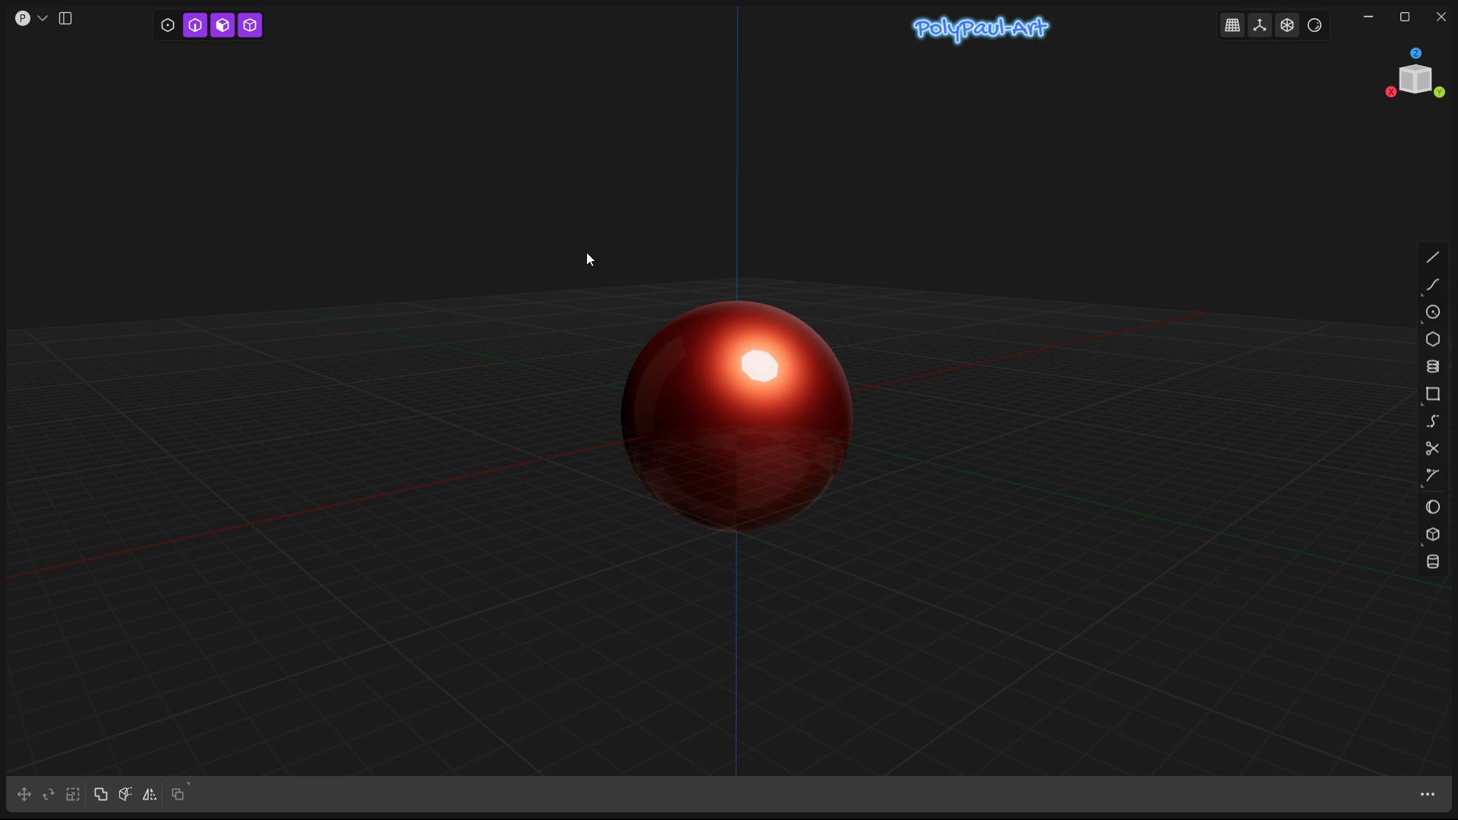
{"action": "mouse_move", "coordinate": [878, 204]}
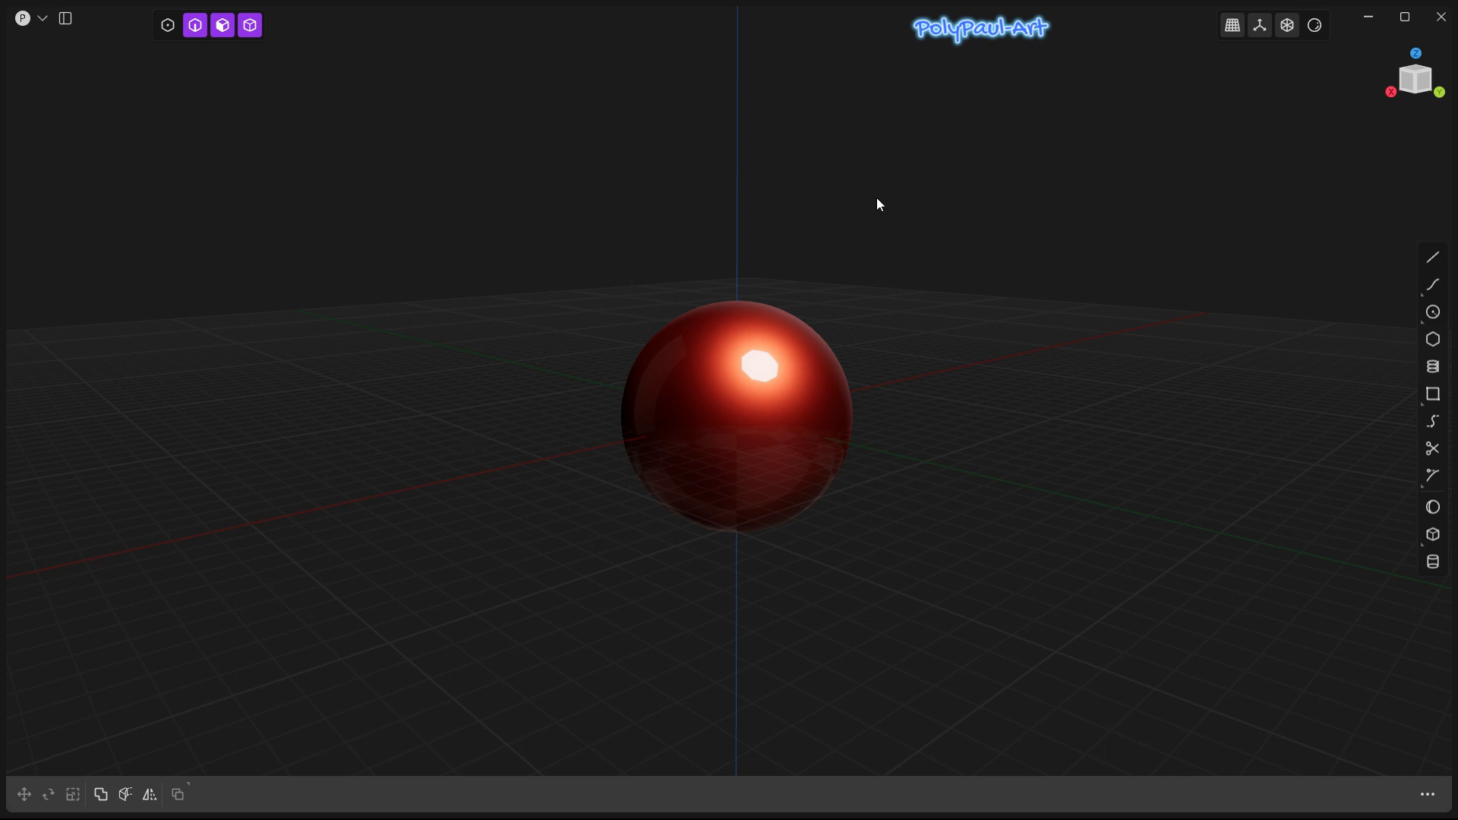
{"action": "mouse_move", "coordinate": [683, 234]}
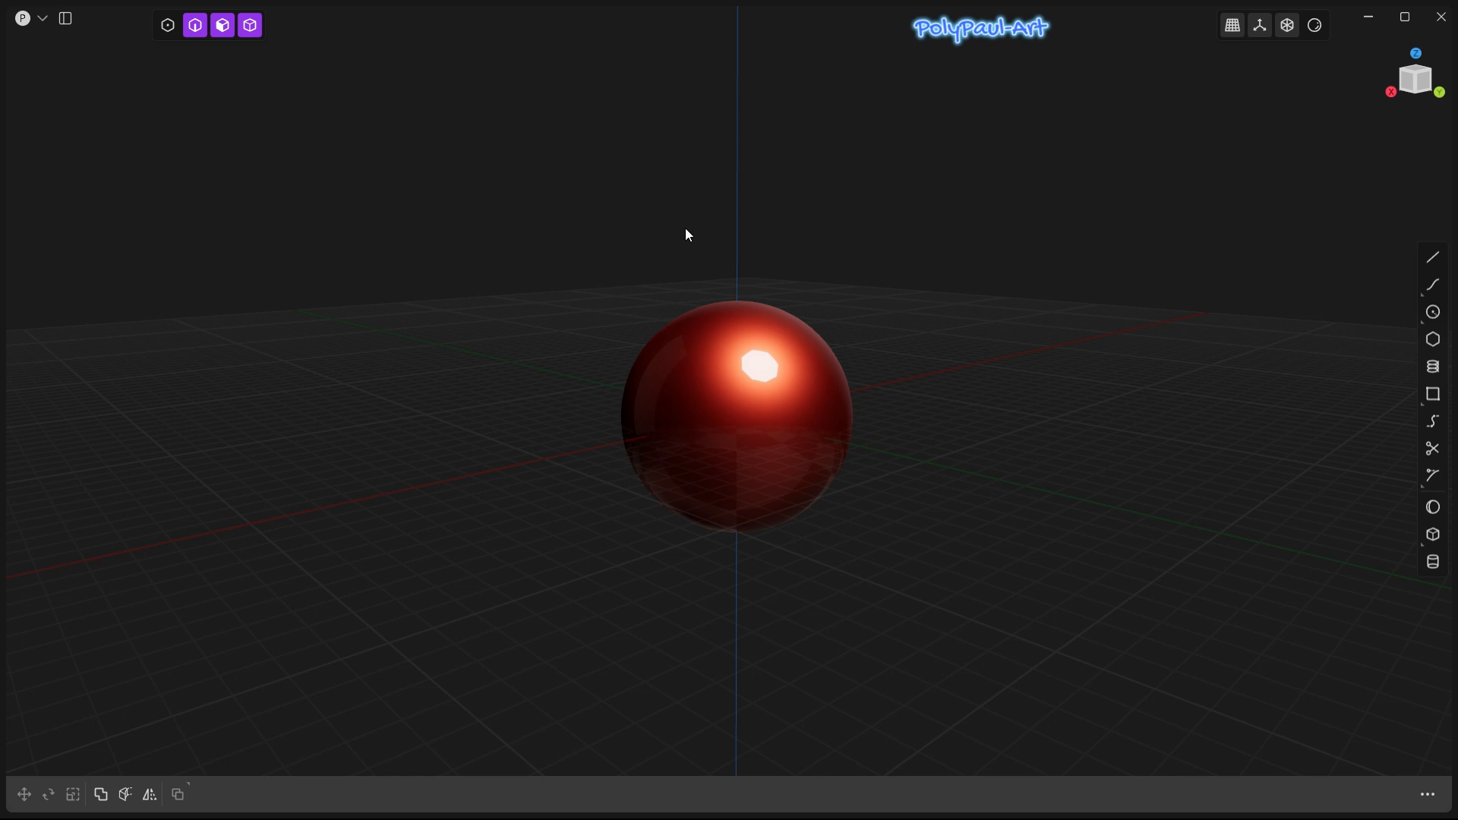
{"action": "mouse_move", "coordinate": [159, 146]}
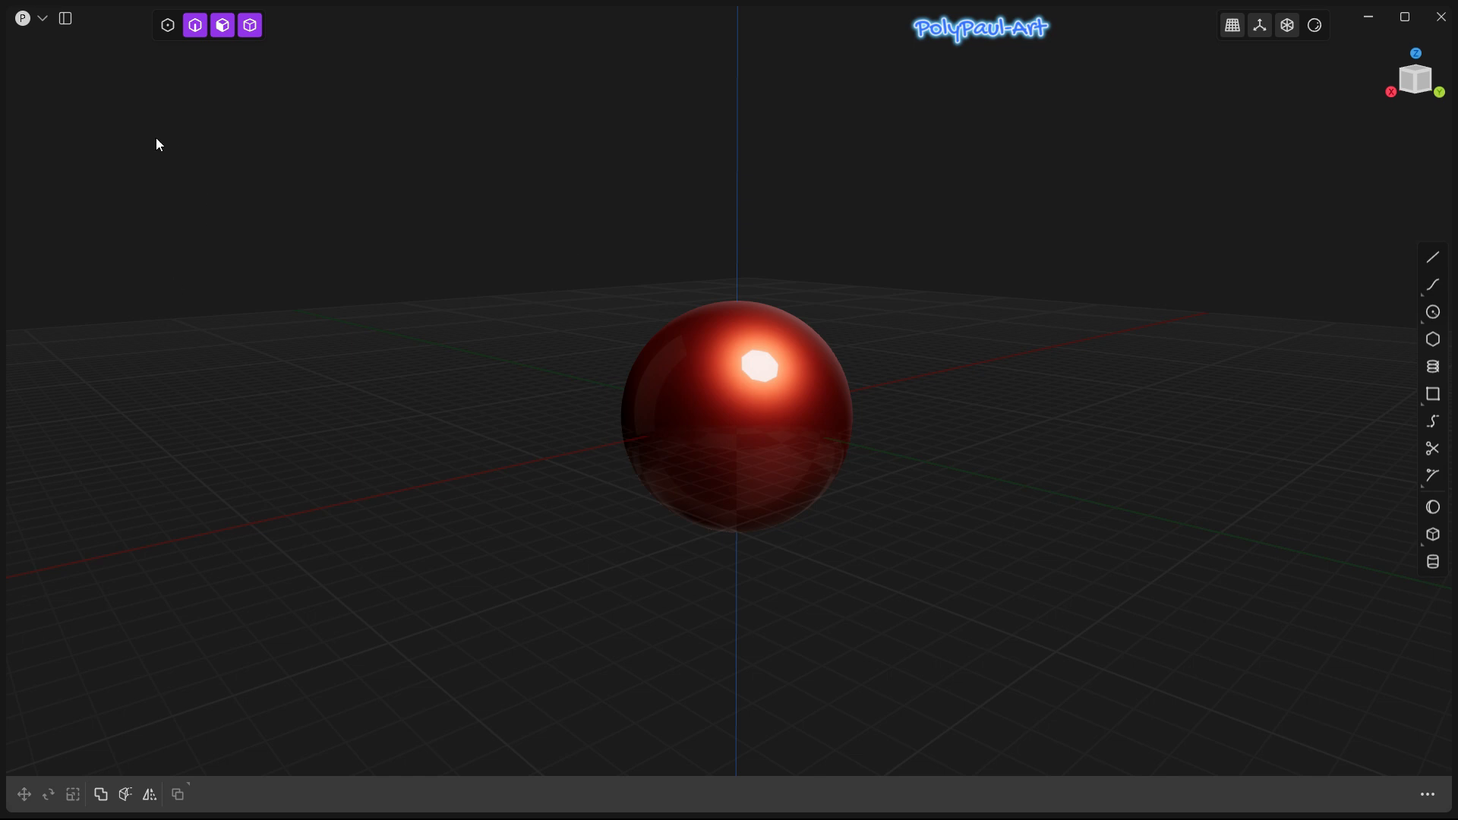
{"action": "mouse_move", "coordinate": [546, 205]}
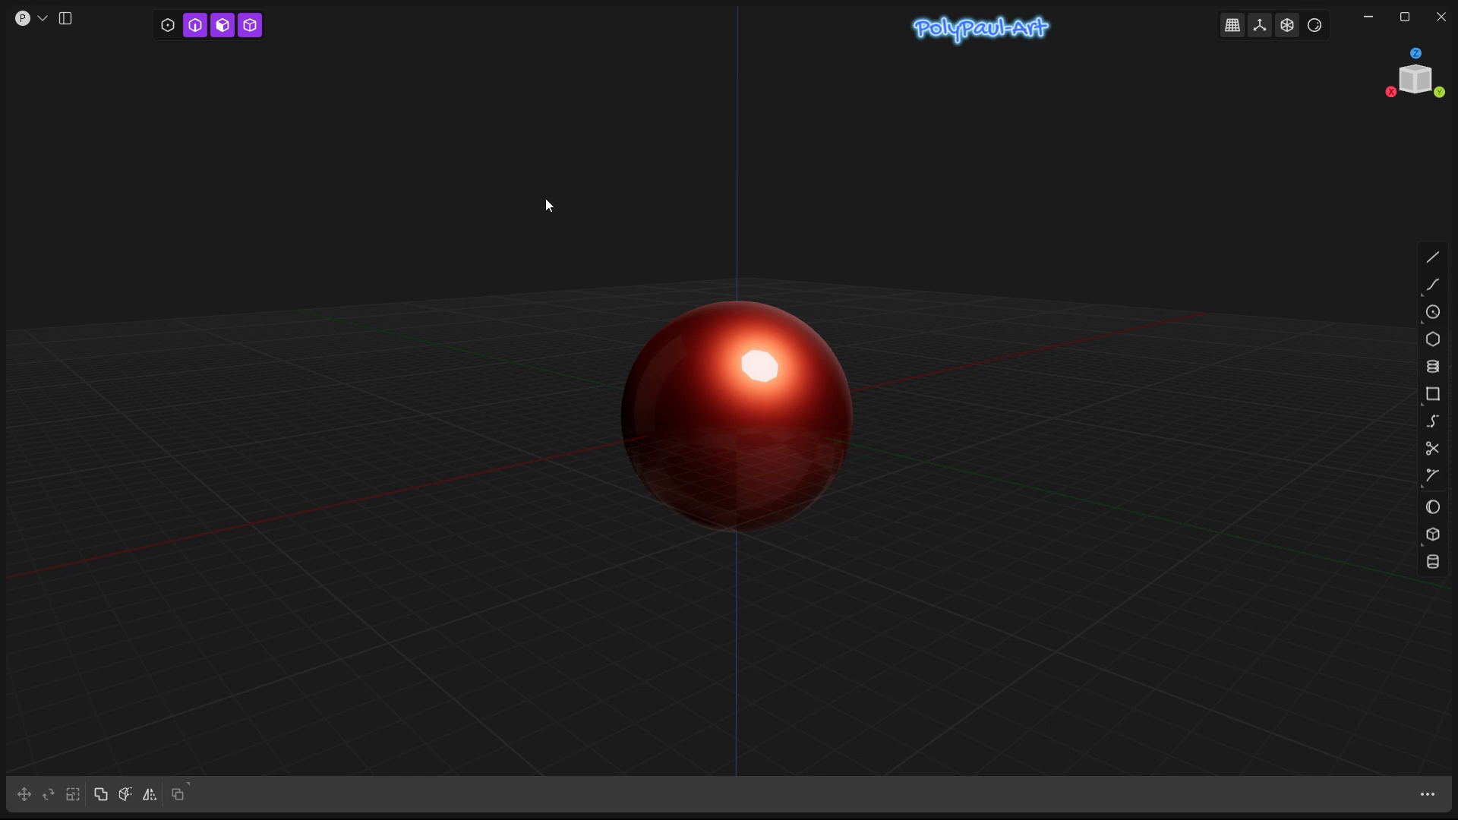
{"action": "mouse_move", "coordinate": [537, 301]}
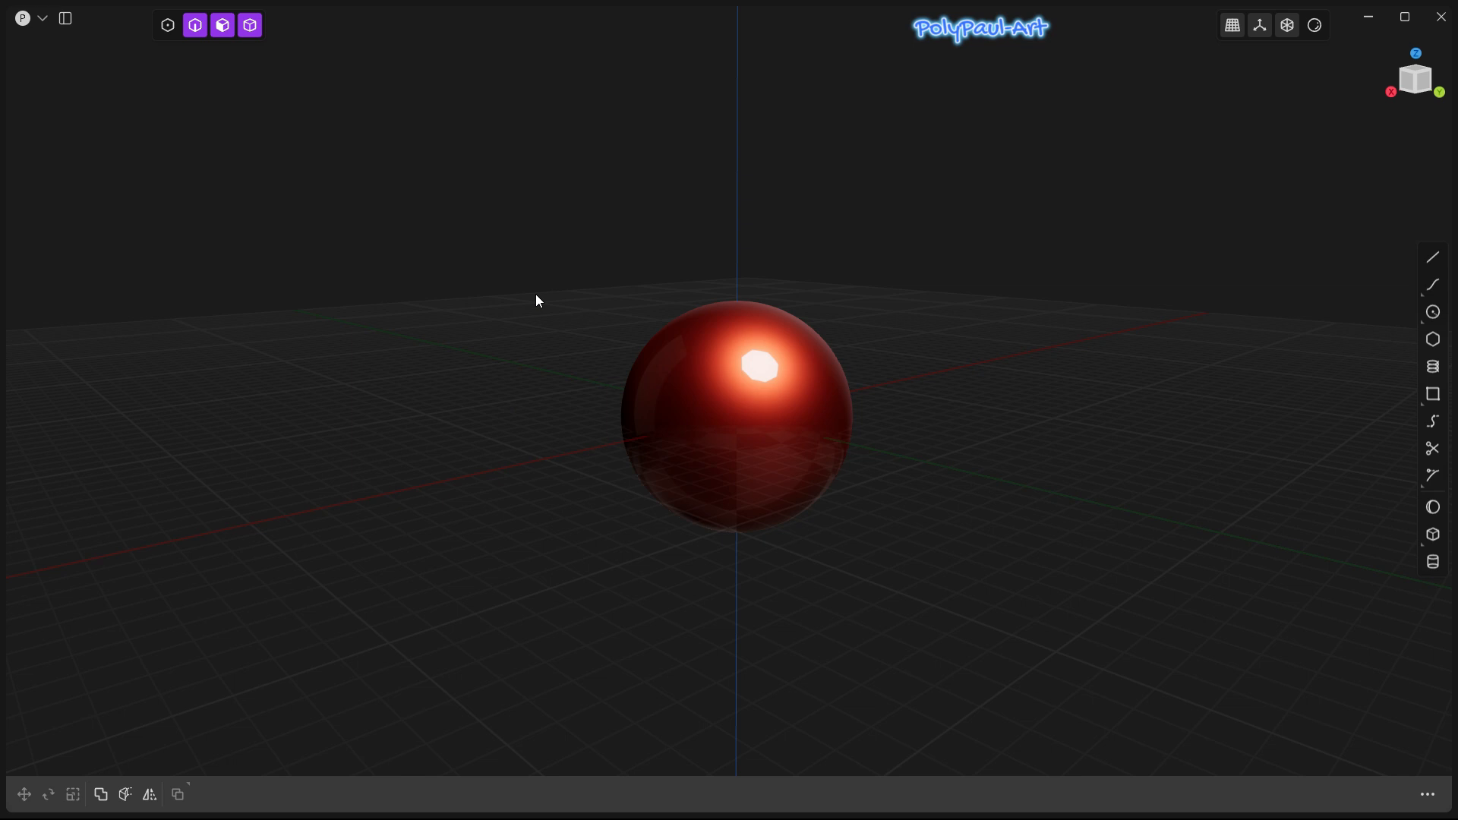
{"action": "mouse_move", "coordinate": [243, 134]}
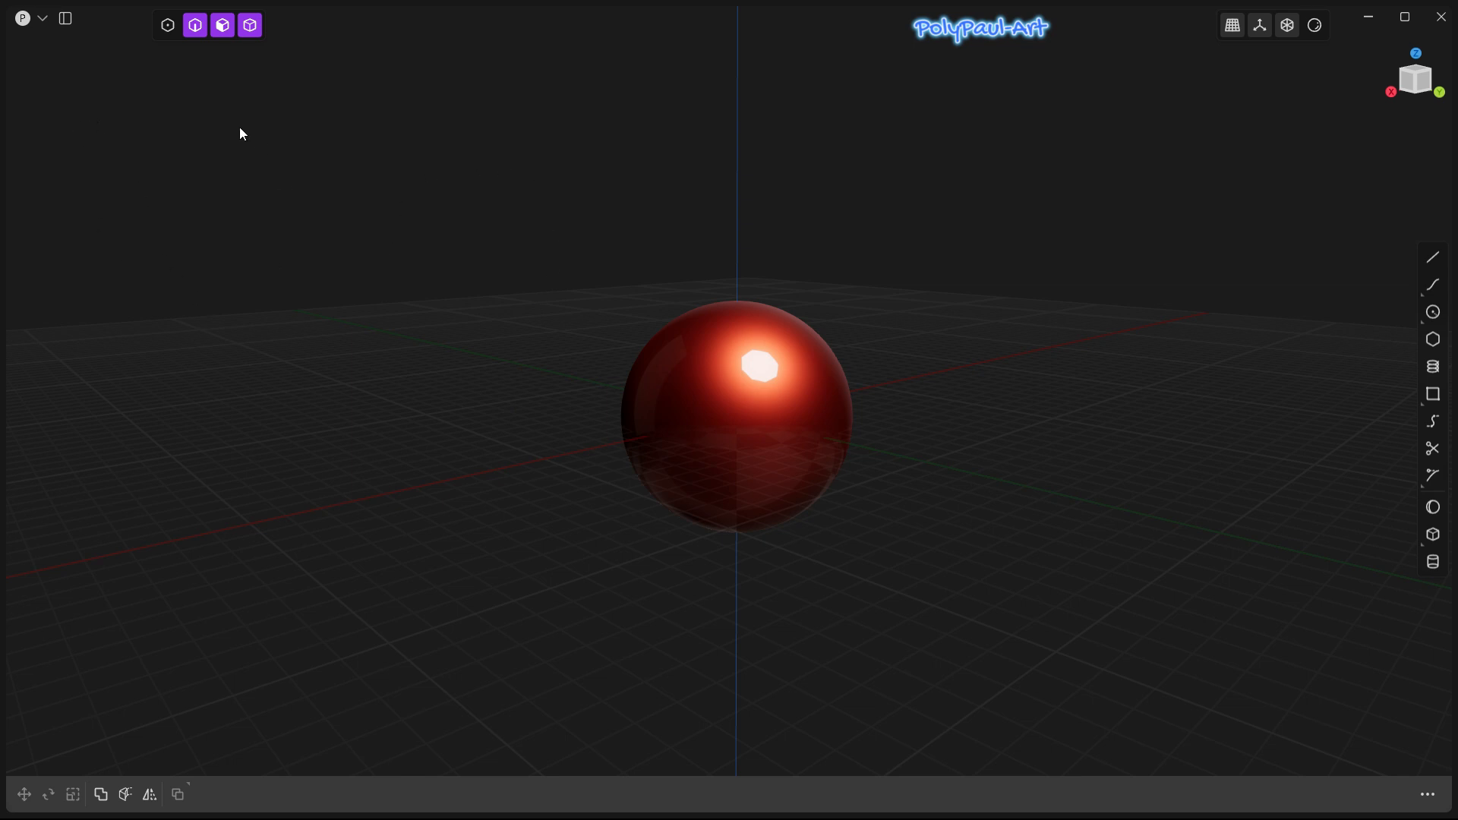
{"action": "left_click", "coordinate": [726, 438]}
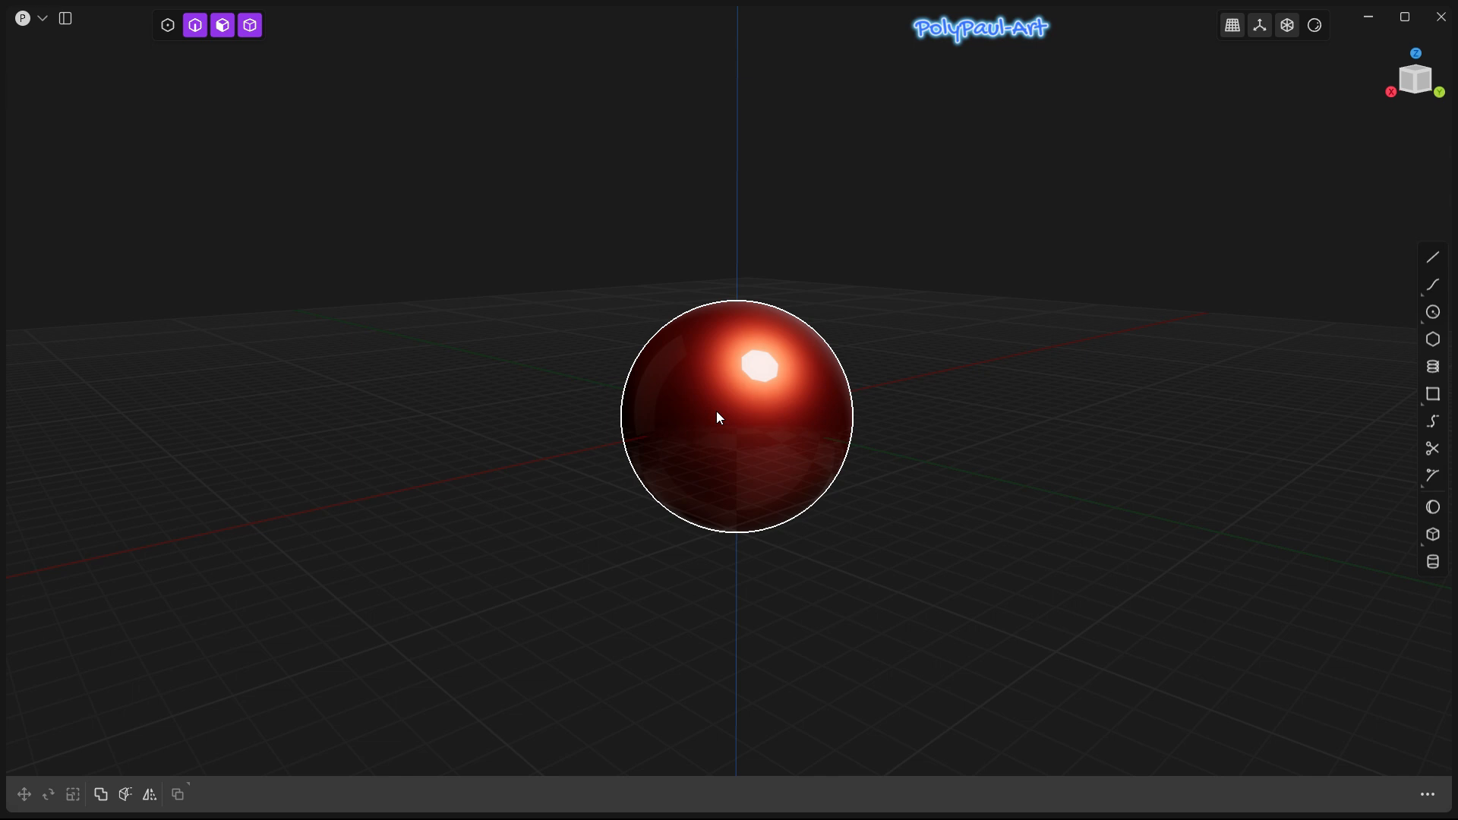
{"action": "left_click", "coordinate": [474, 343]}
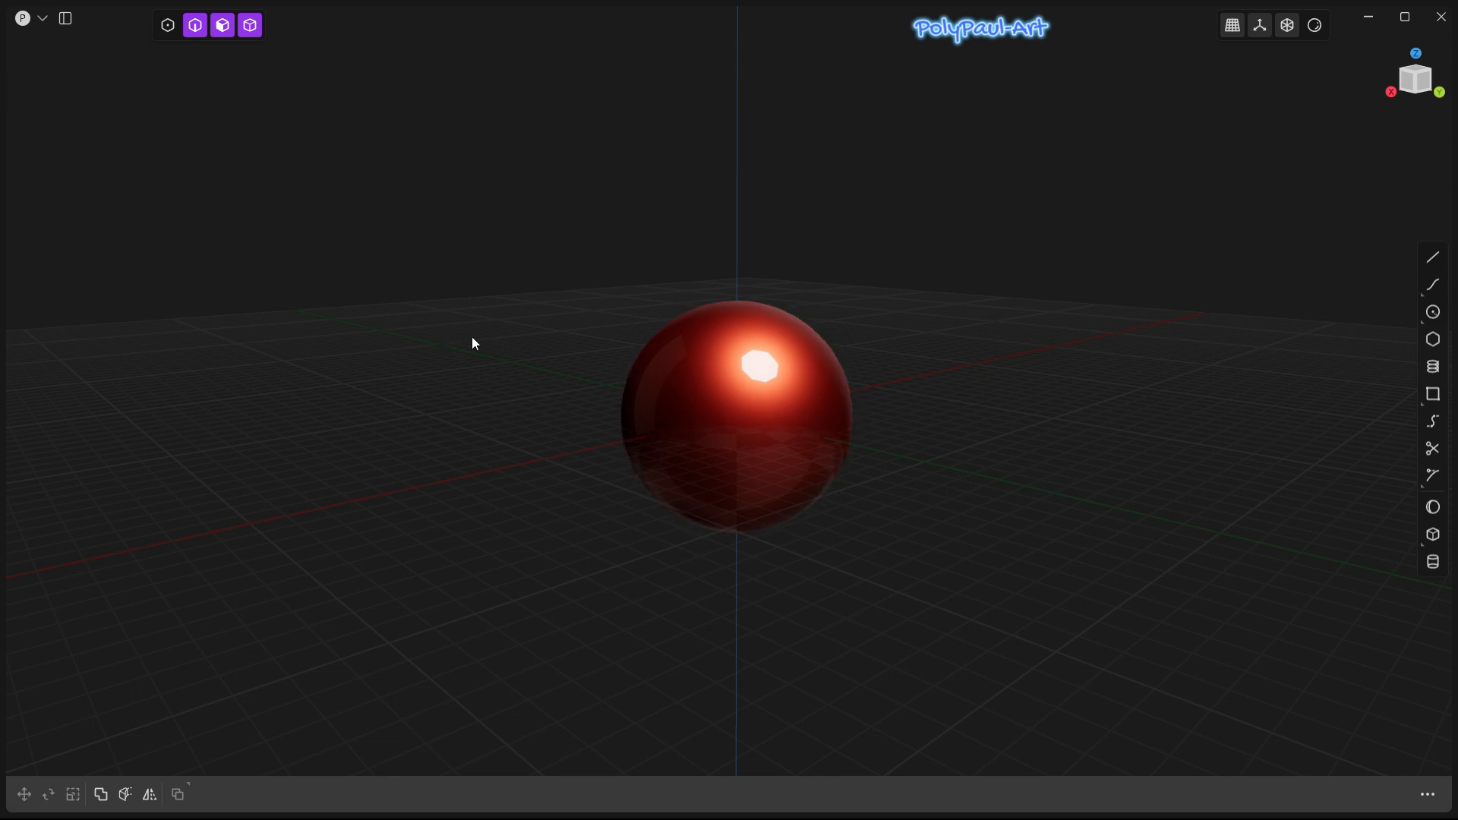
{"action": "mouse_move", "coordinate": [623, 352]}
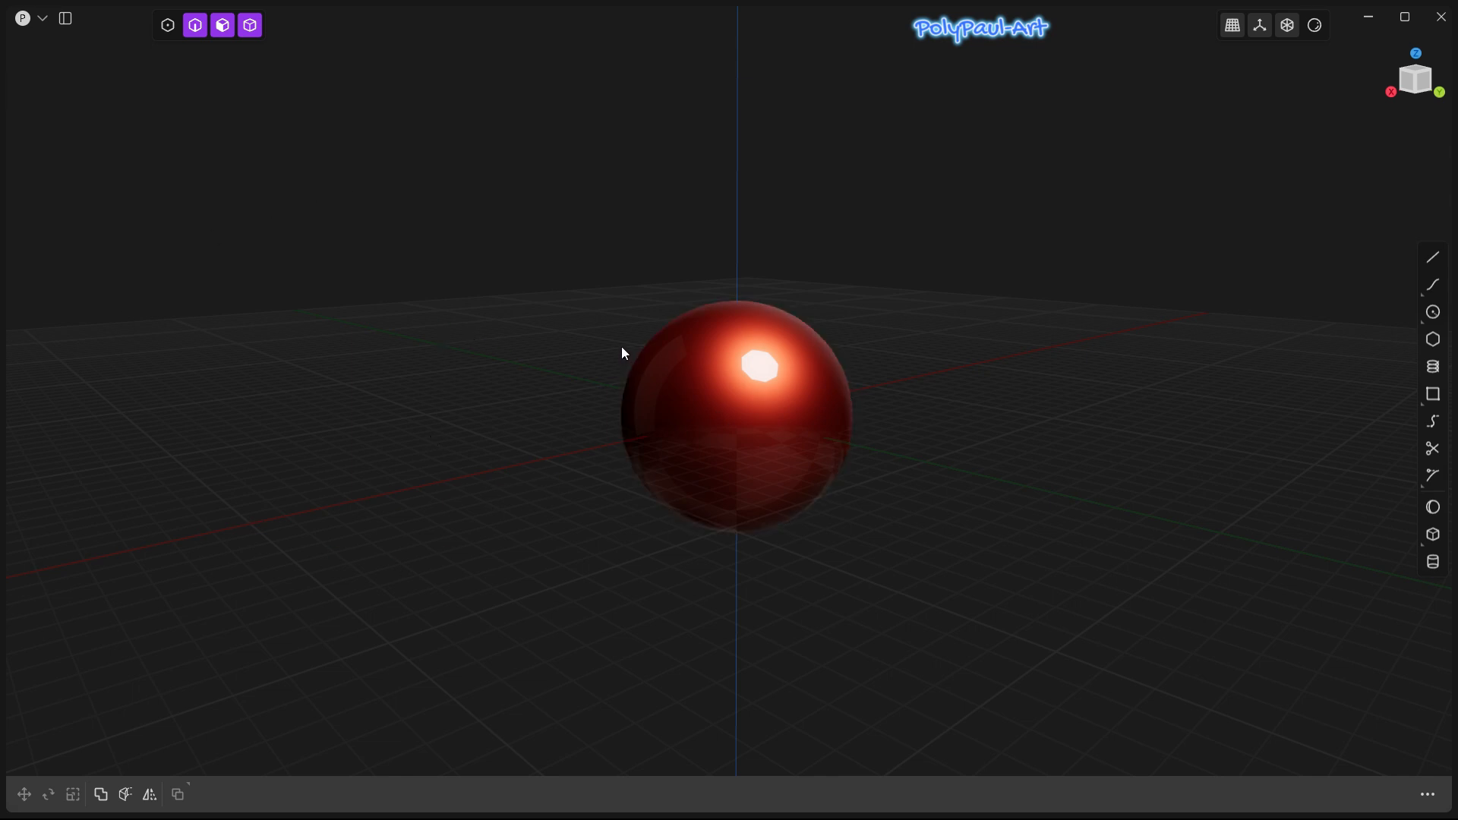
{"action": "mouse_move", "coordinate": [624, 317]}
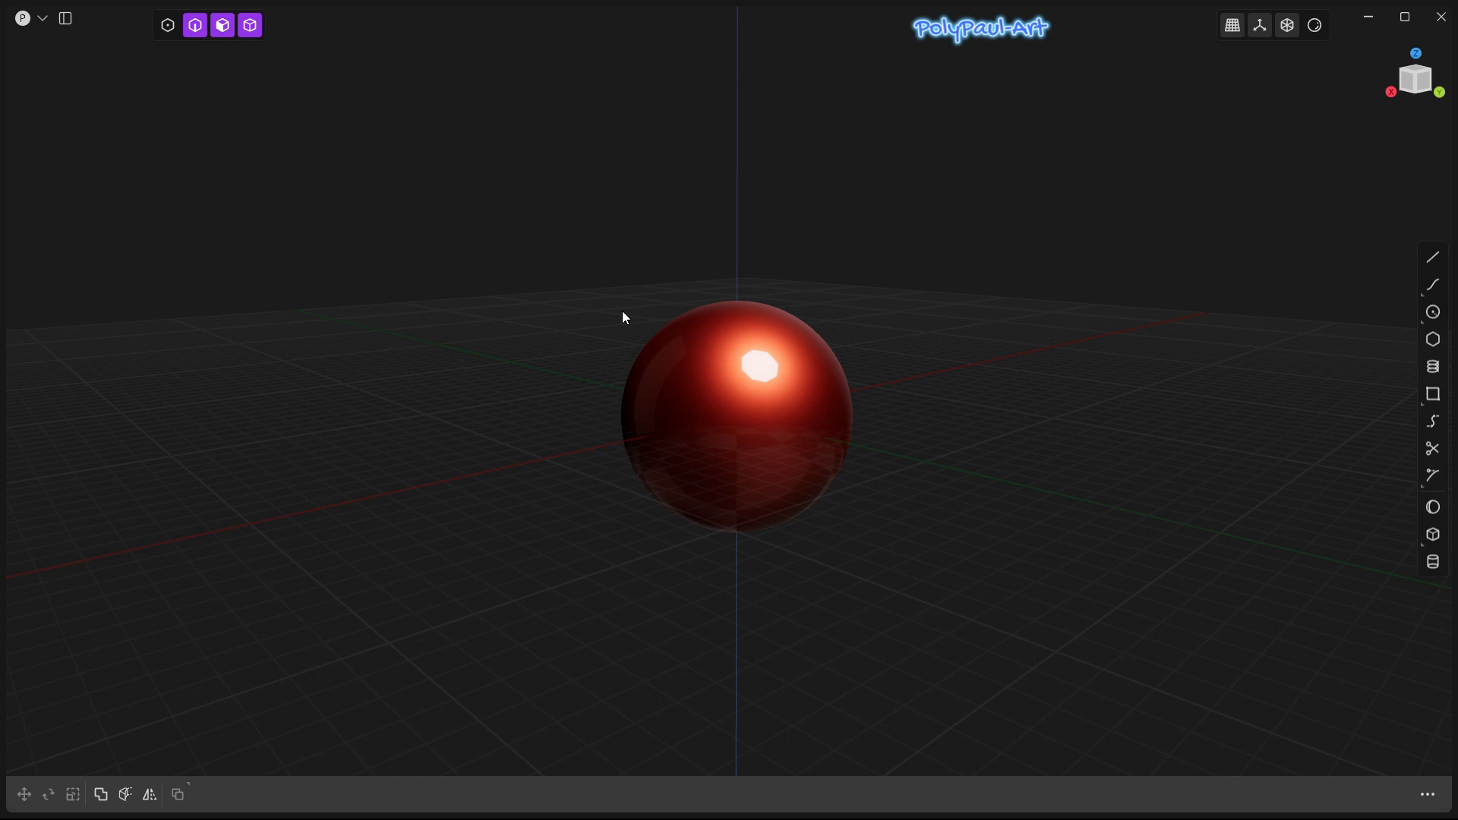
{"action": "mouse_move", "coordinate": [456, 377]}
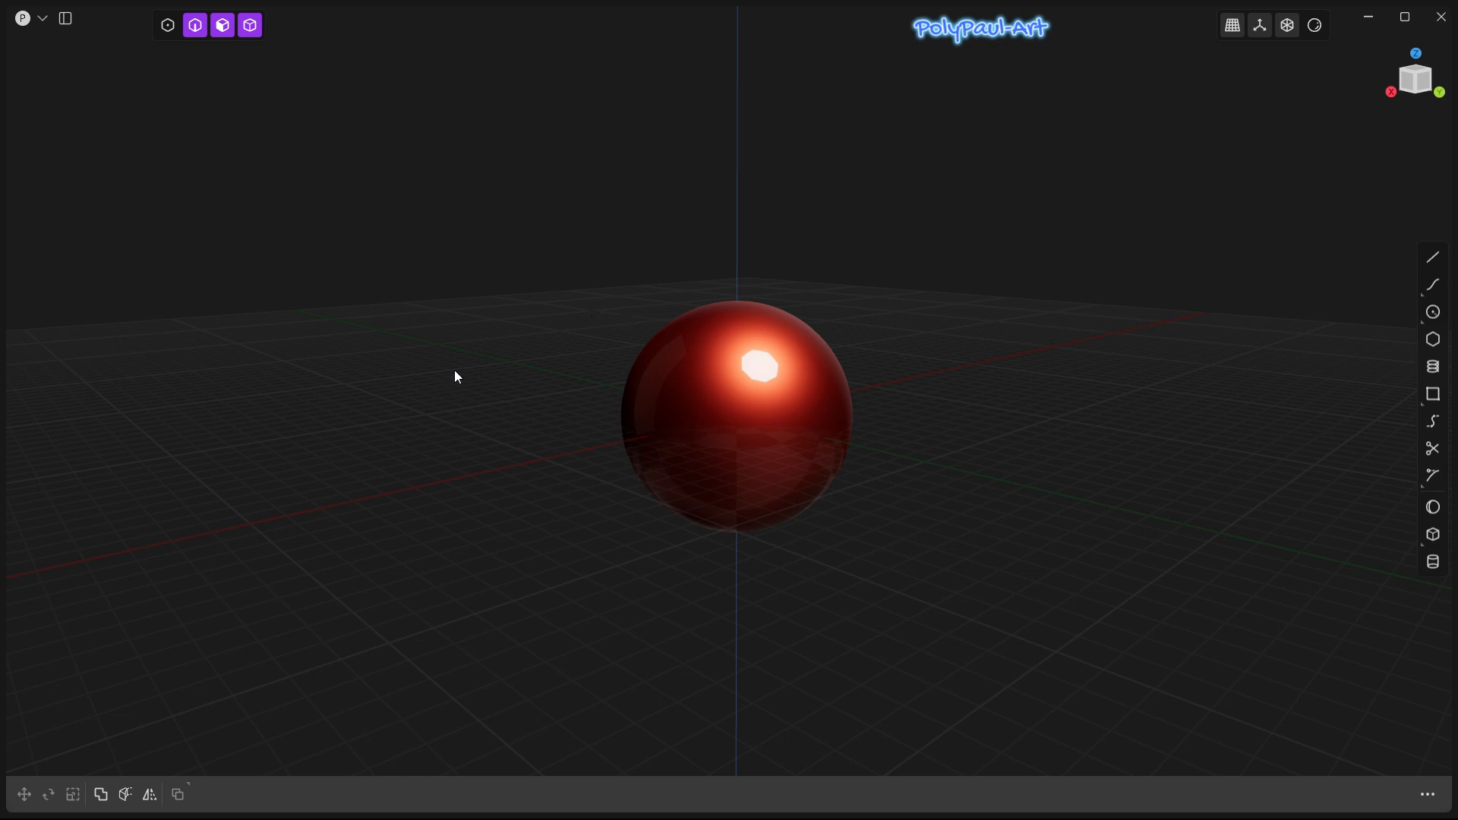
{"action": "mouse_move", "coordinate": [312, 607]}
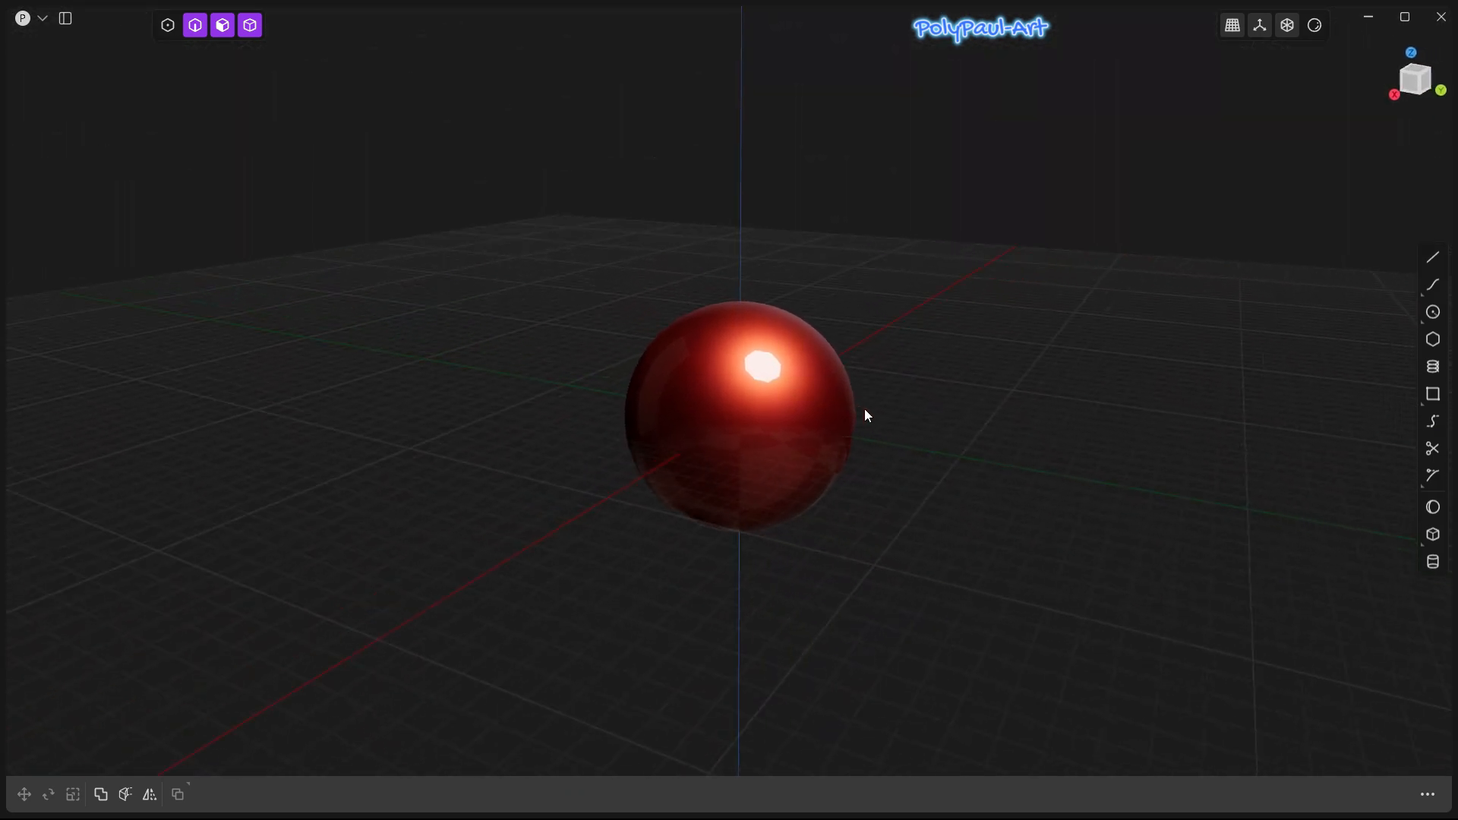
{"action": "left_click_drag", "start_coordinate": [865, 414], "coordinate": [617, 399]}
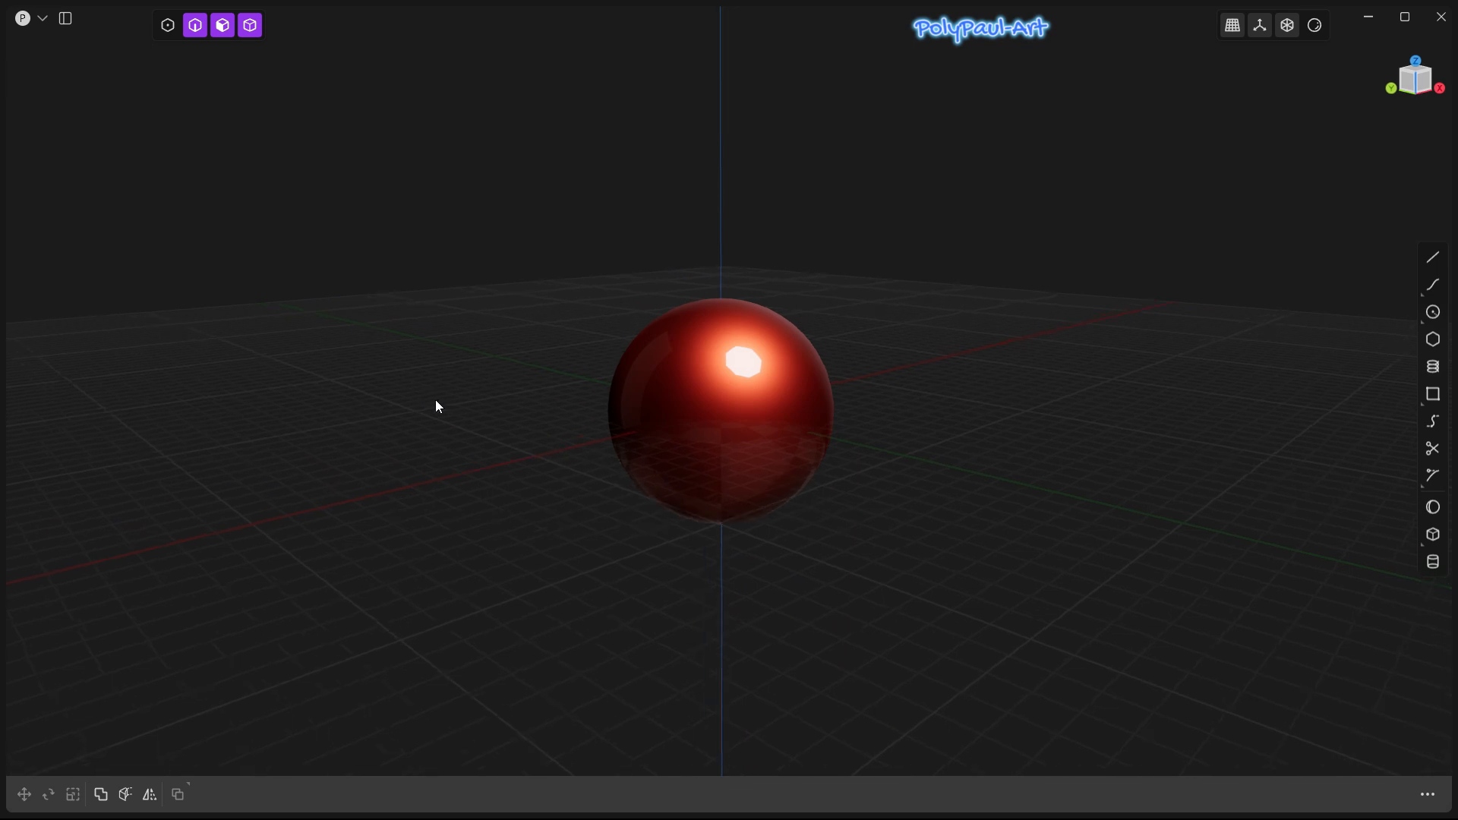
{"action": "mouse_move", "coordinate": [68, 116]}
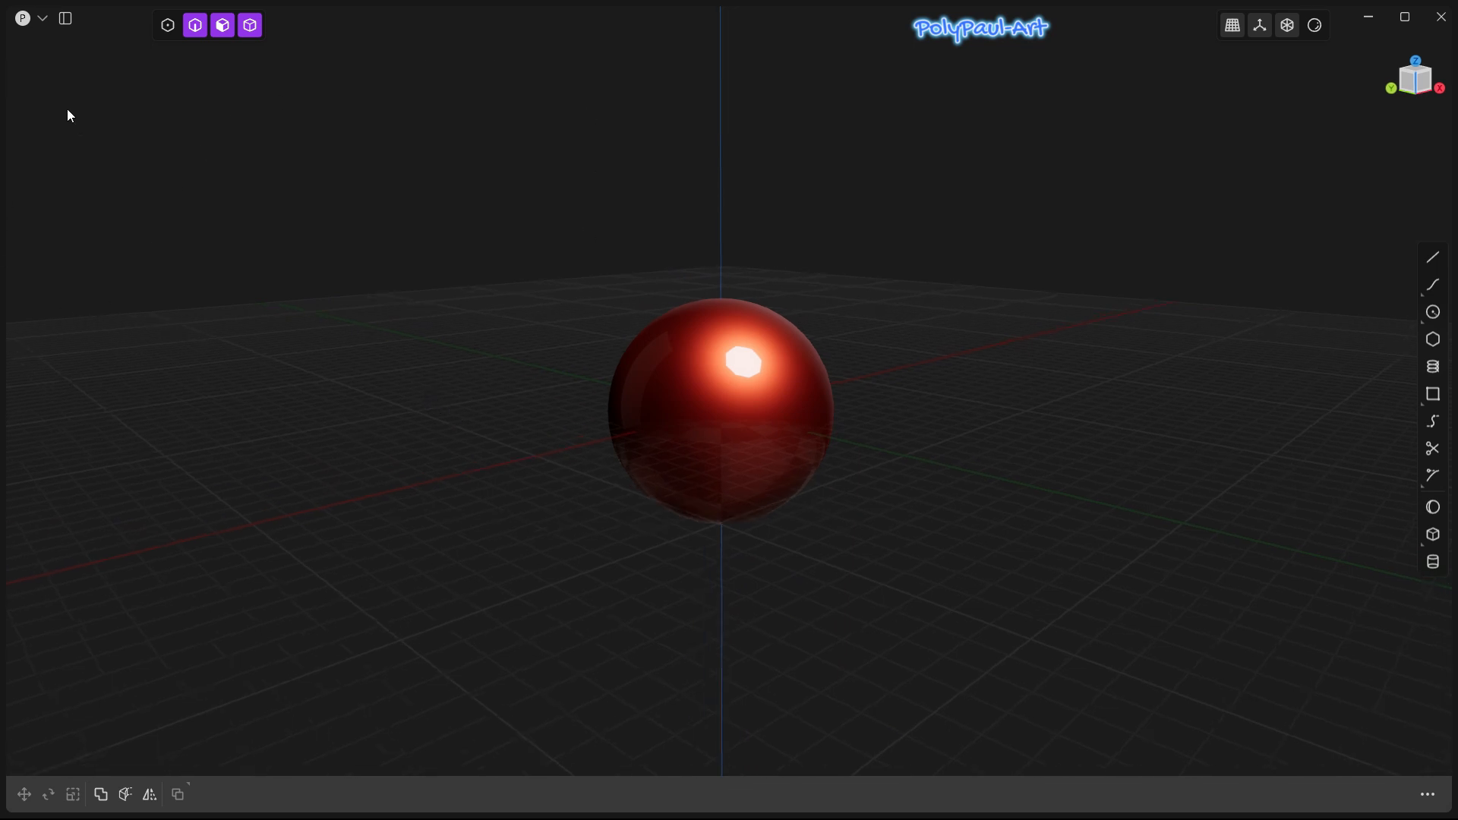
{"action": "mouse_move", "coordinate": [474, 286]}
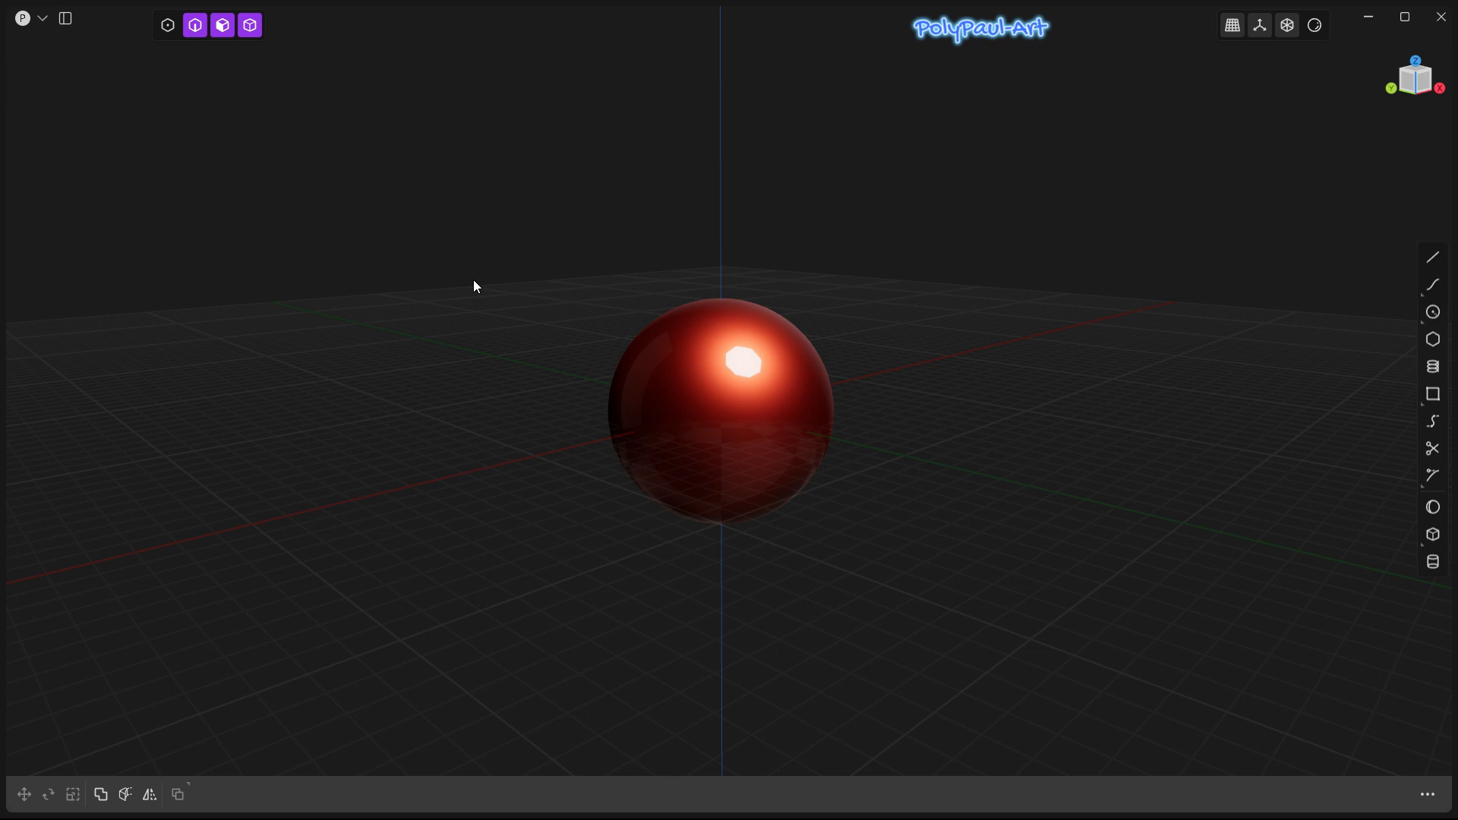
{"action": "mouse_move", "coordinate": [471, 450]}
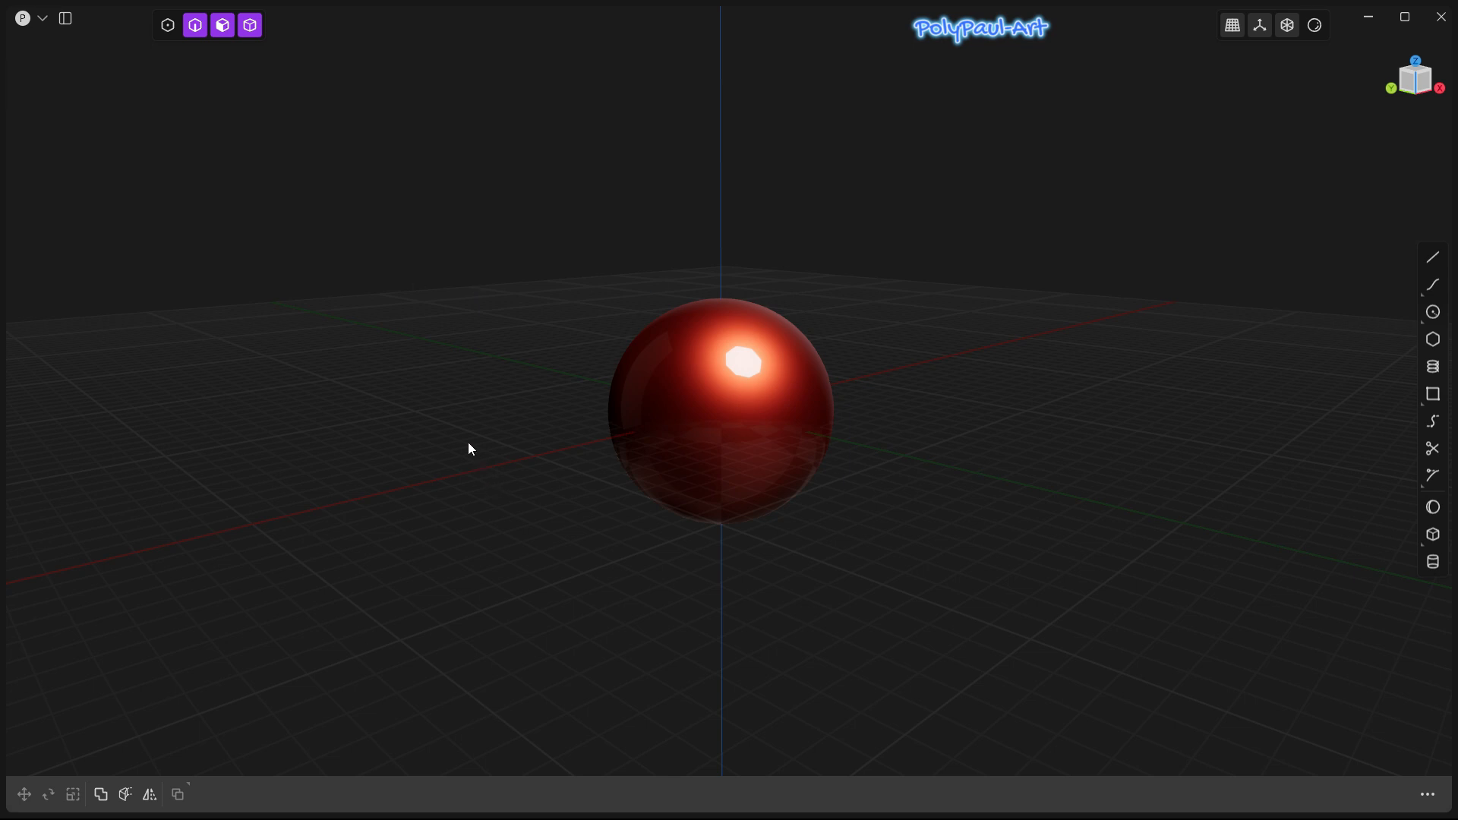
{"action": "scroll", "scroll_direction": "down", "scroll_amount": 3}
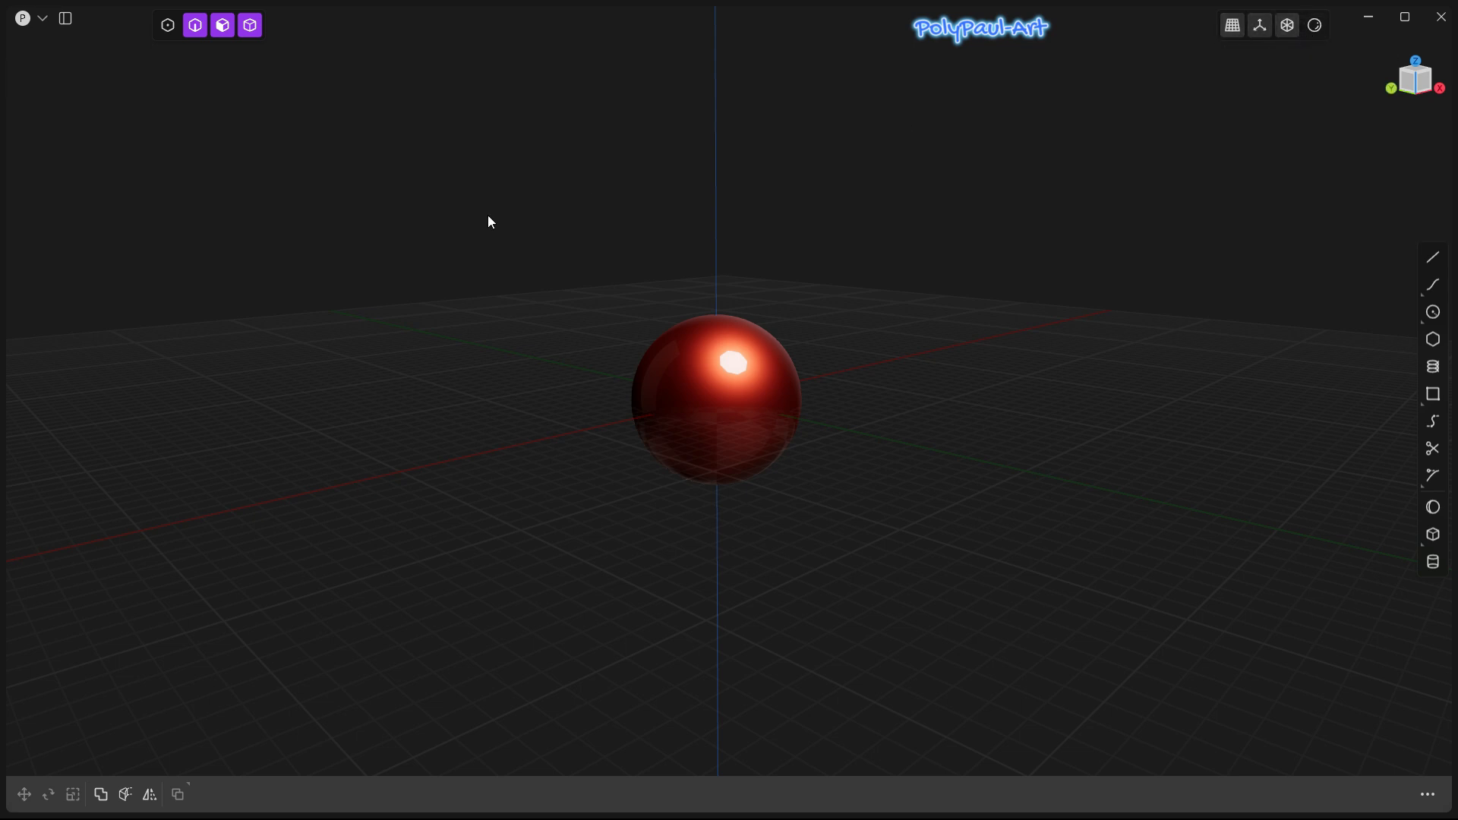
{"action": "mouse_move", "coordinate": [917, 310]}
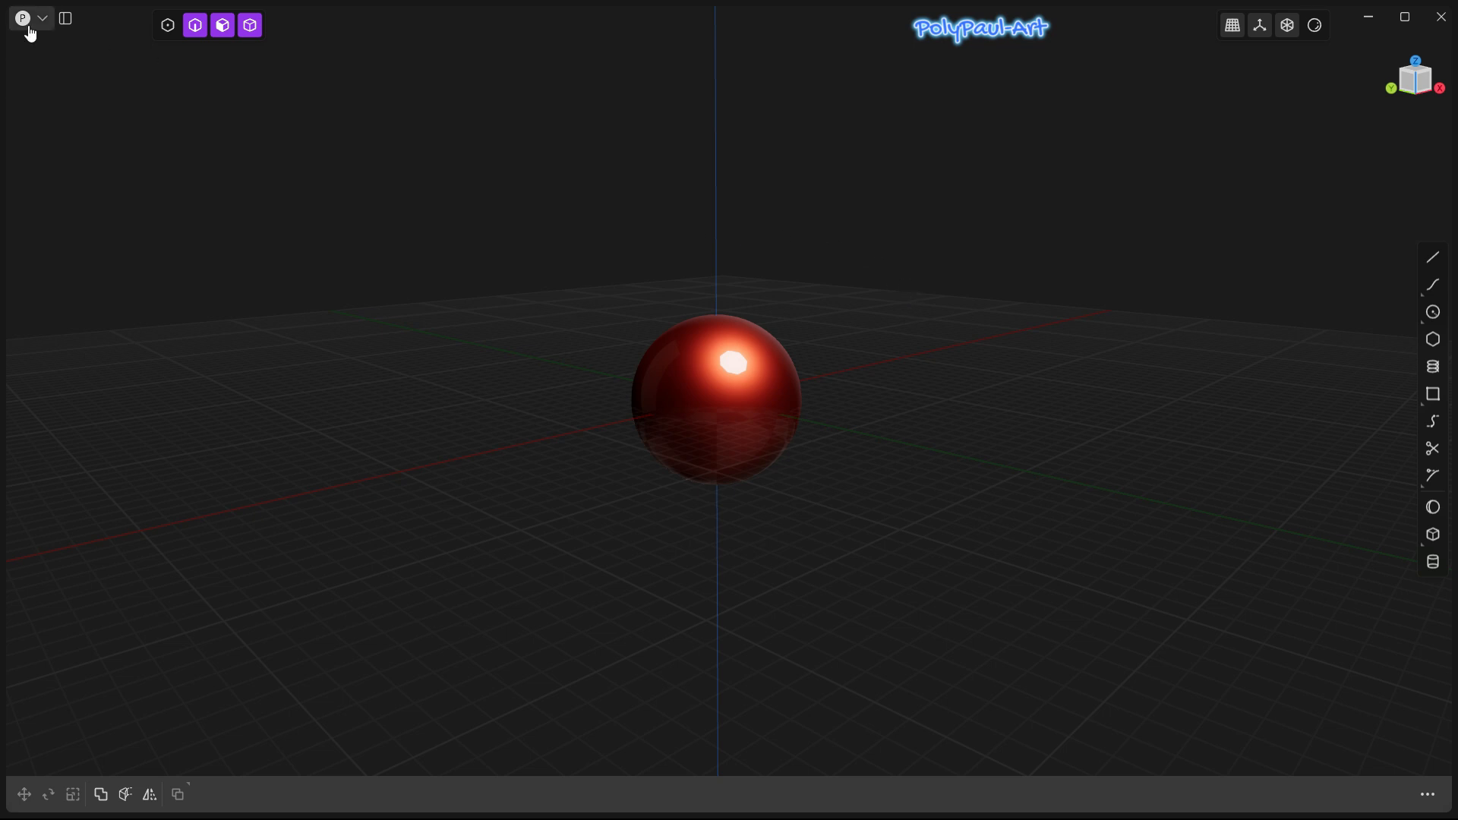
{"action": "mouse_move", "coordinate": [76, 236]}
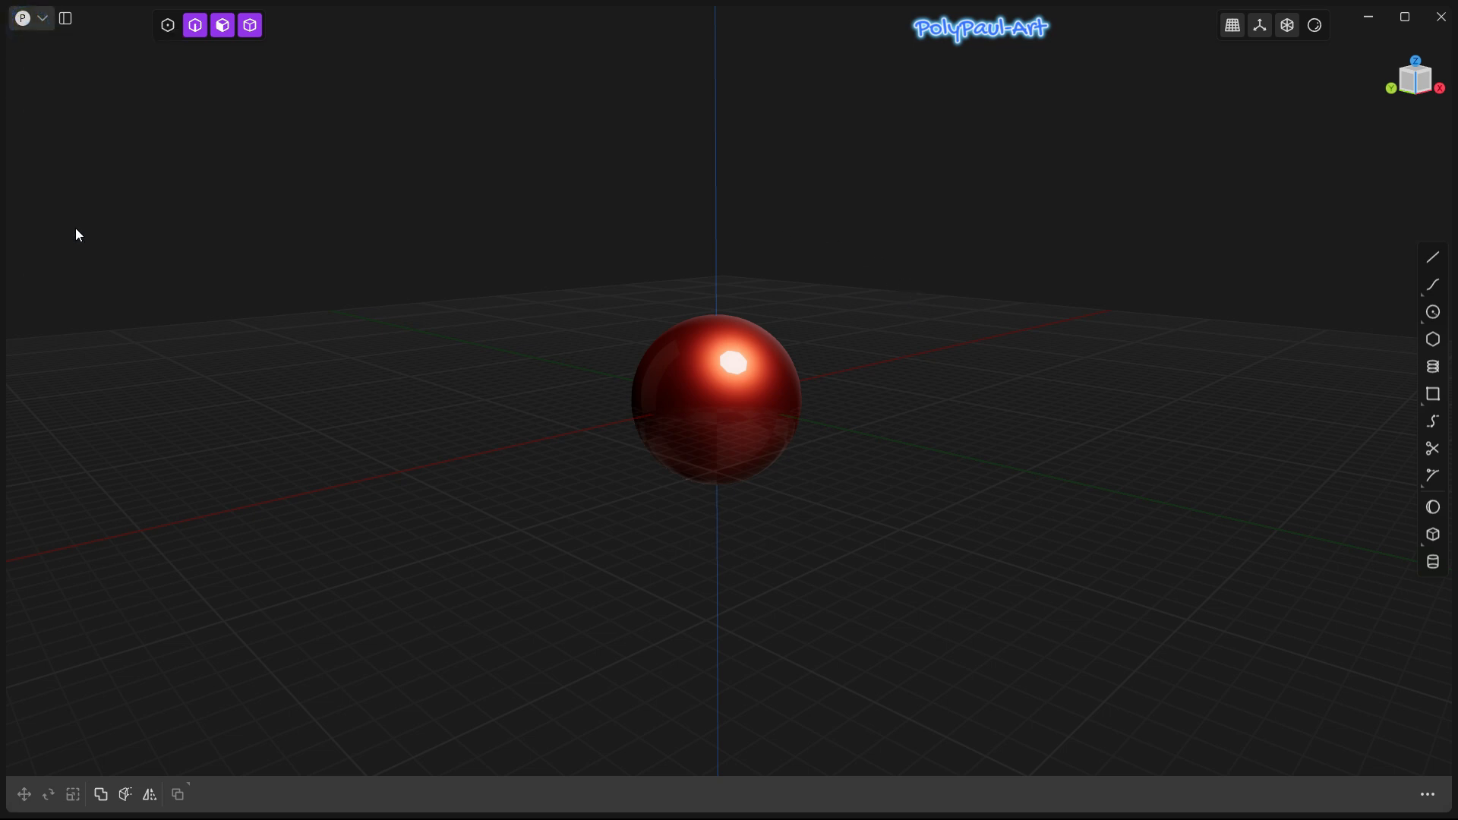
{"action": "left_click", "coordinate": [1083, 236]}
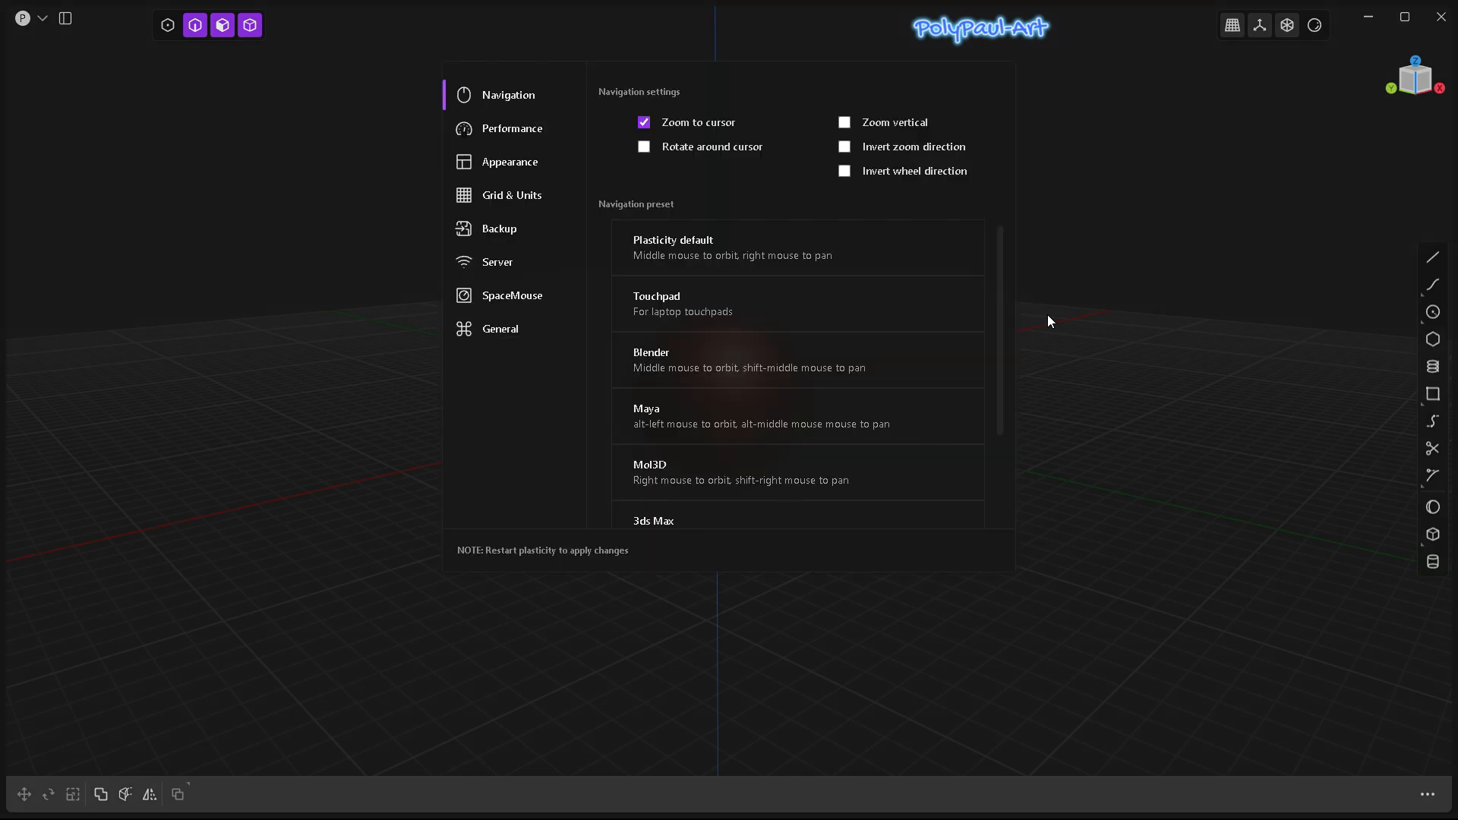
{"action": "mouse_move", "coordinate": [618, 153]}
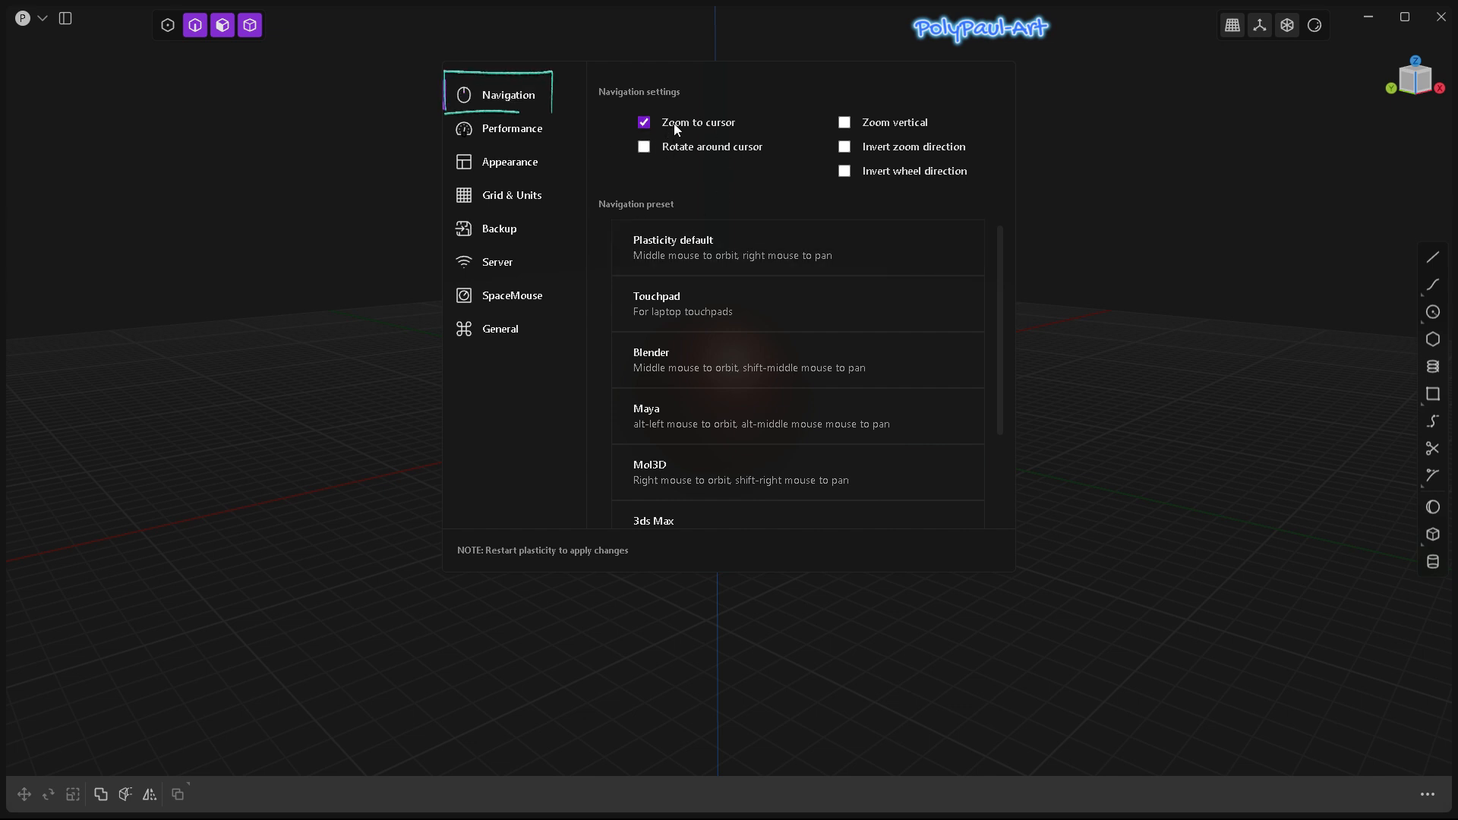
{"action": "mouse_move", "coordinate": [671, 448]}
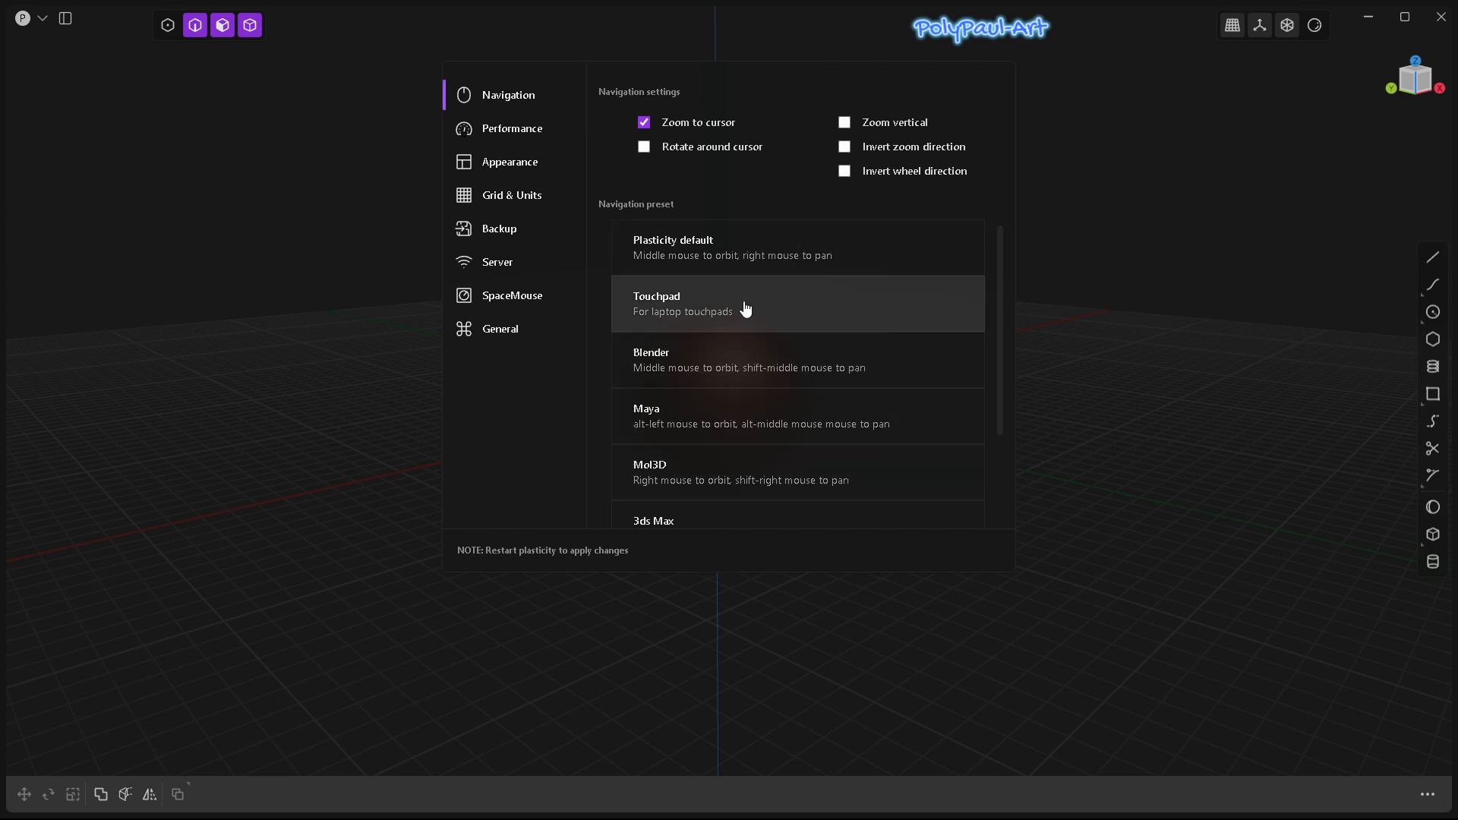
{"action": "mouse_move", "coordinate": [675, 419]}
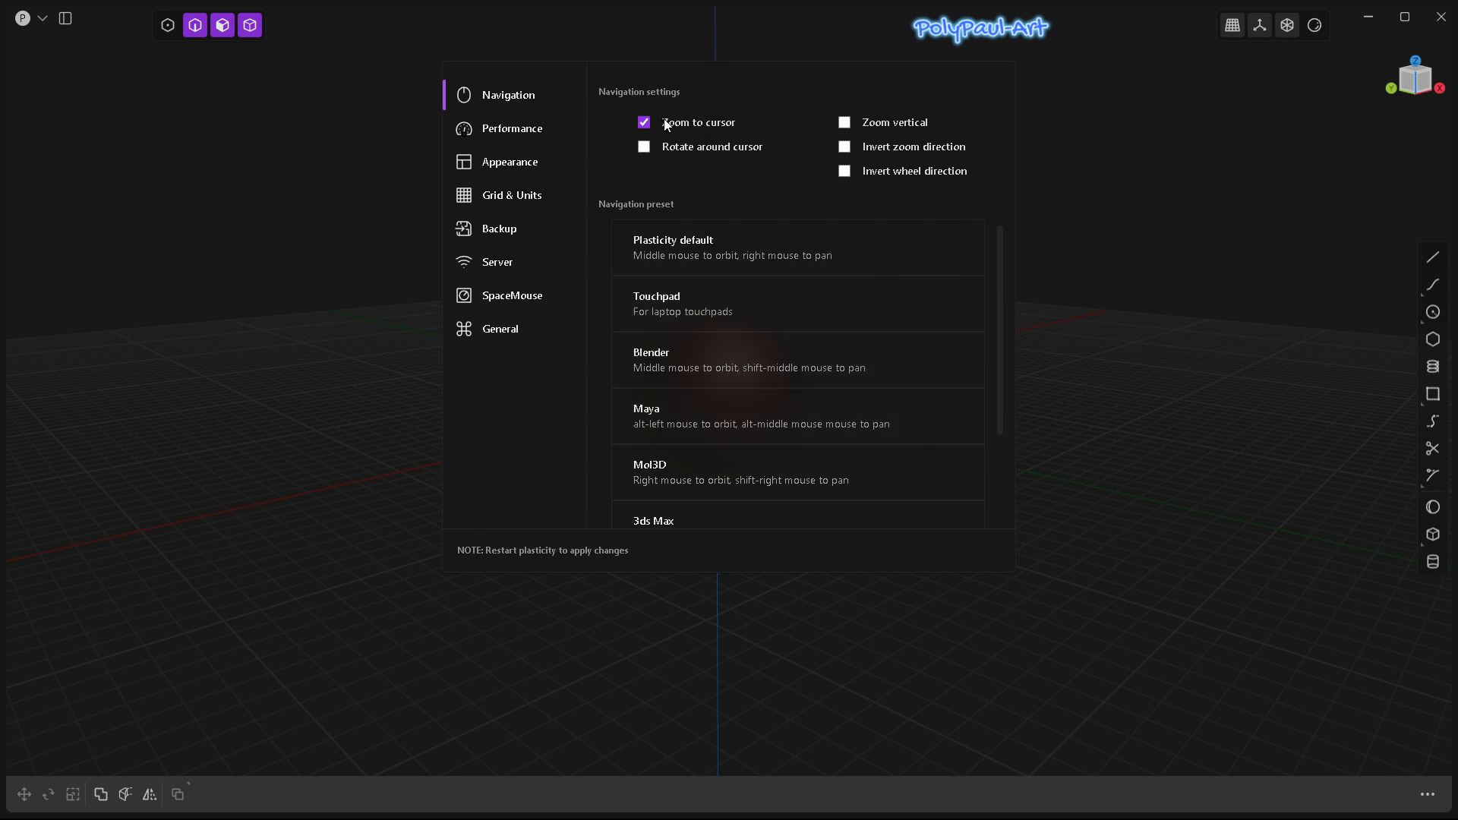
{"action": "mouse_move", "coordinate": [1075, 346]}
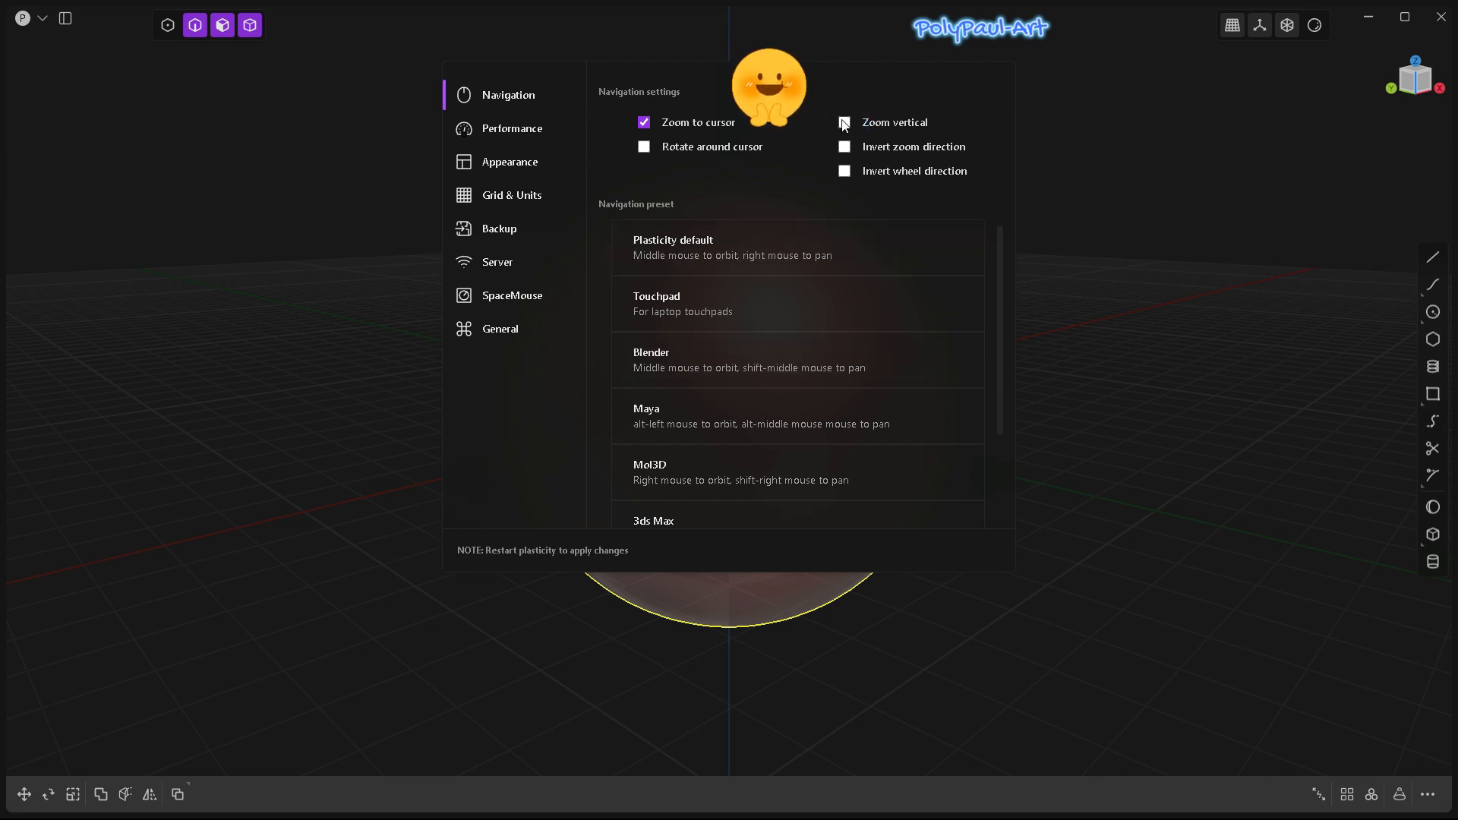
Step: Toggle Rotate around cursor off and enable Invert zoom direction and Invert wheel direction
{"action": "left_click", "coordinate": [643, 147]}
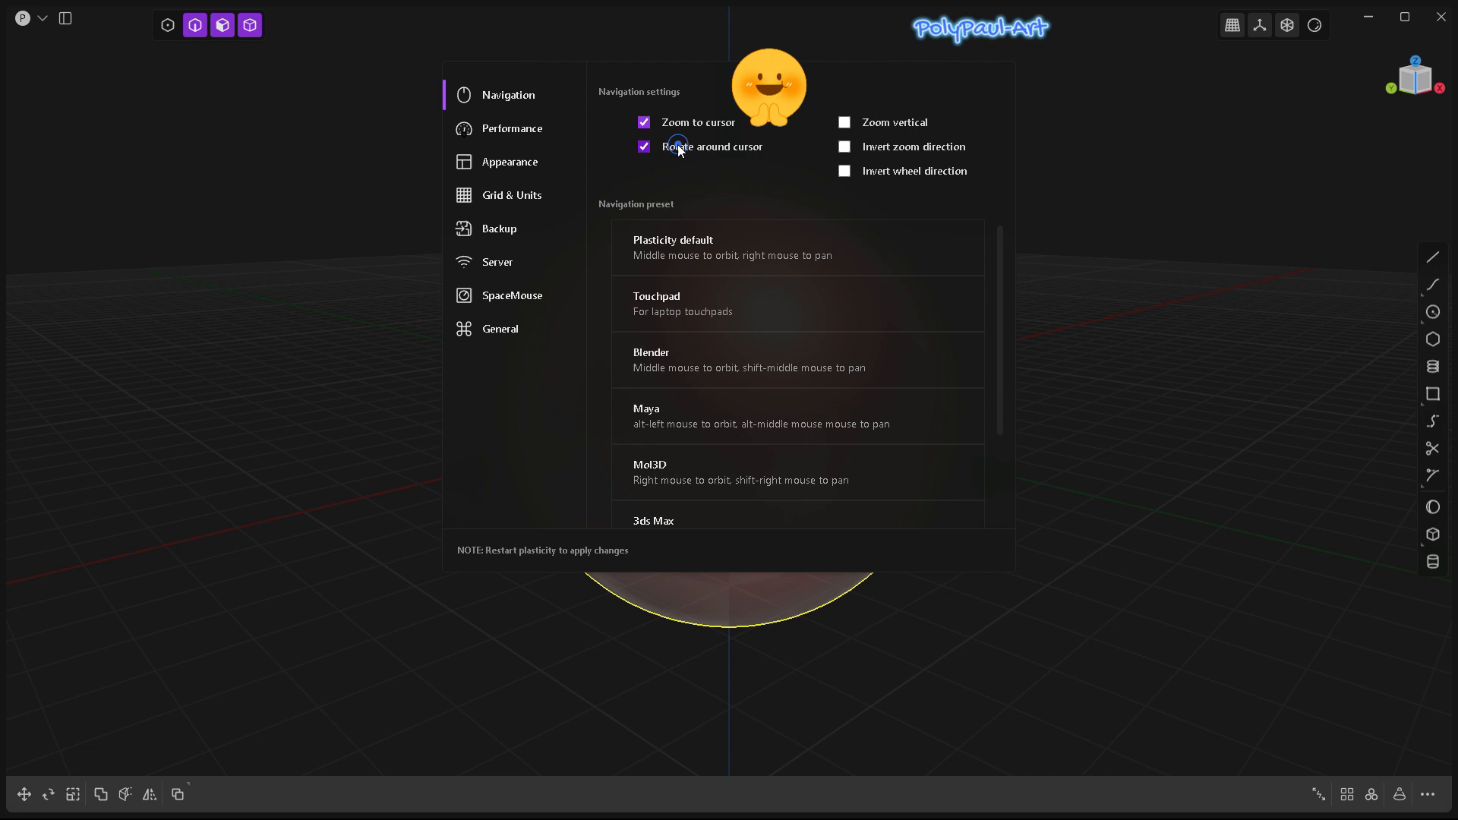
{"action": "left_click", "coordinate": [641, 147]}
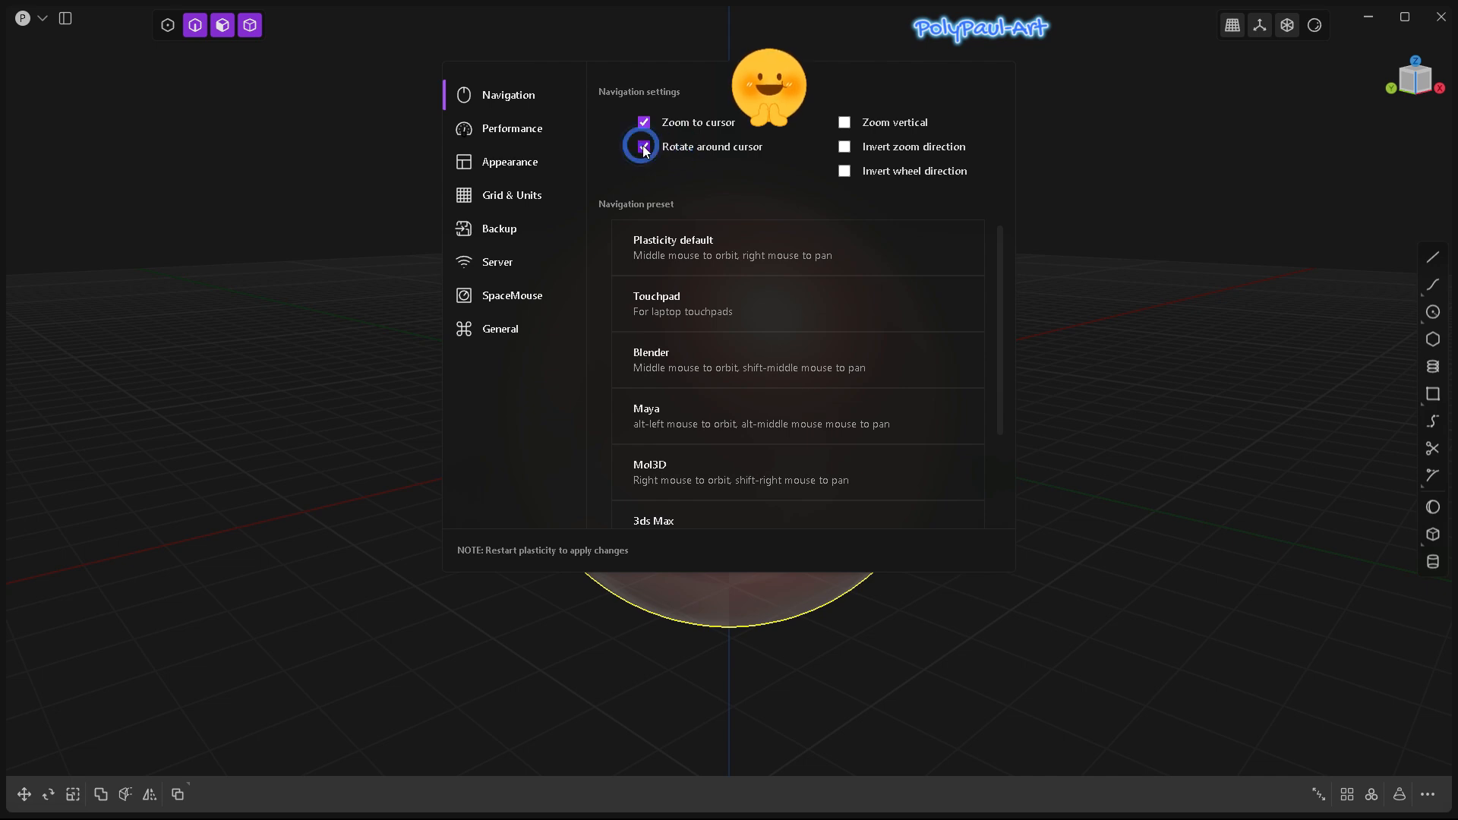
{"action": "left_click", "coordinate": [641, 146]}
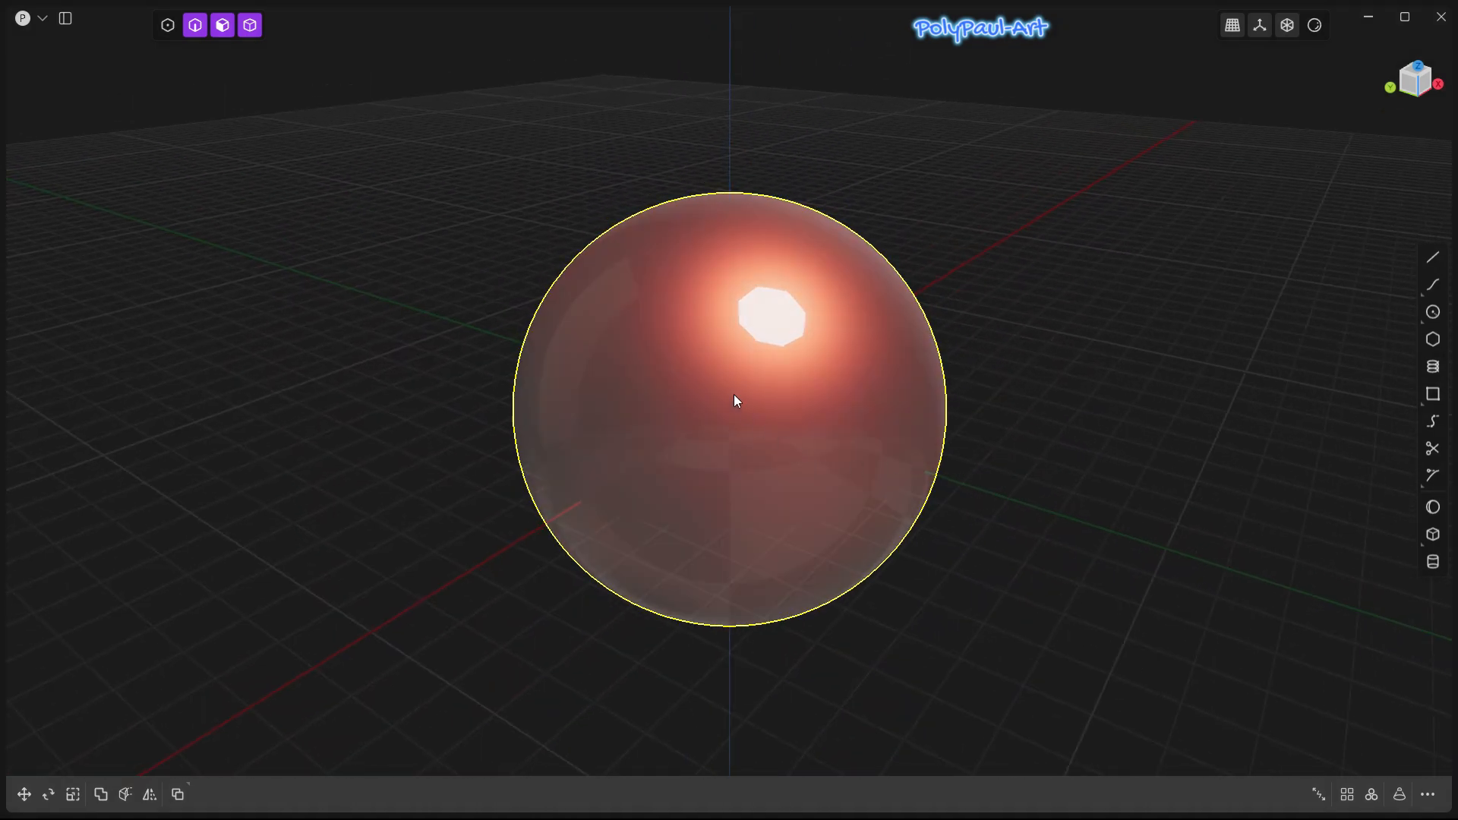
{"action": "scroll", "scroll_direction": "down", "scroll_amount": 3}
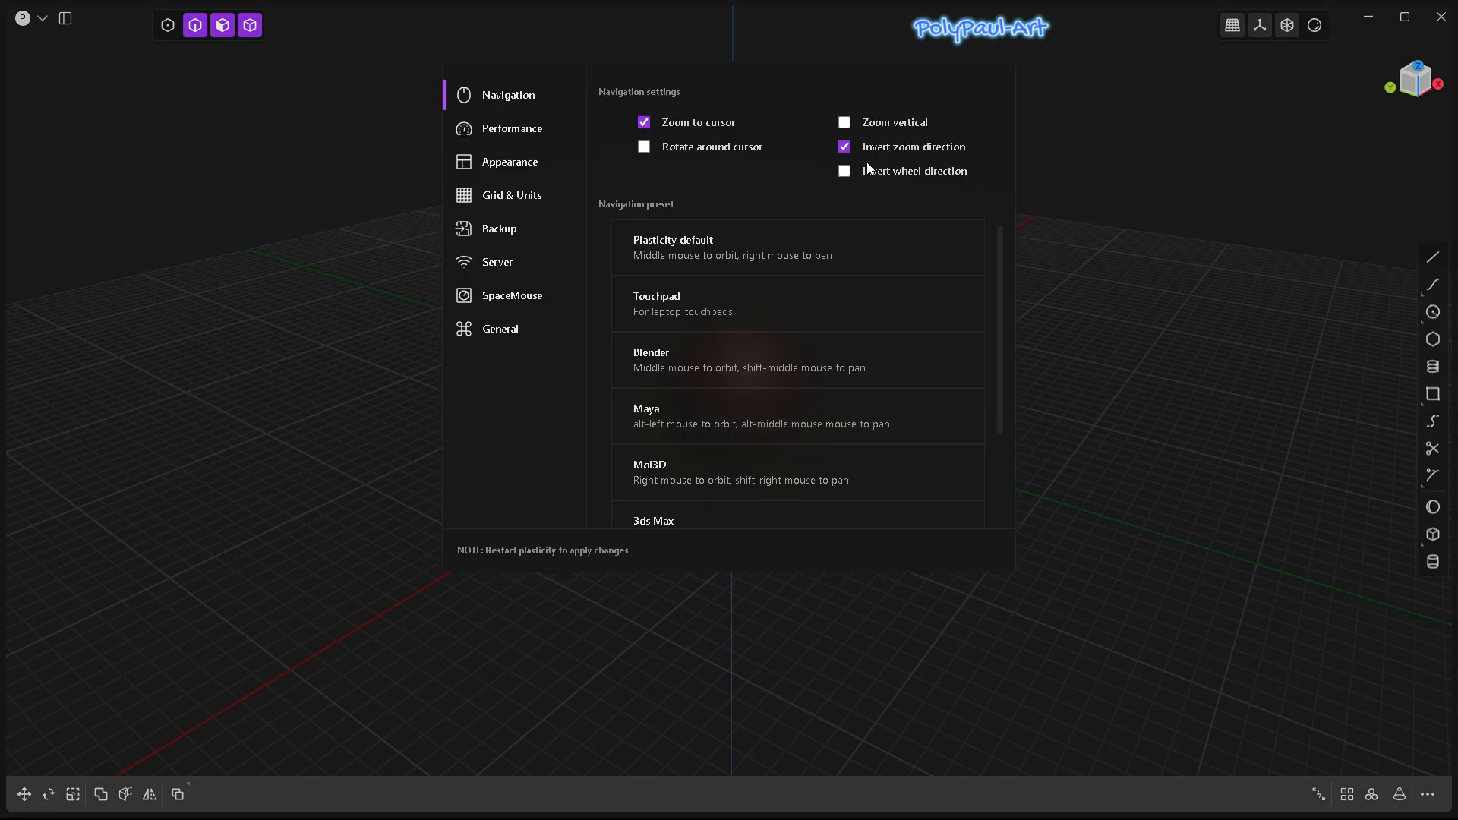
{"action": "left_click", "coordinate": [844, 170]}
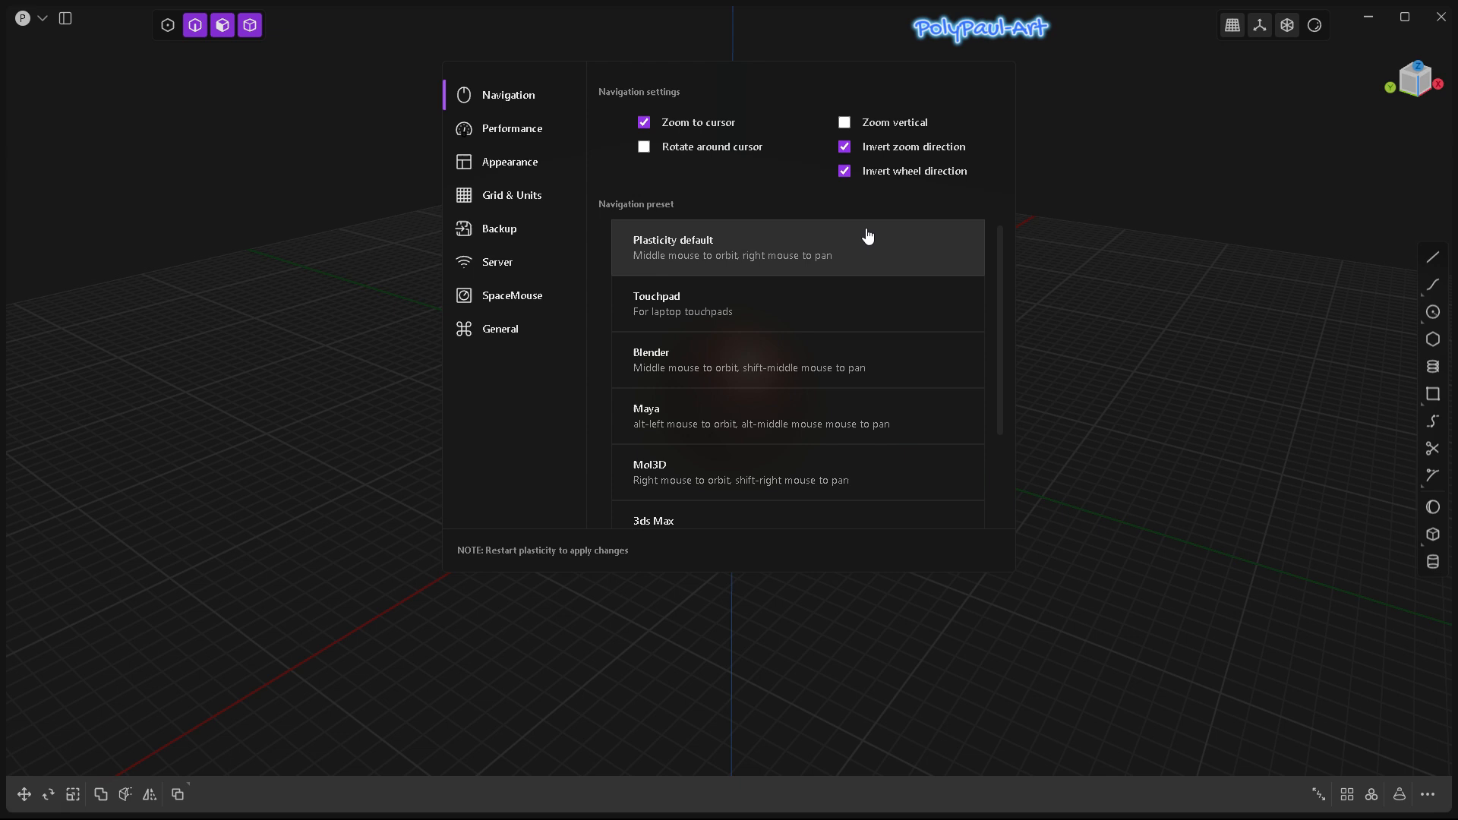
Step: Apply the Plasticity default navigation preset, clearing both invert options
{"action": "left_click", "coordinate": [844, 148]}
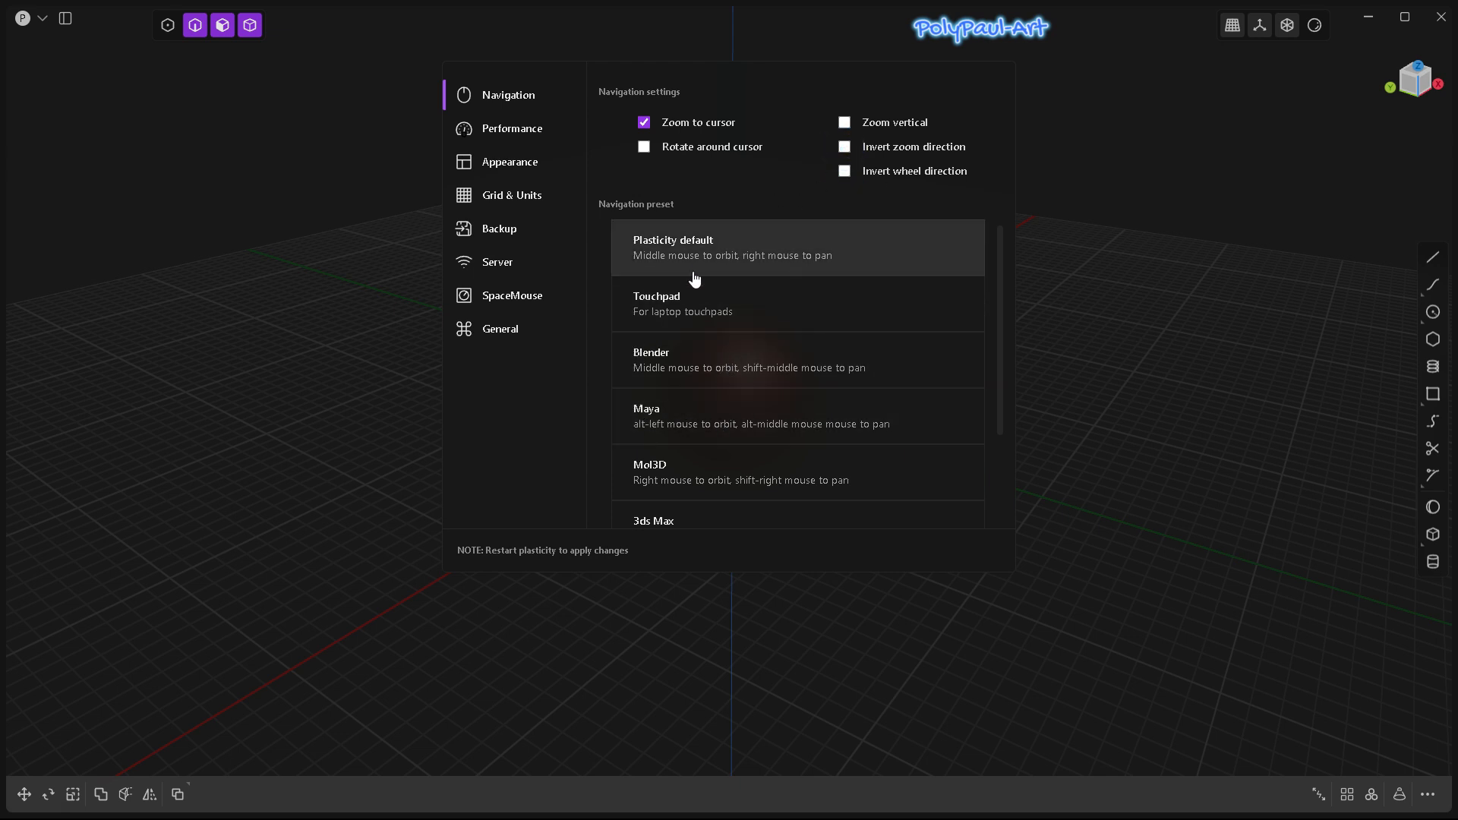
{"action": "mouse_move", "coordinate": [665, 439]}
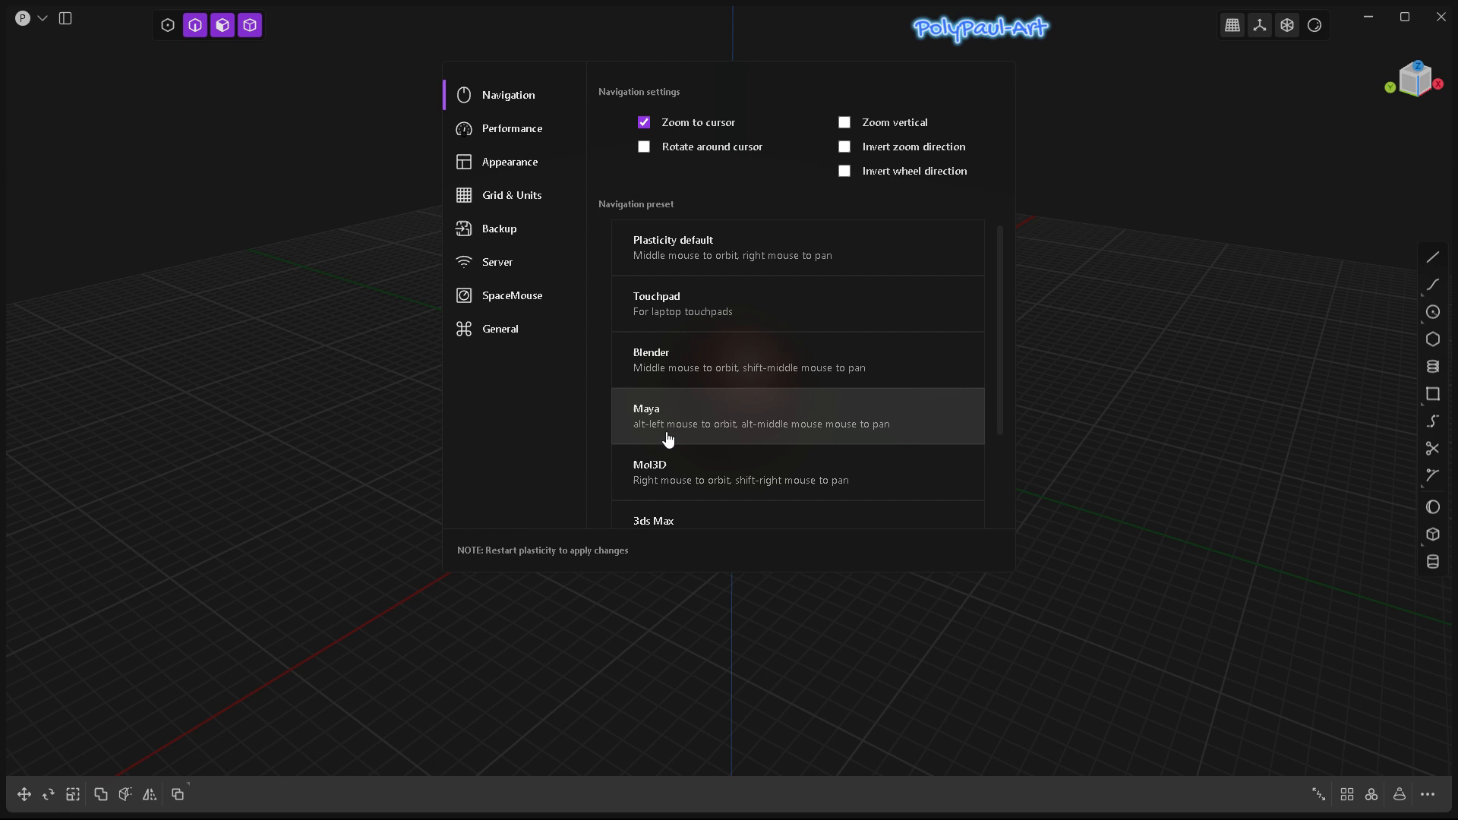
{"action": "mouse_move", "coordinate": [820, 414]}
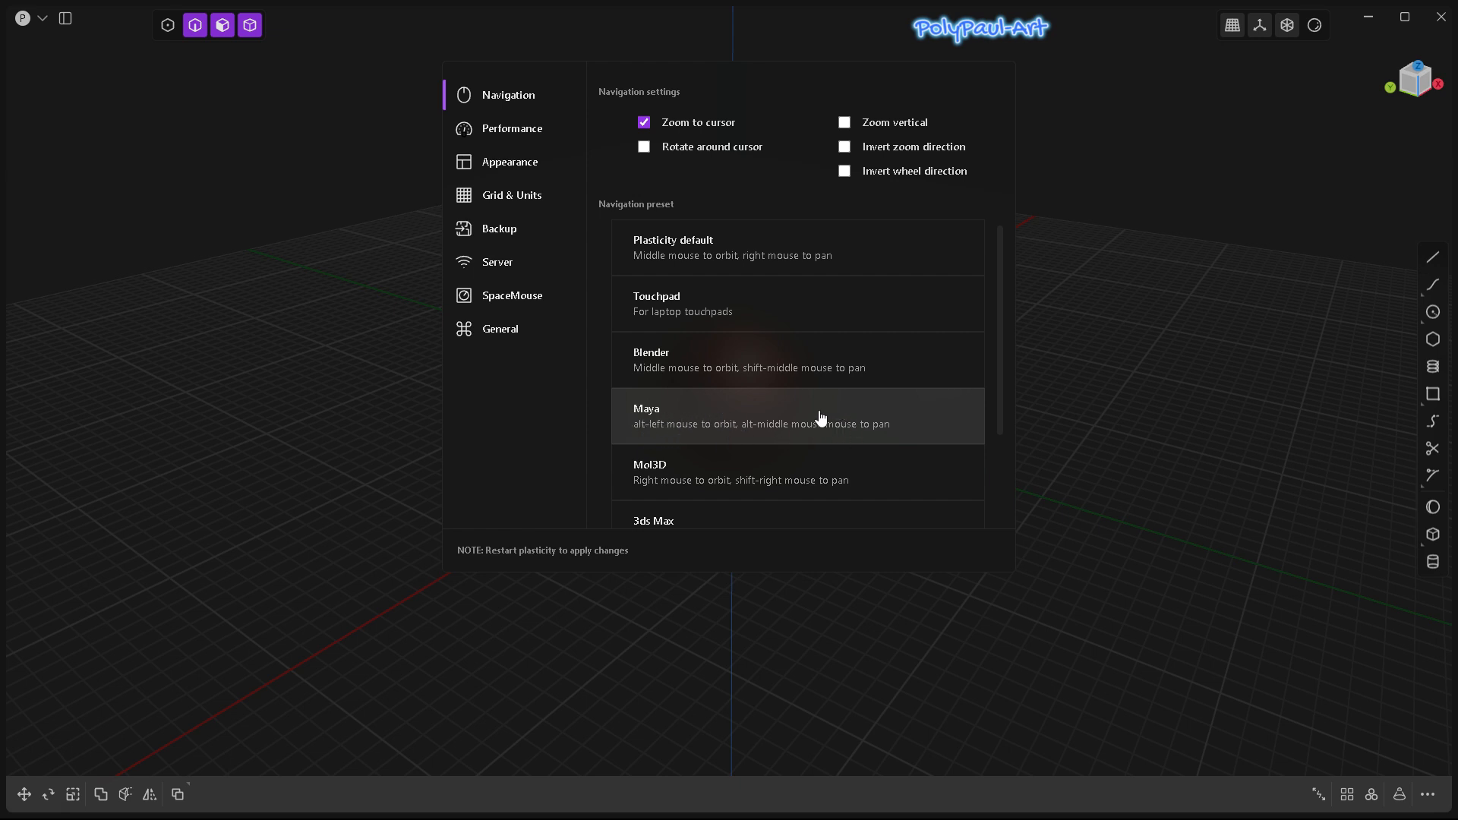
{"action": "mouse_move", "coordinate": [672, 429]}
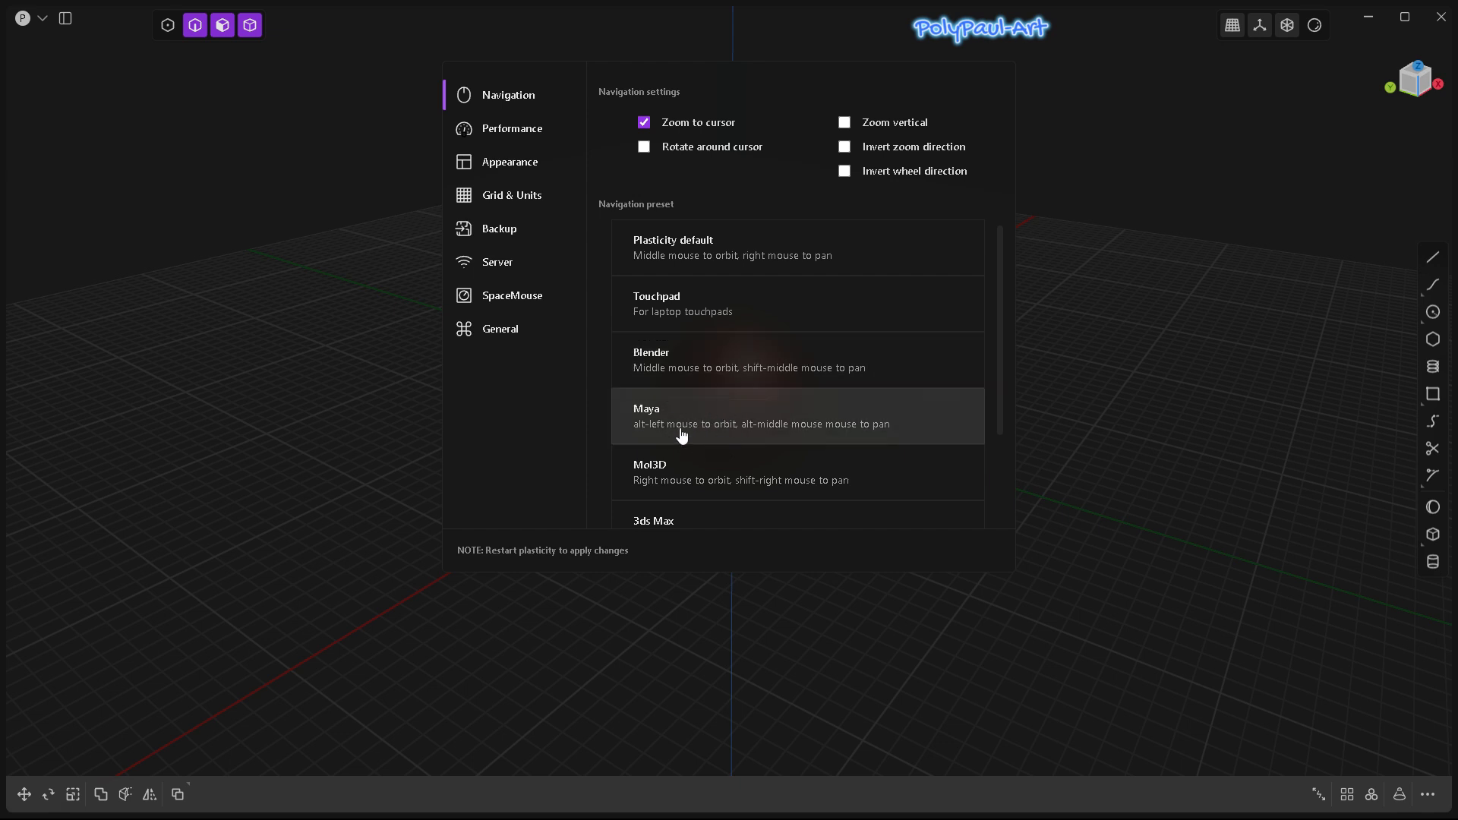
{"action": "mouse_move", "coordinate": [685, 267]}
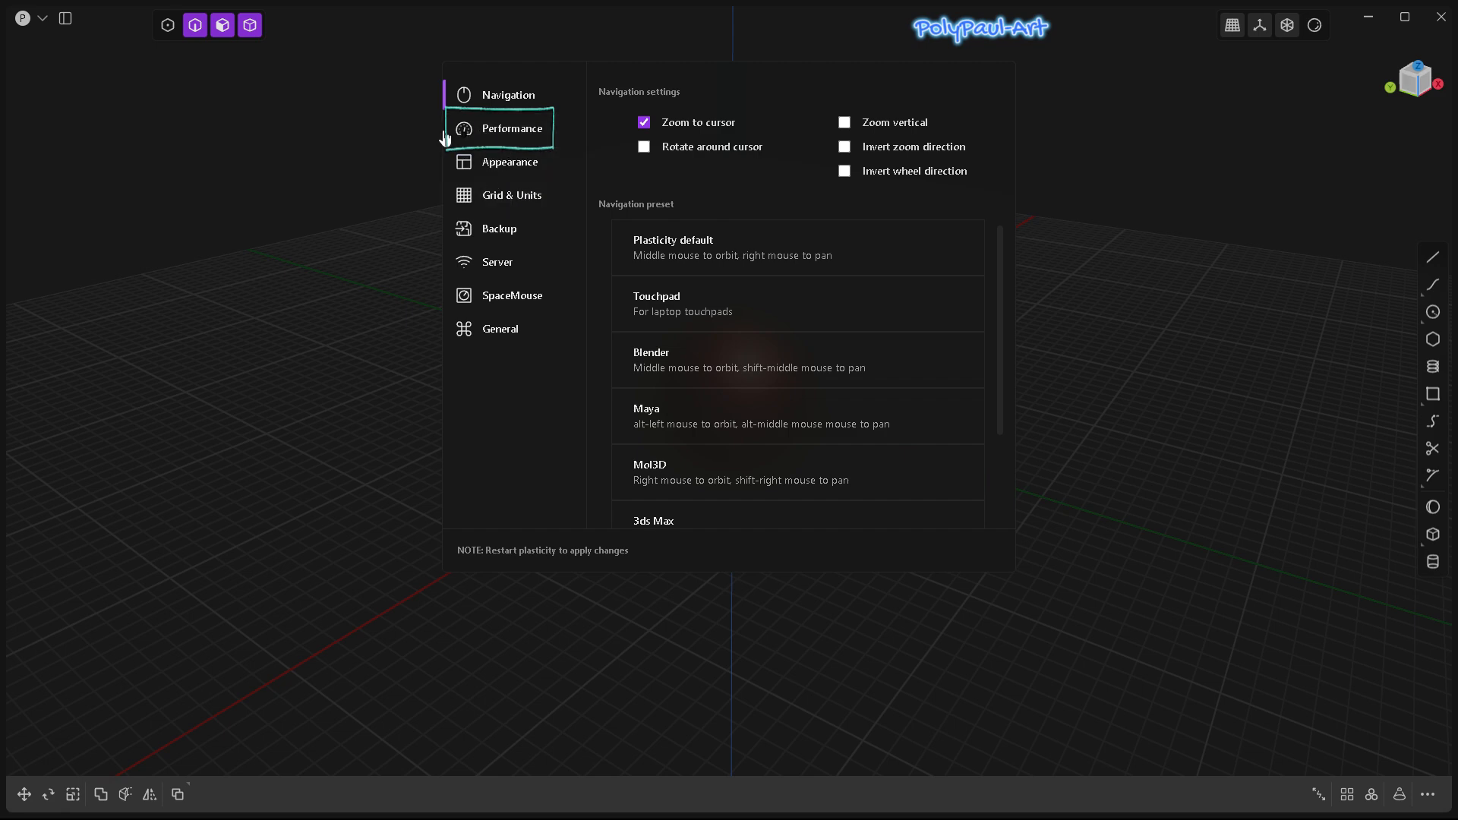
Step: Show the Performance settings with normal GPU rendering quality and extra-detail CPU faceting
{"action": "left_click", "coordinate": [512, 128]}
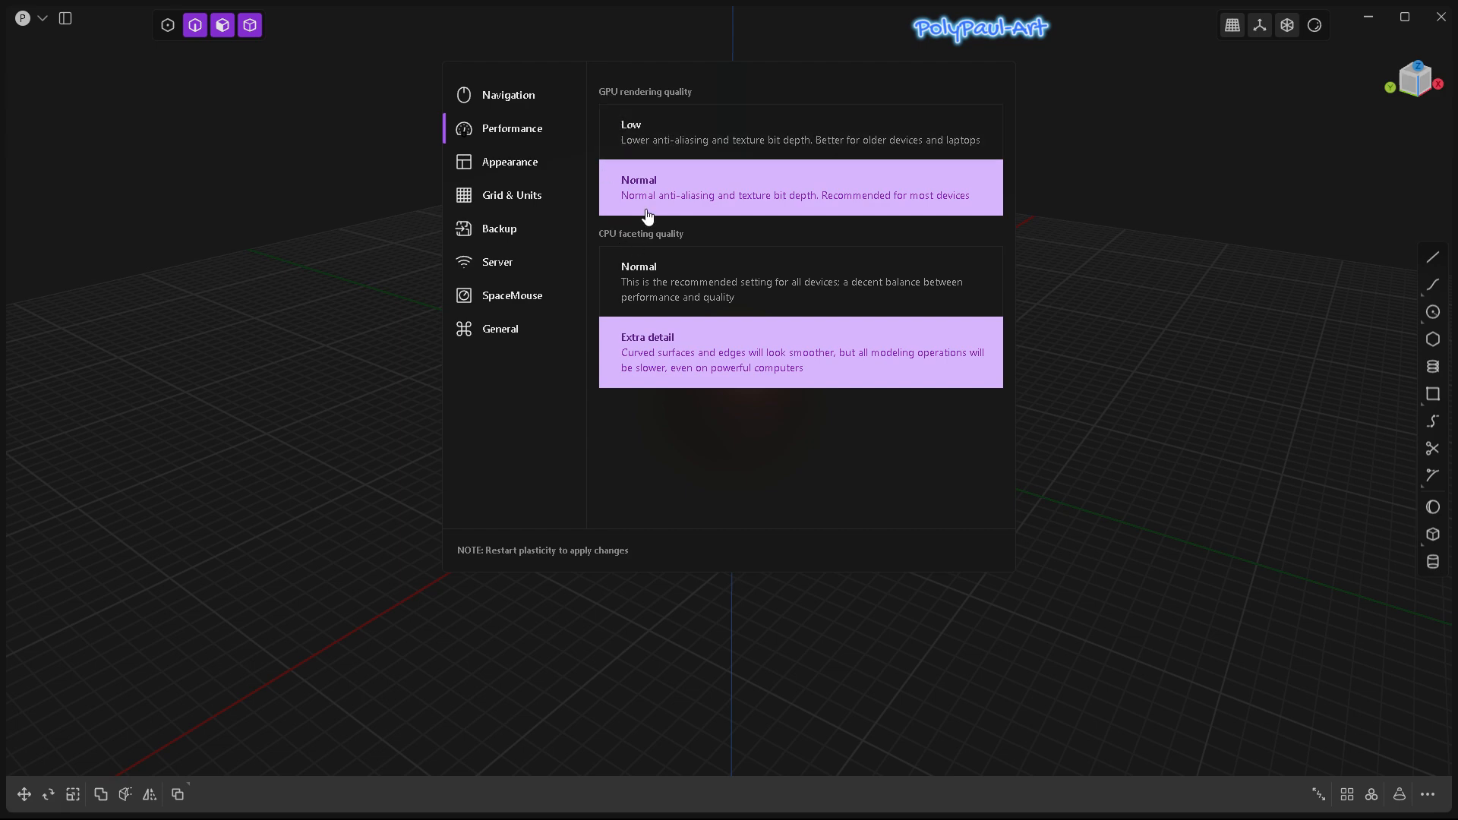
{"action": "mouse_move", "coordinate": [644, 141]}
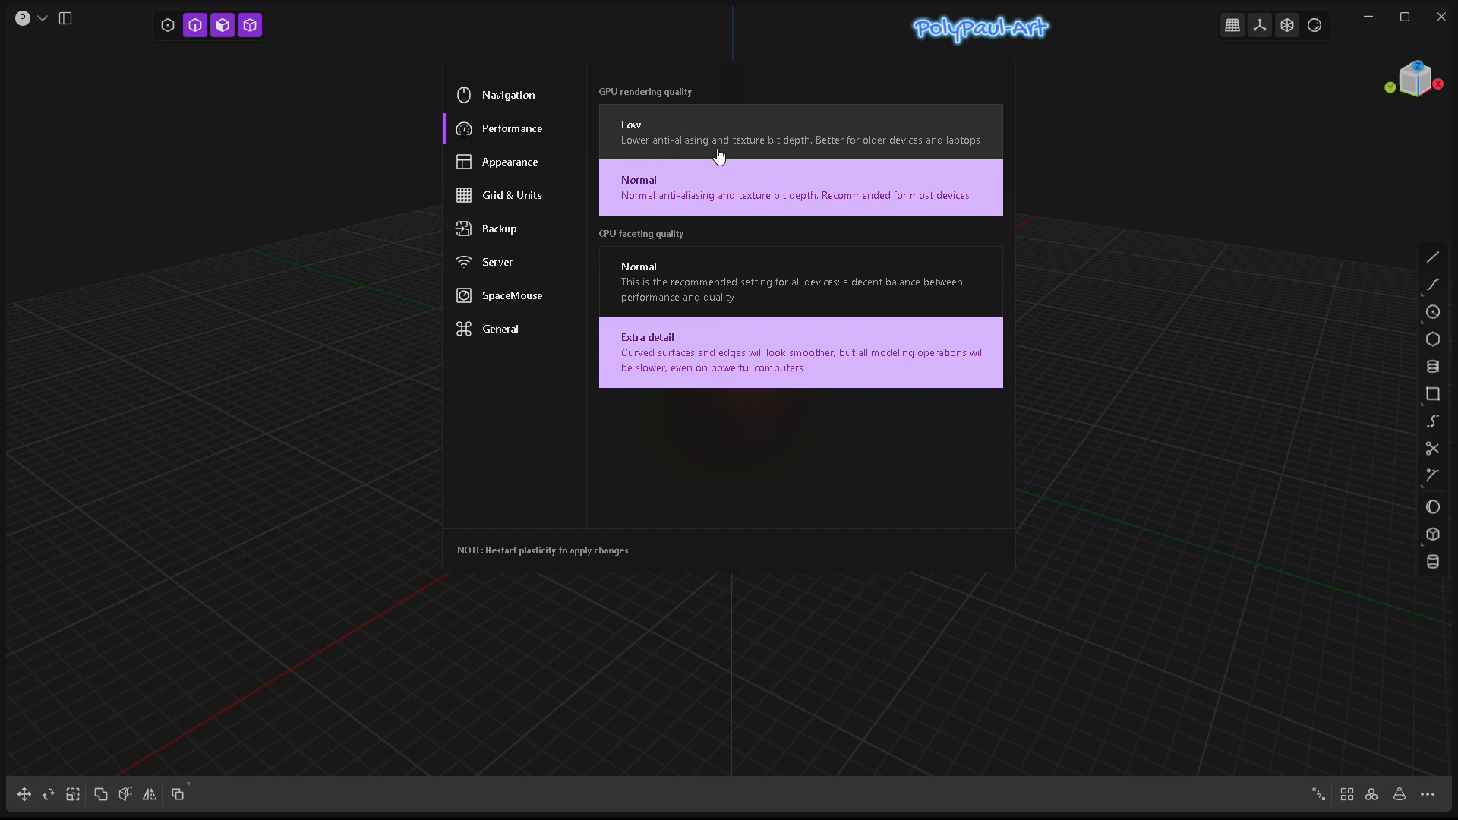
{"action": "mouse_move", "coordinate": [812, 125]}
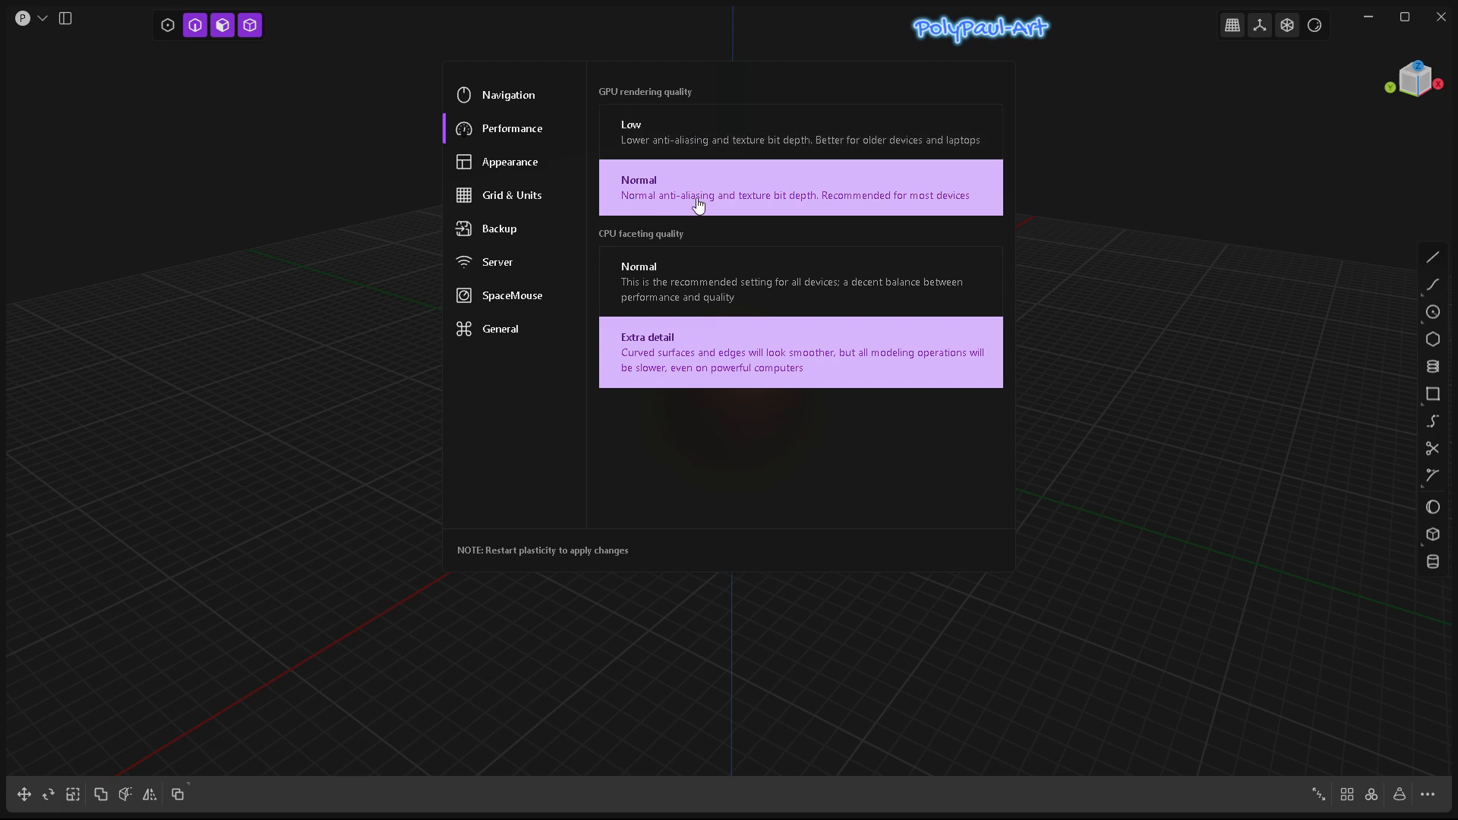
{"action": "left_click", "coordinate": [508, 94]}
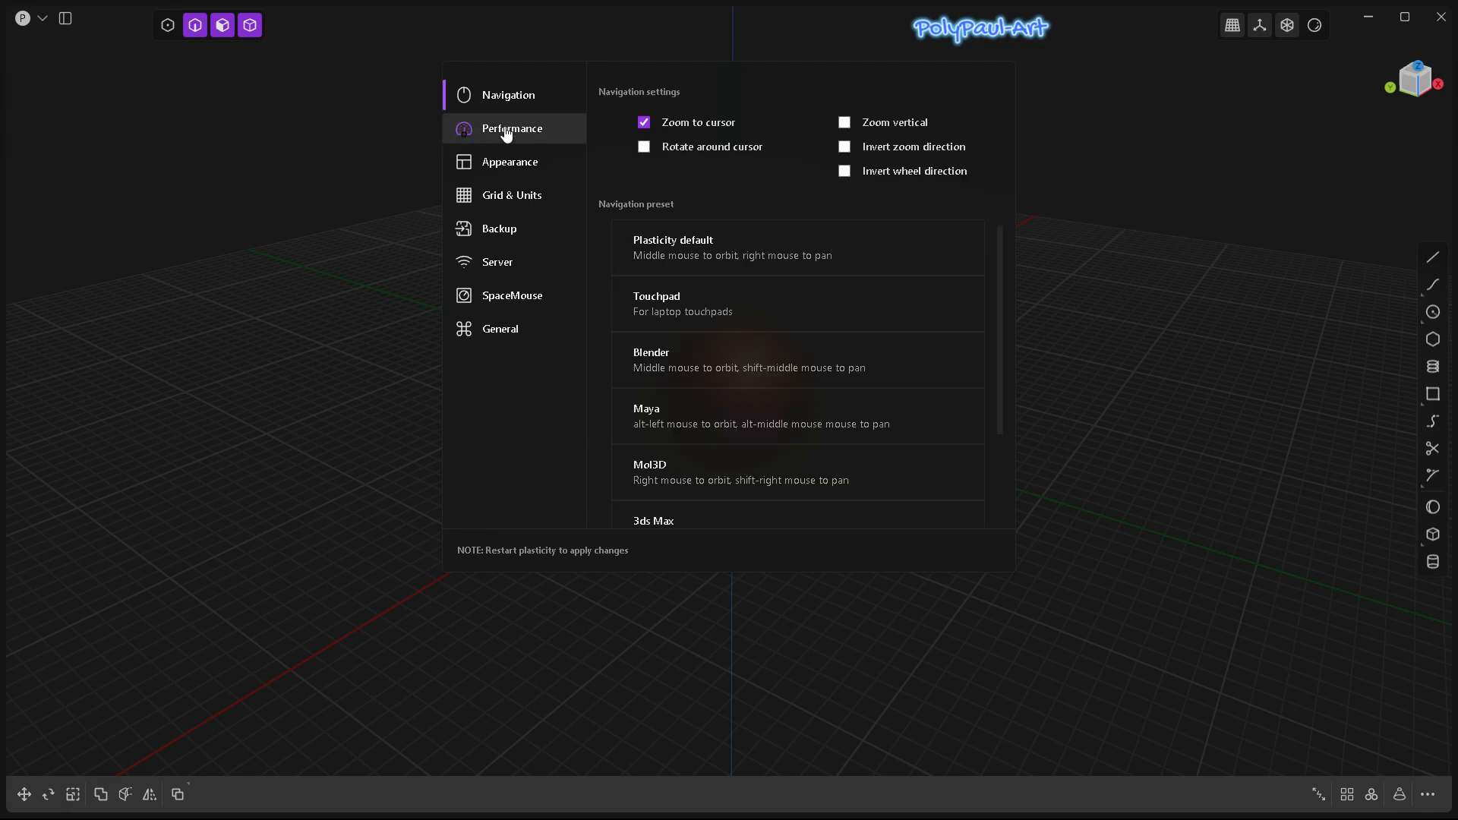
{"action": "left_click", "coordinate": [511, 128]}
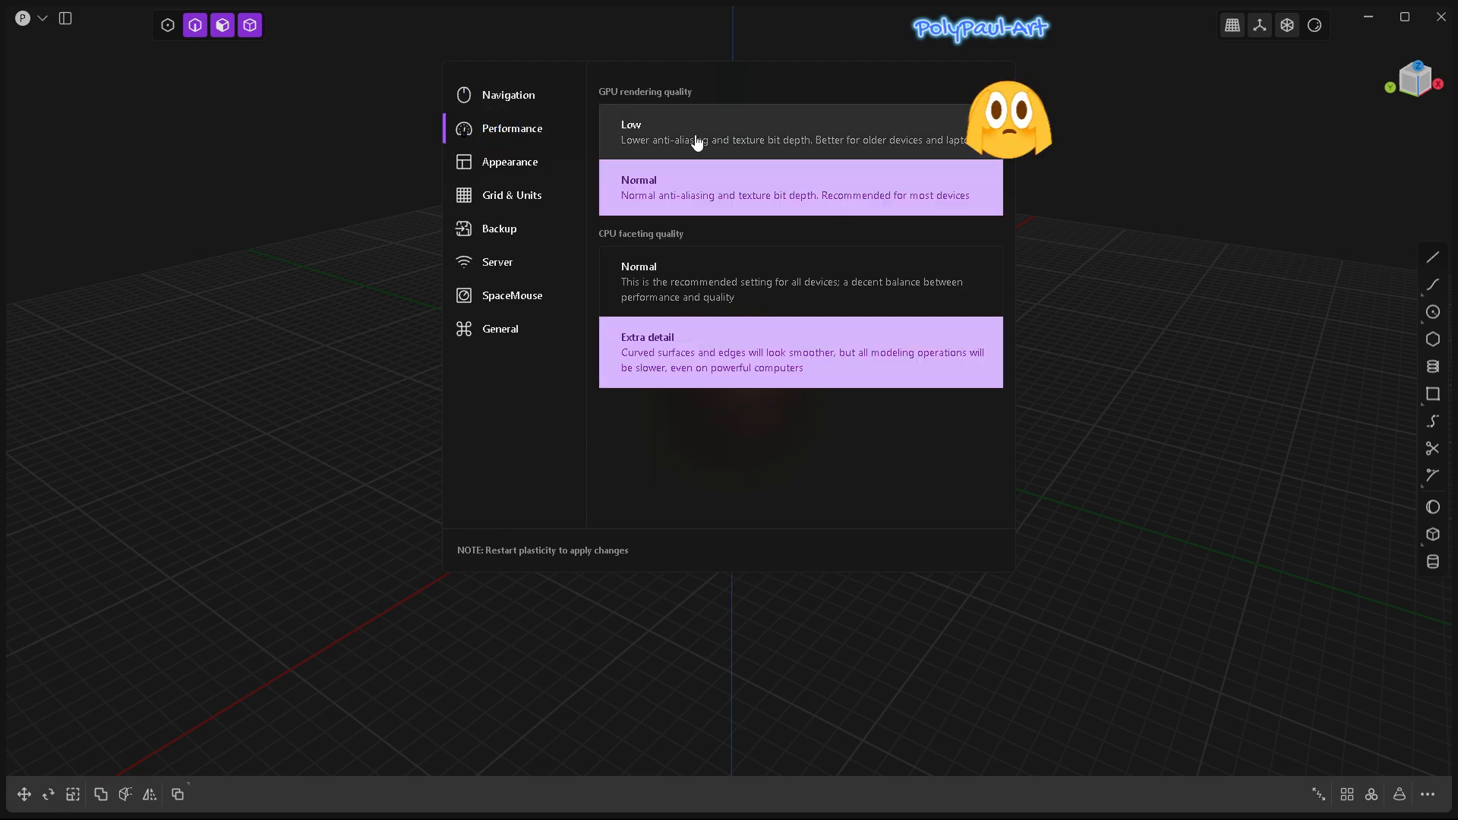
{"action": "mouse_move", "coordinate": [612, 234]}
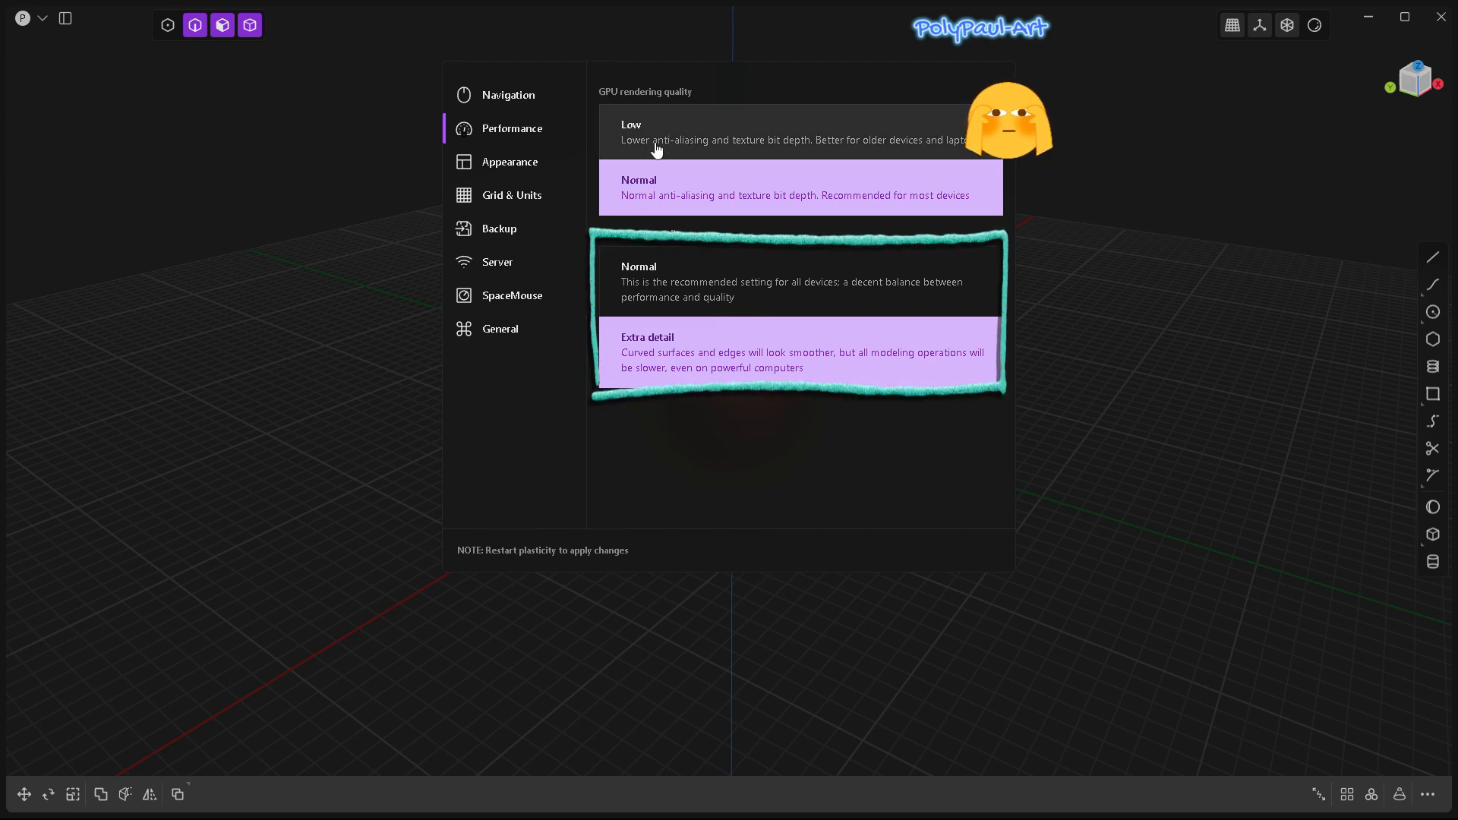
{"action": "mouse_move", "coordinate": [716, 140]}
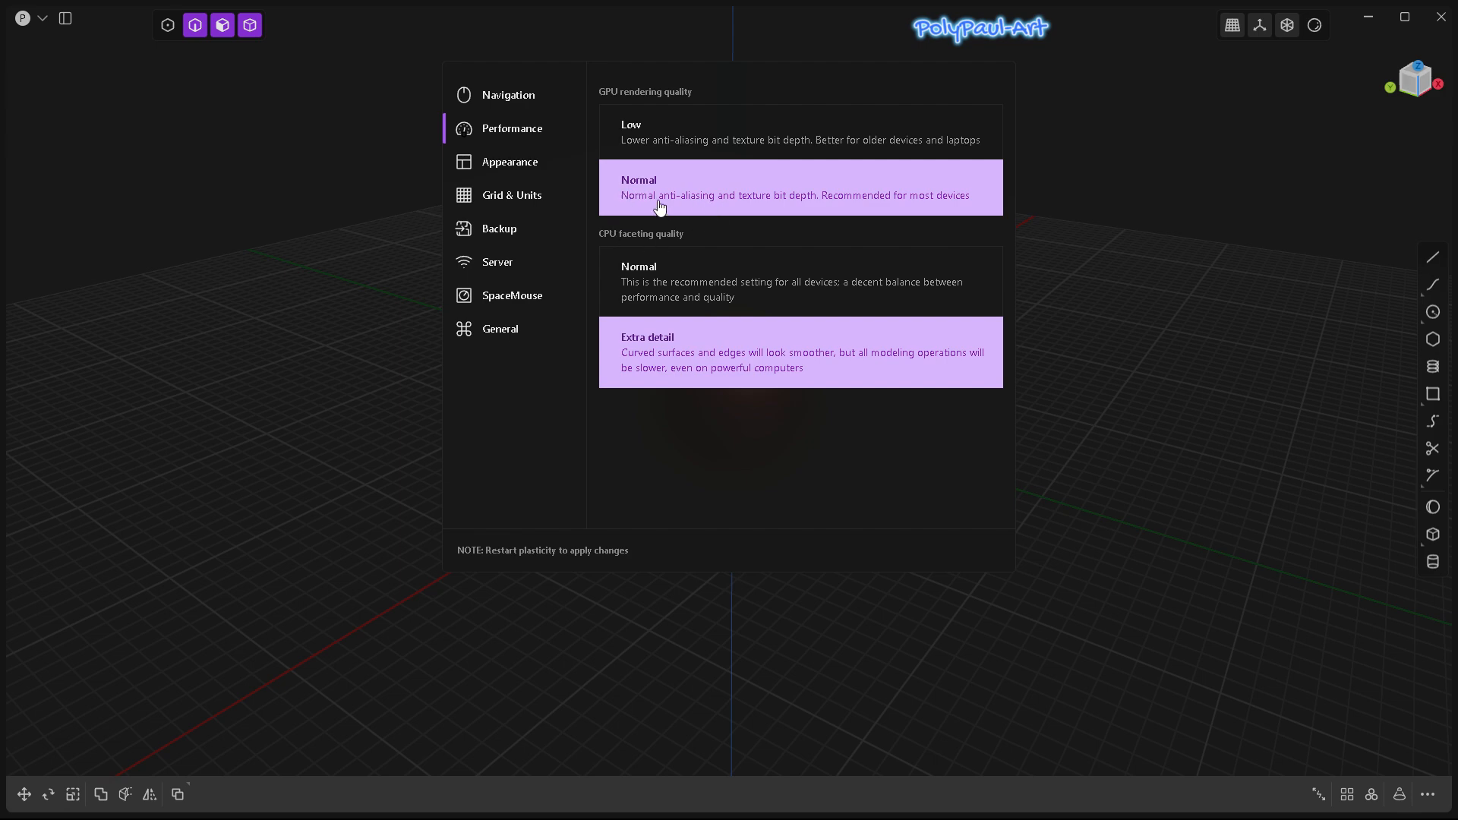
{"action": "mouse_move", "coordinate": [698, 201]}
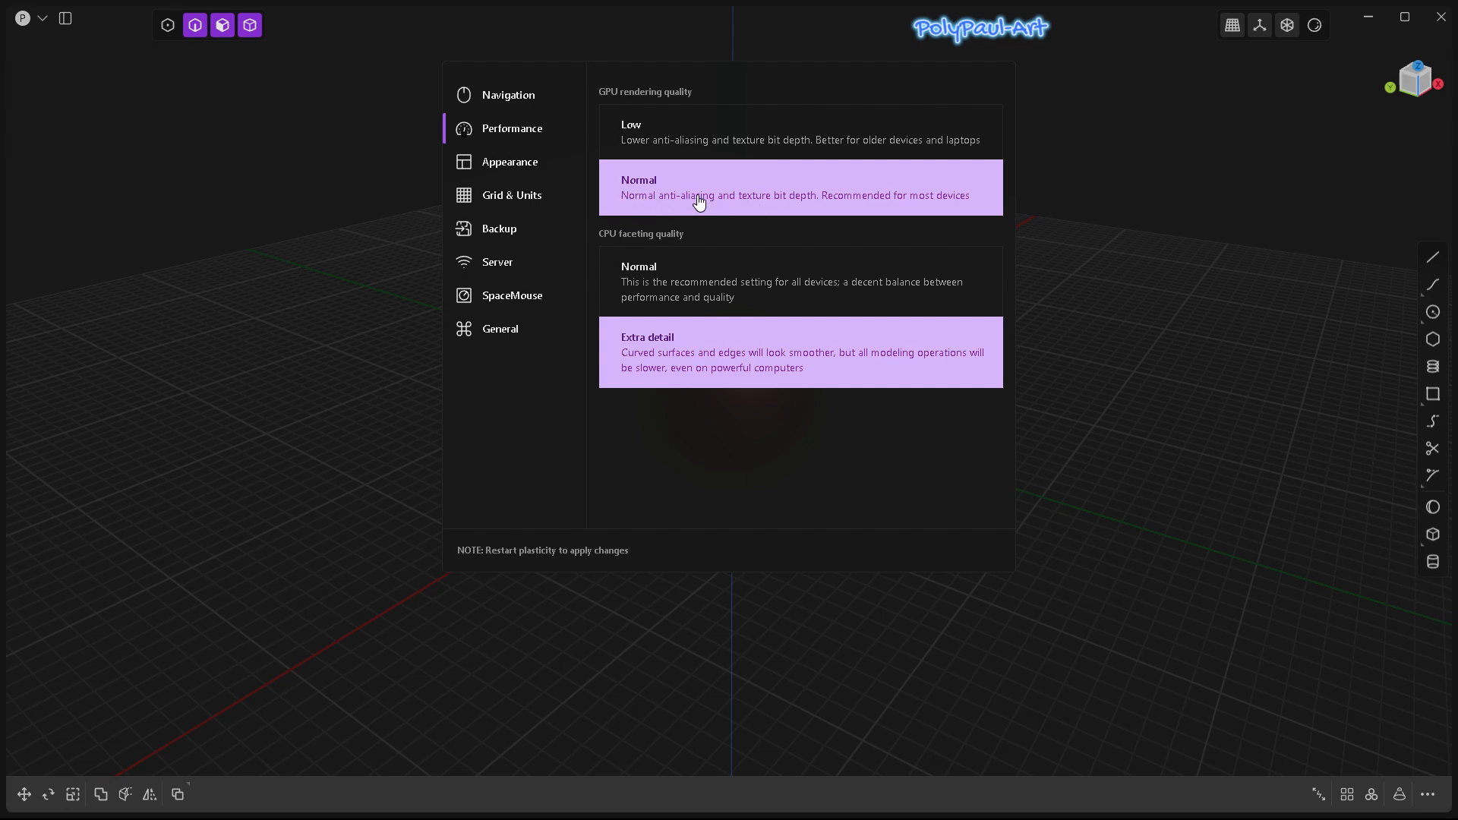
{"action": "mouse_move", "coordinate": [695, 229]}
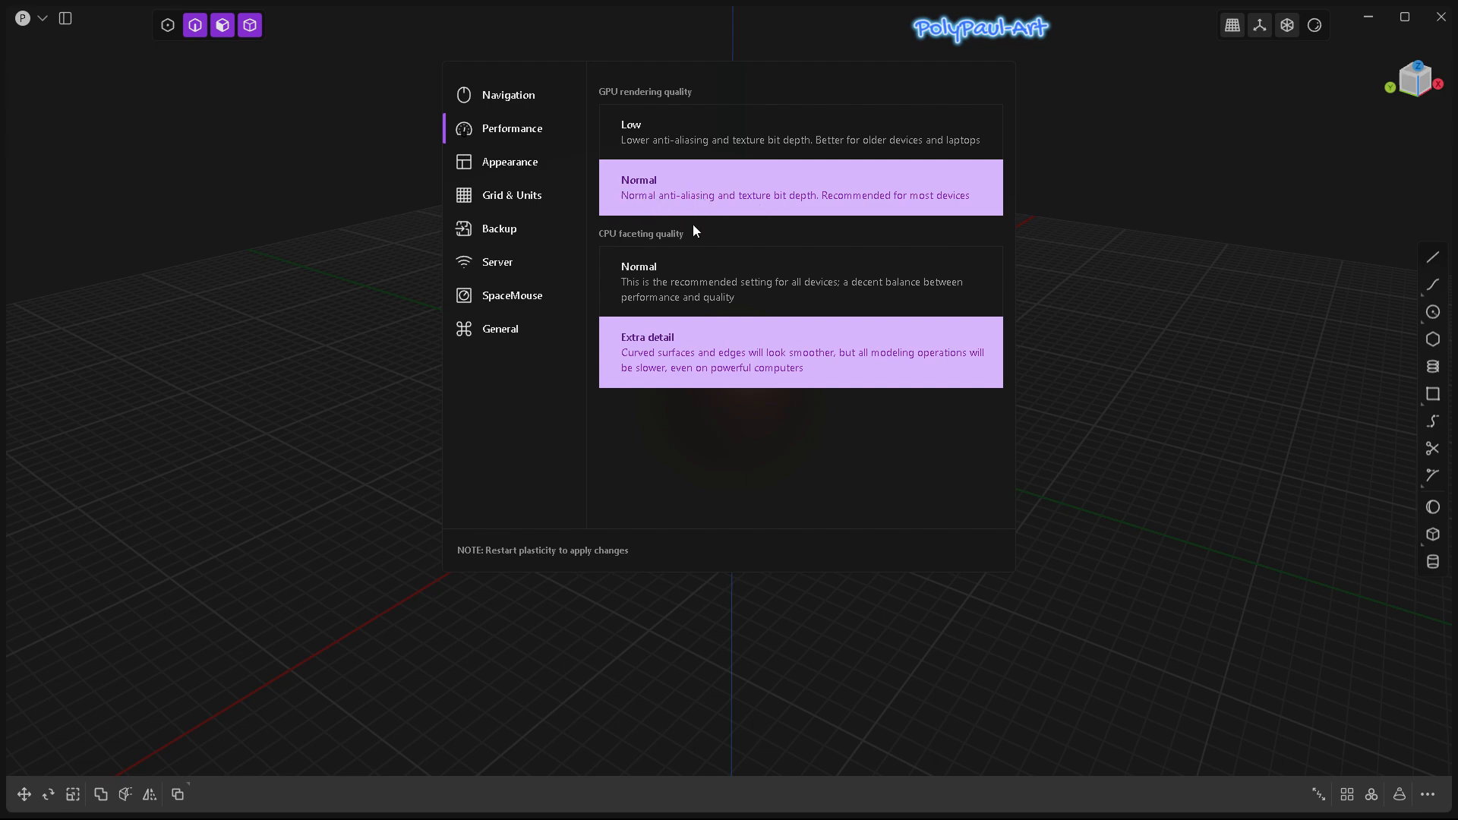
{"action": "mouse_move", "coordinate": [674, 288]}
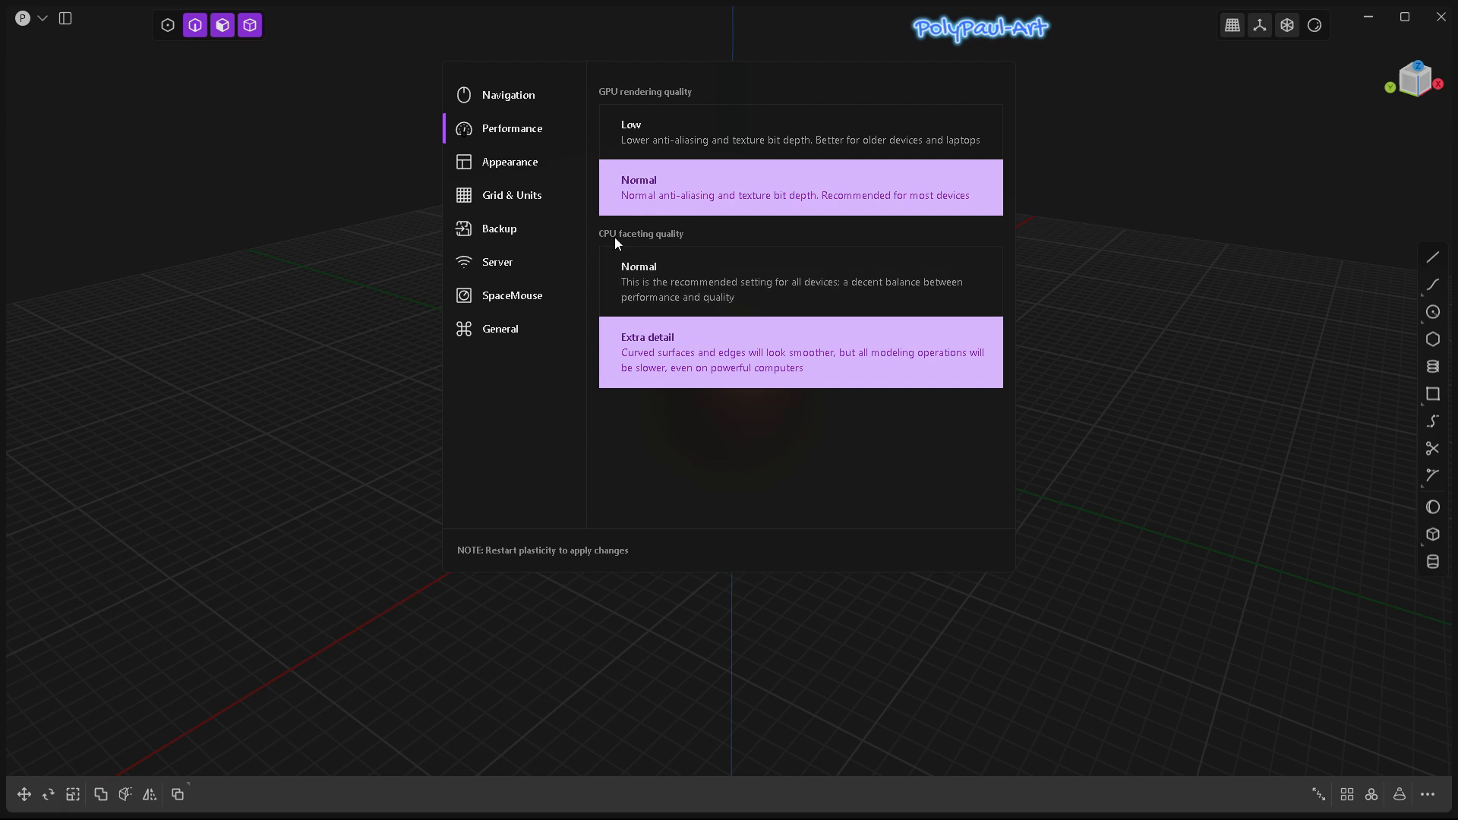
{"action": "mouse_move", "coordinate": [650, 238]}
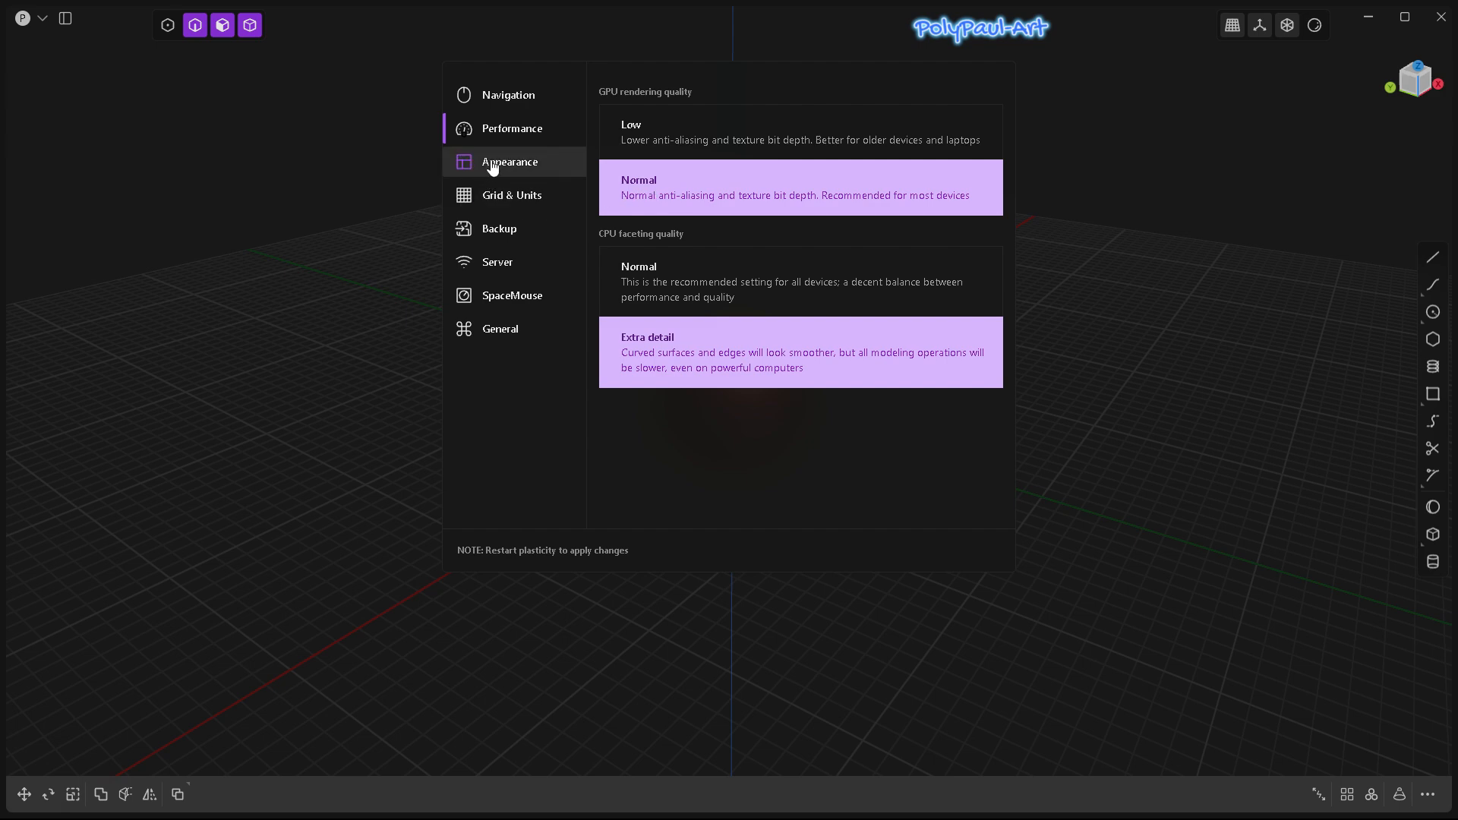
Step: In Appearance, try orange and green accents, then restore the blue-violet accent colour
{"action": "left_click", "coordinate": [509, 161]}
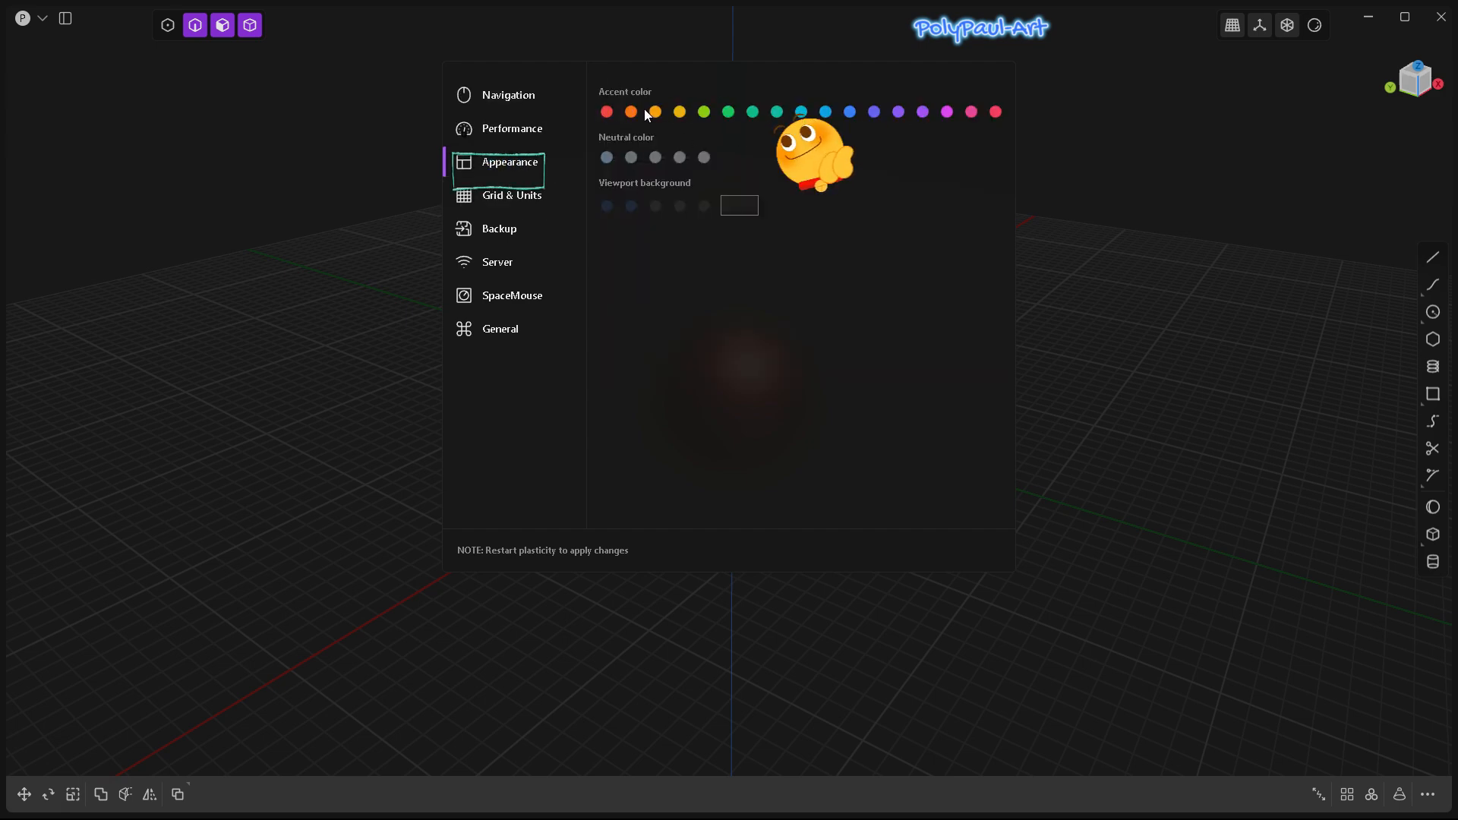
{"action": "left_click", "coordinate": [654, 112]}
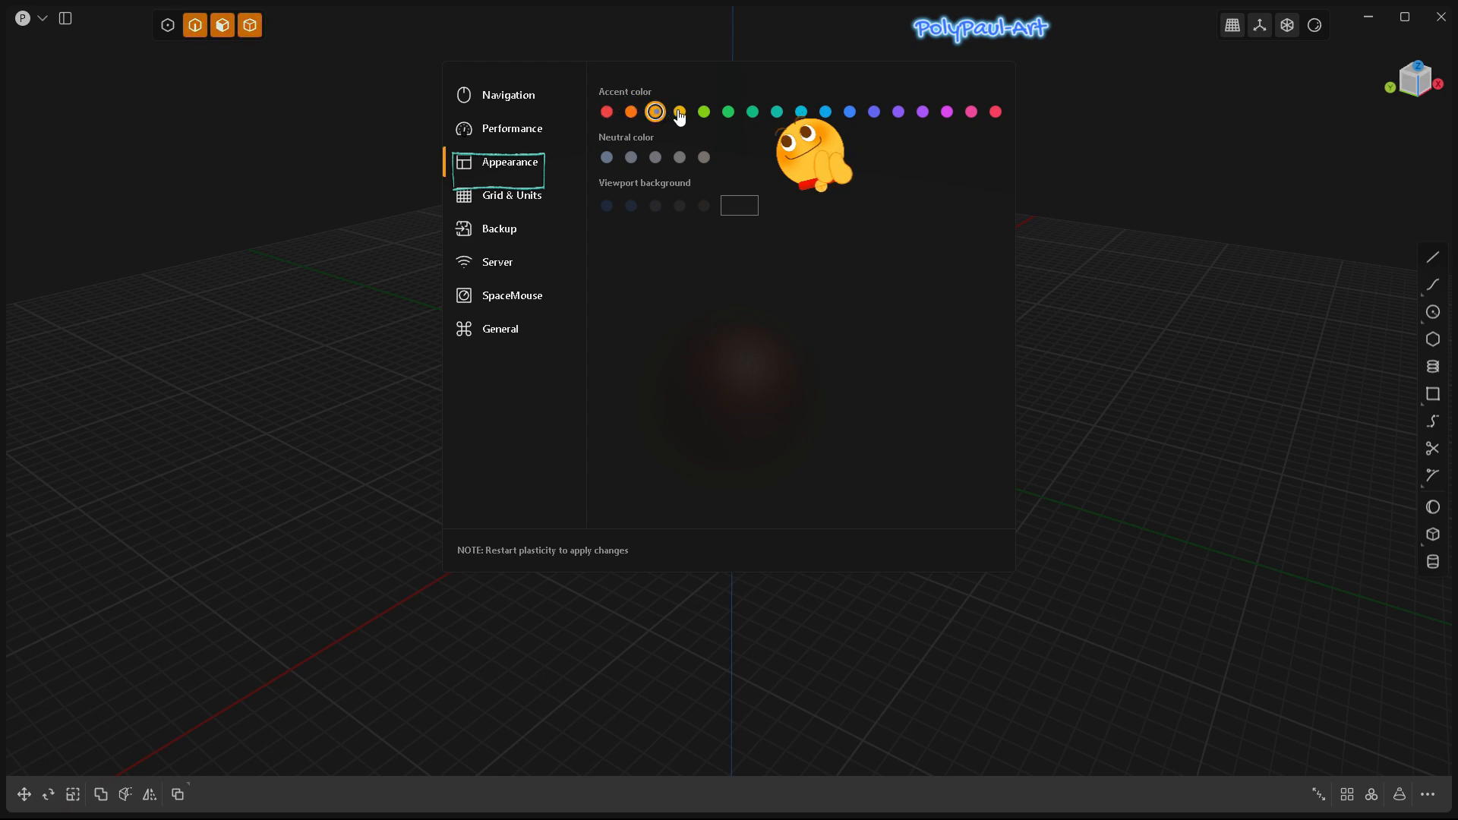
{"action": "left_click", "coordinate": [704, 113]}
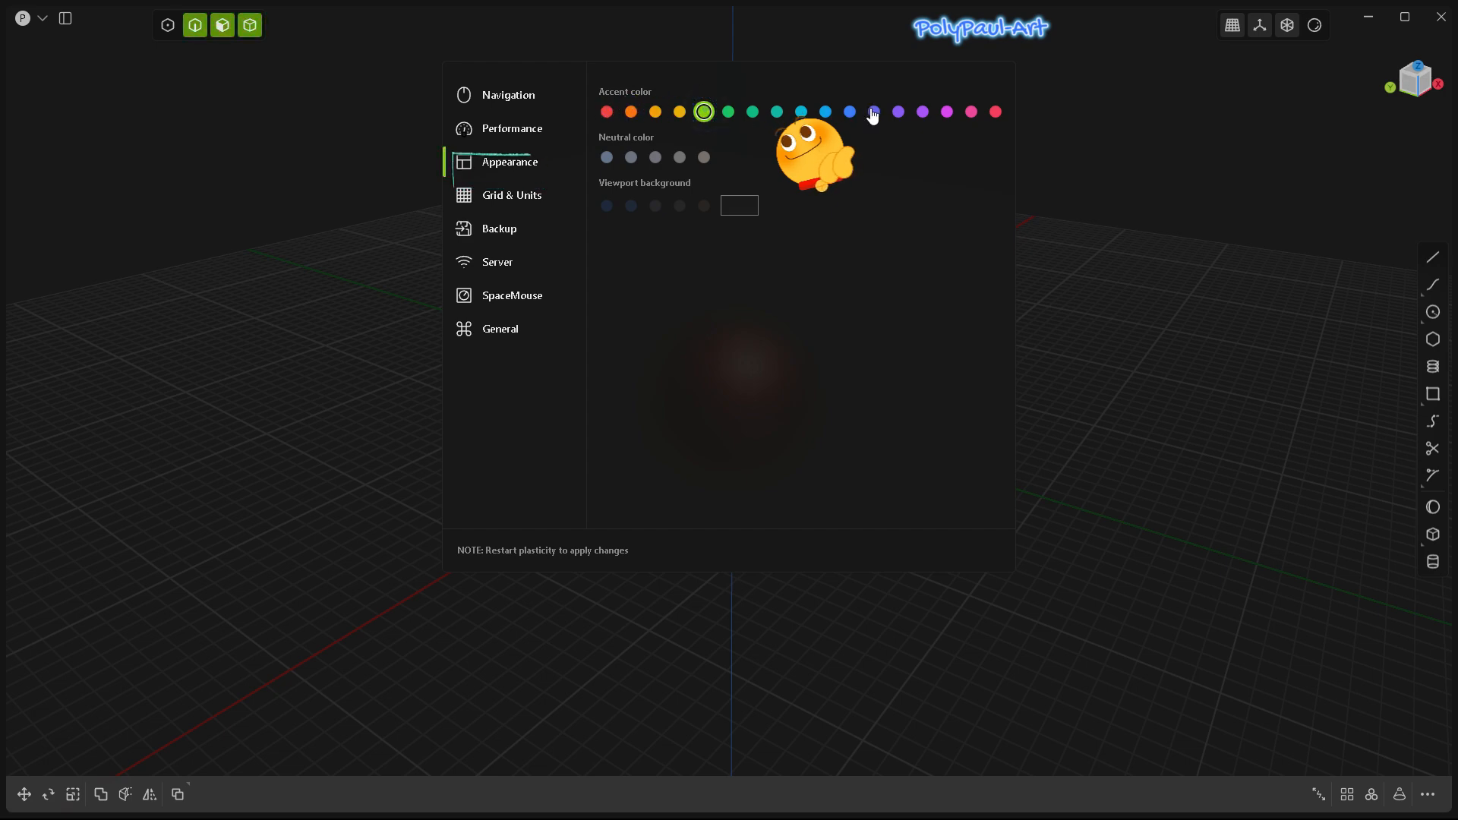
{"action": "left_click", "coordinate": [874, 112]}
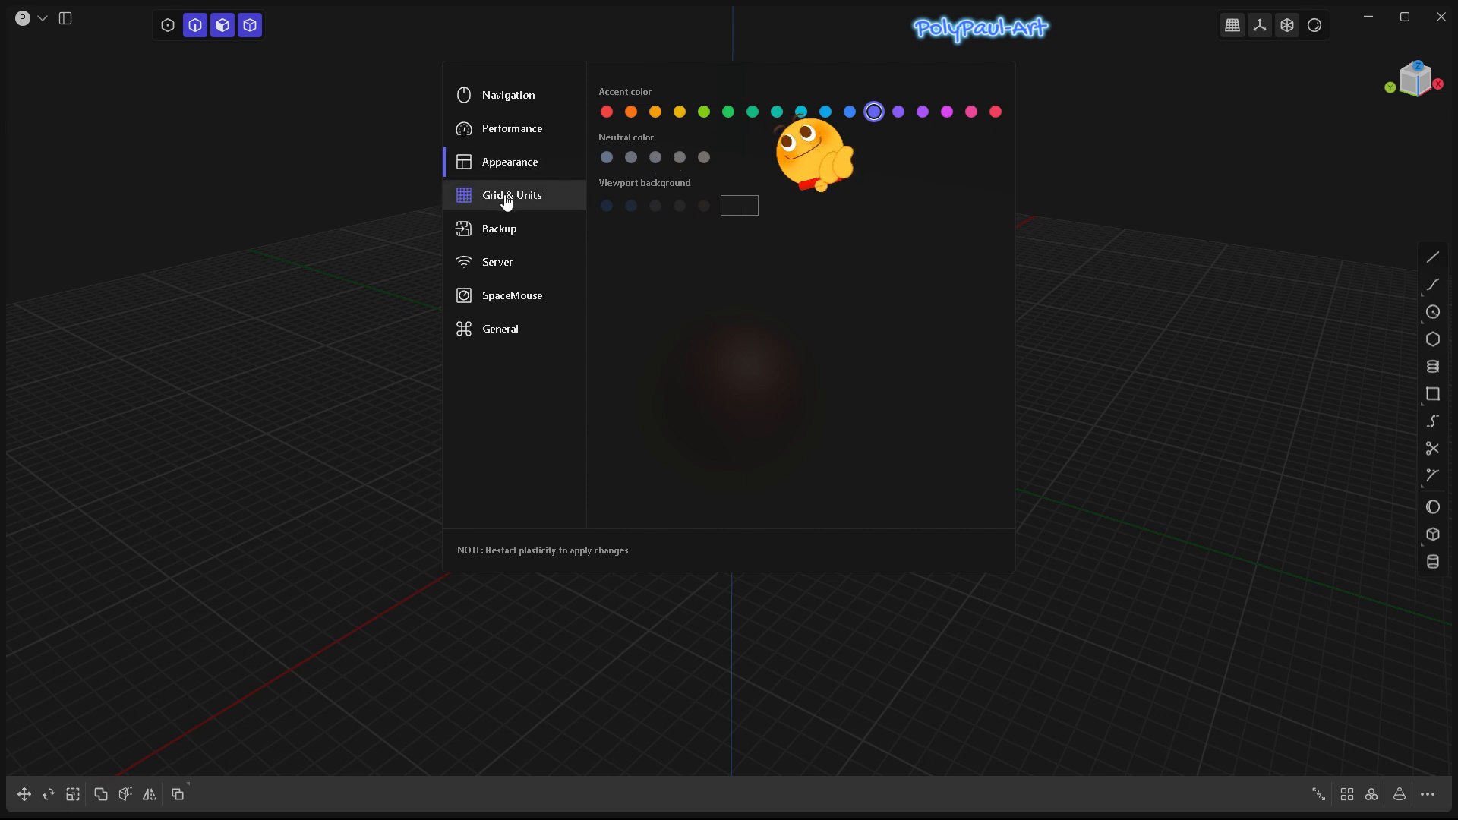
Step: In Grid & Units, try inches then keep meters and set the grid size to 150
{"action": "left_click", "coordinate": [510, 194]}
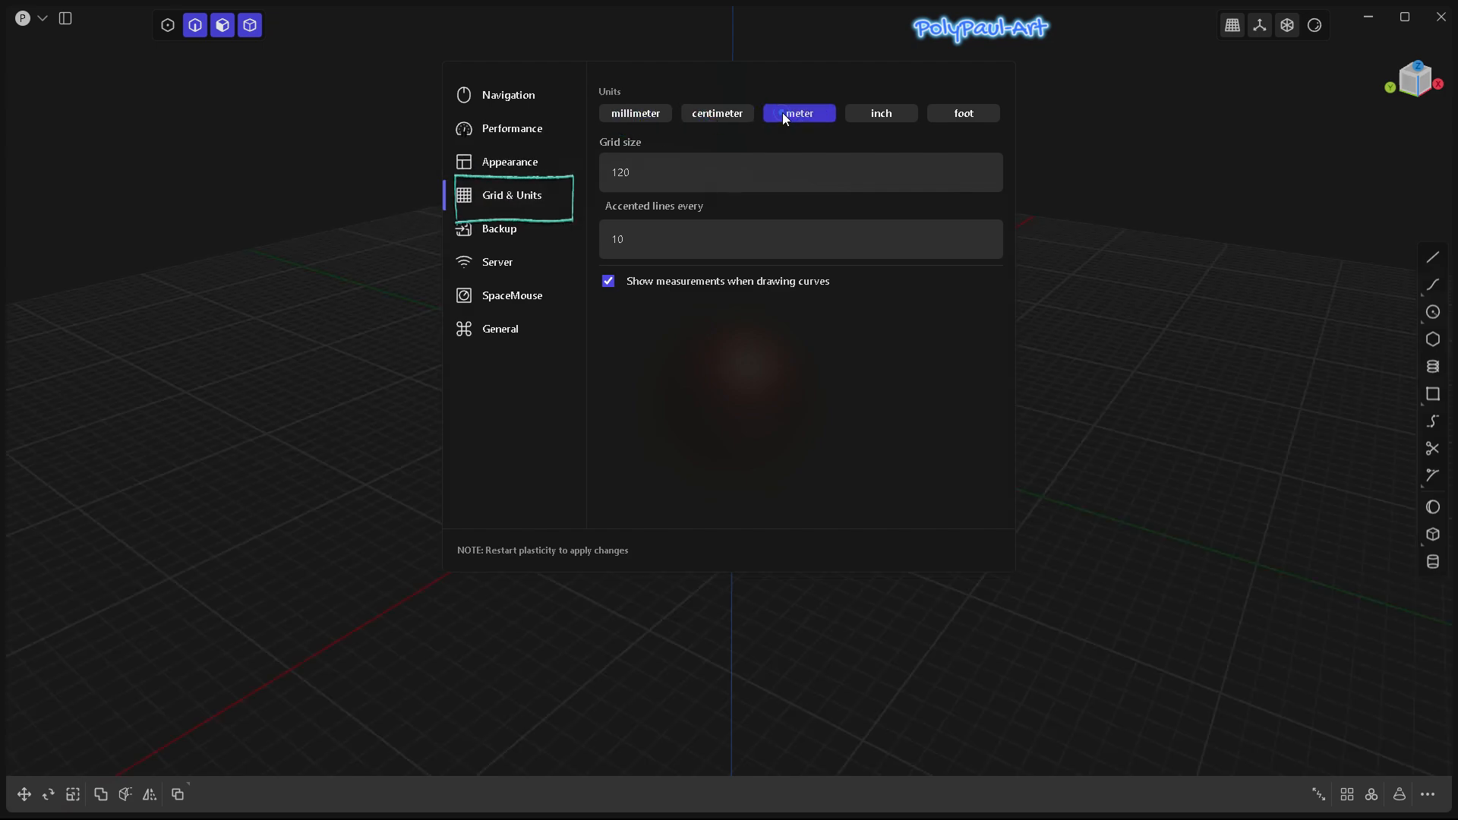
{"action": "left_click", "coordinate": [880, 112]}
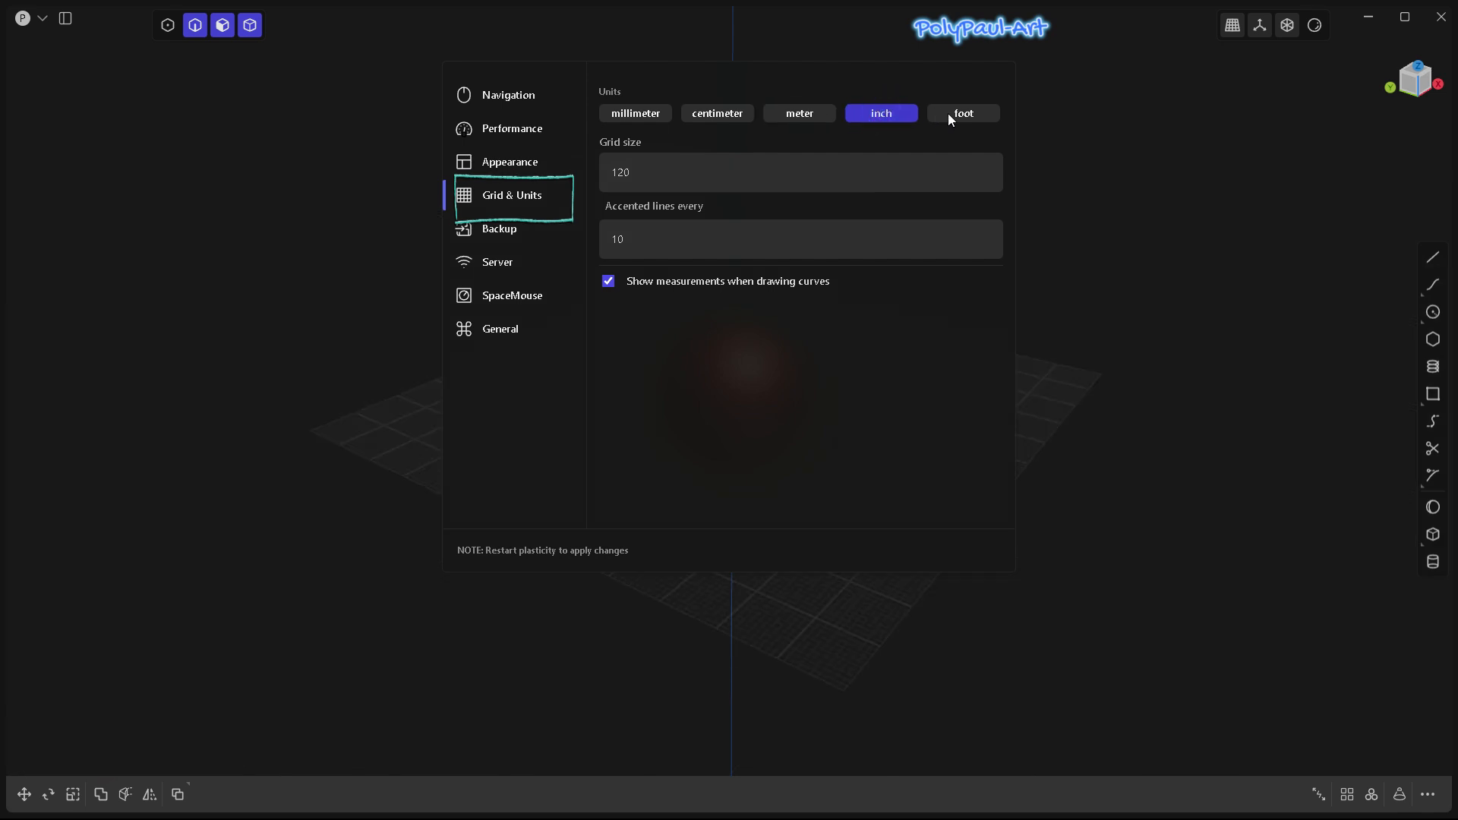
{"action": "left_click", "coordinate": [798, 112]}
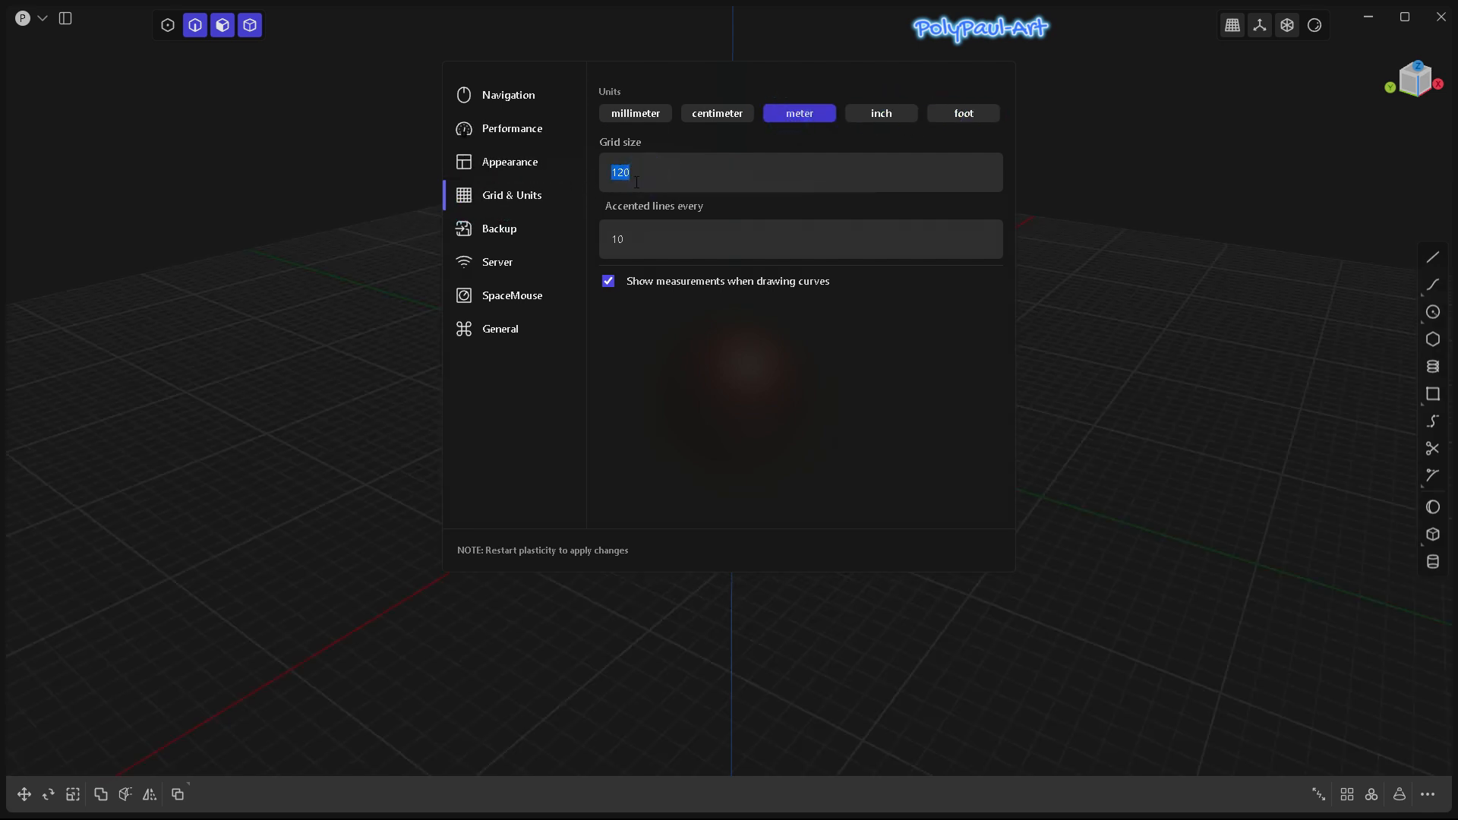
{"action": "type", "text": "150"}
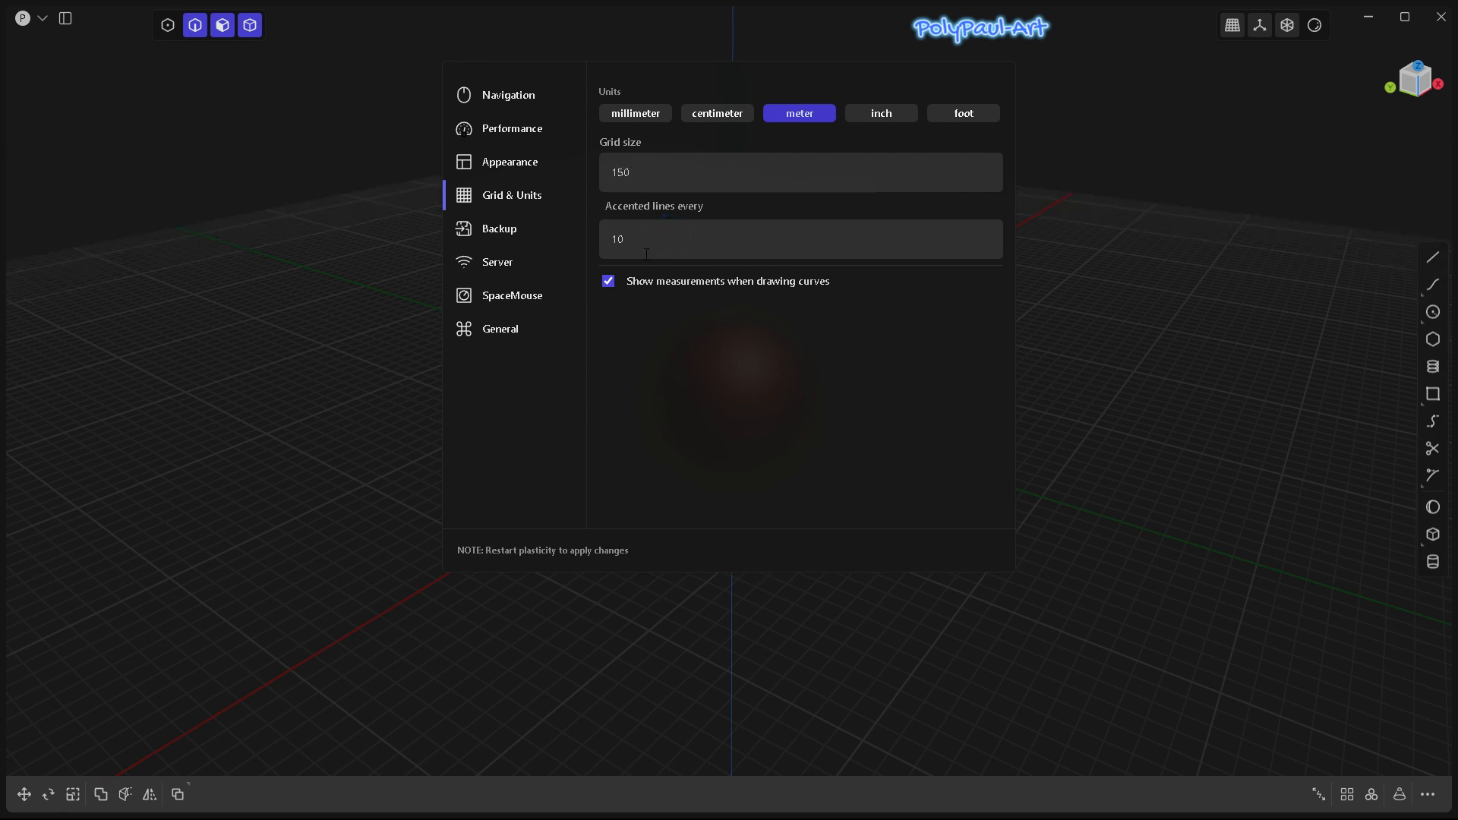
{"action": "mouse_move", "coordinate": [612, 295]}
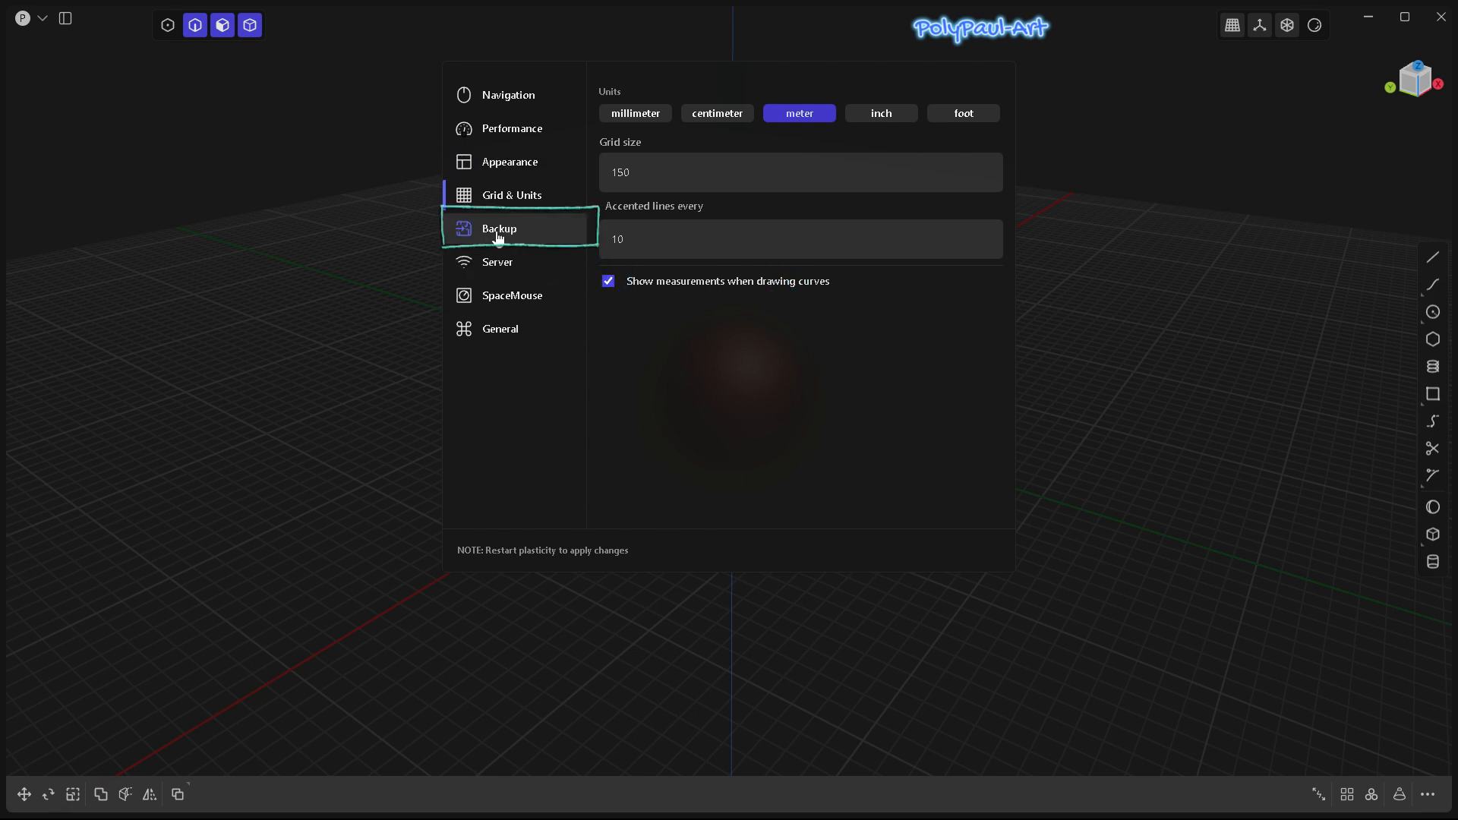
Step: In Backup, browse for a new folder then cancel, keeping F:\Plasticity Projects\plasticity
{"action": "left_click", "coordinate": [498, 227]}
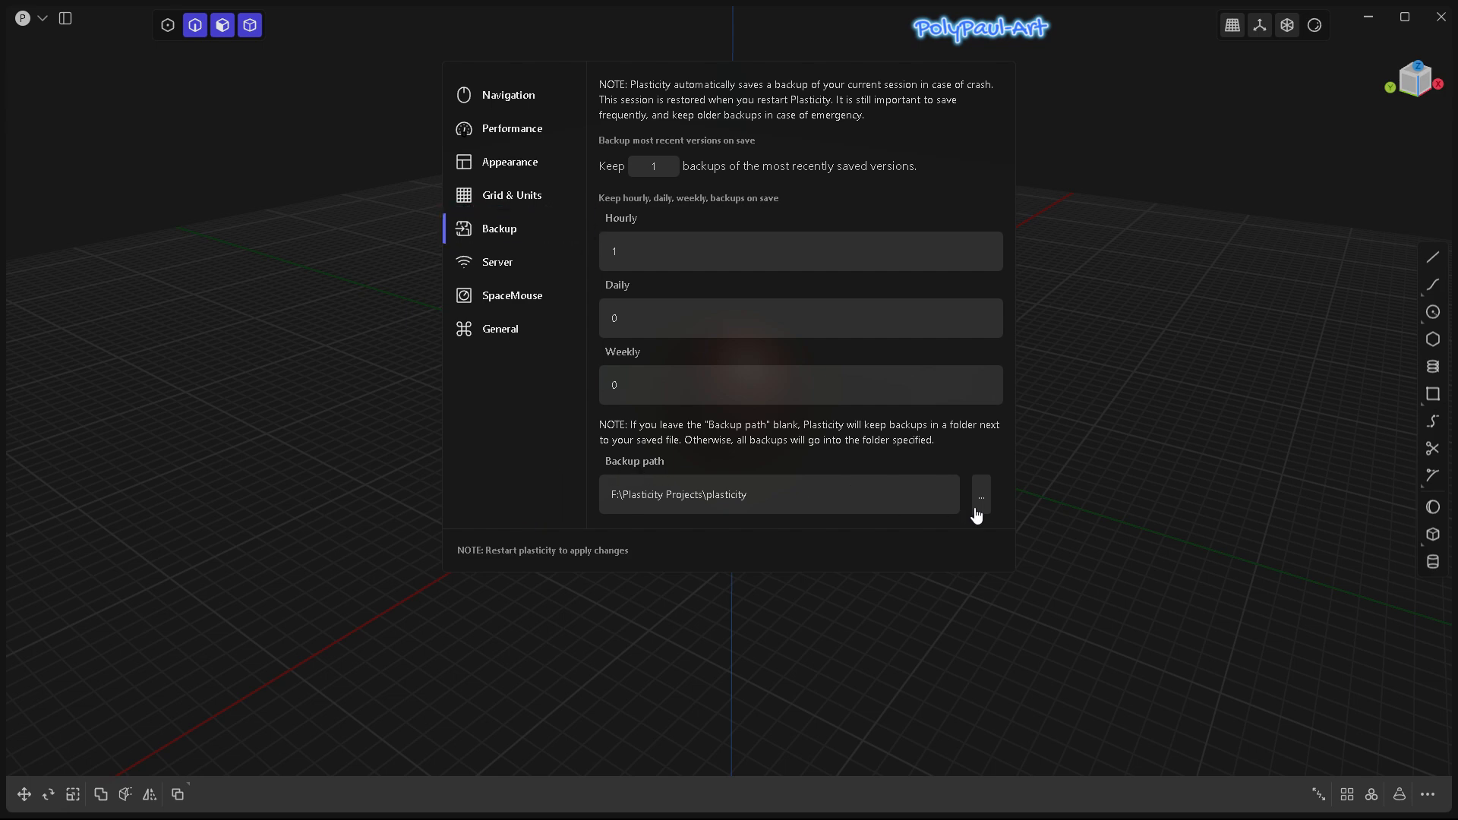
{"action": "left_click", "coordinate": [981, 495]}
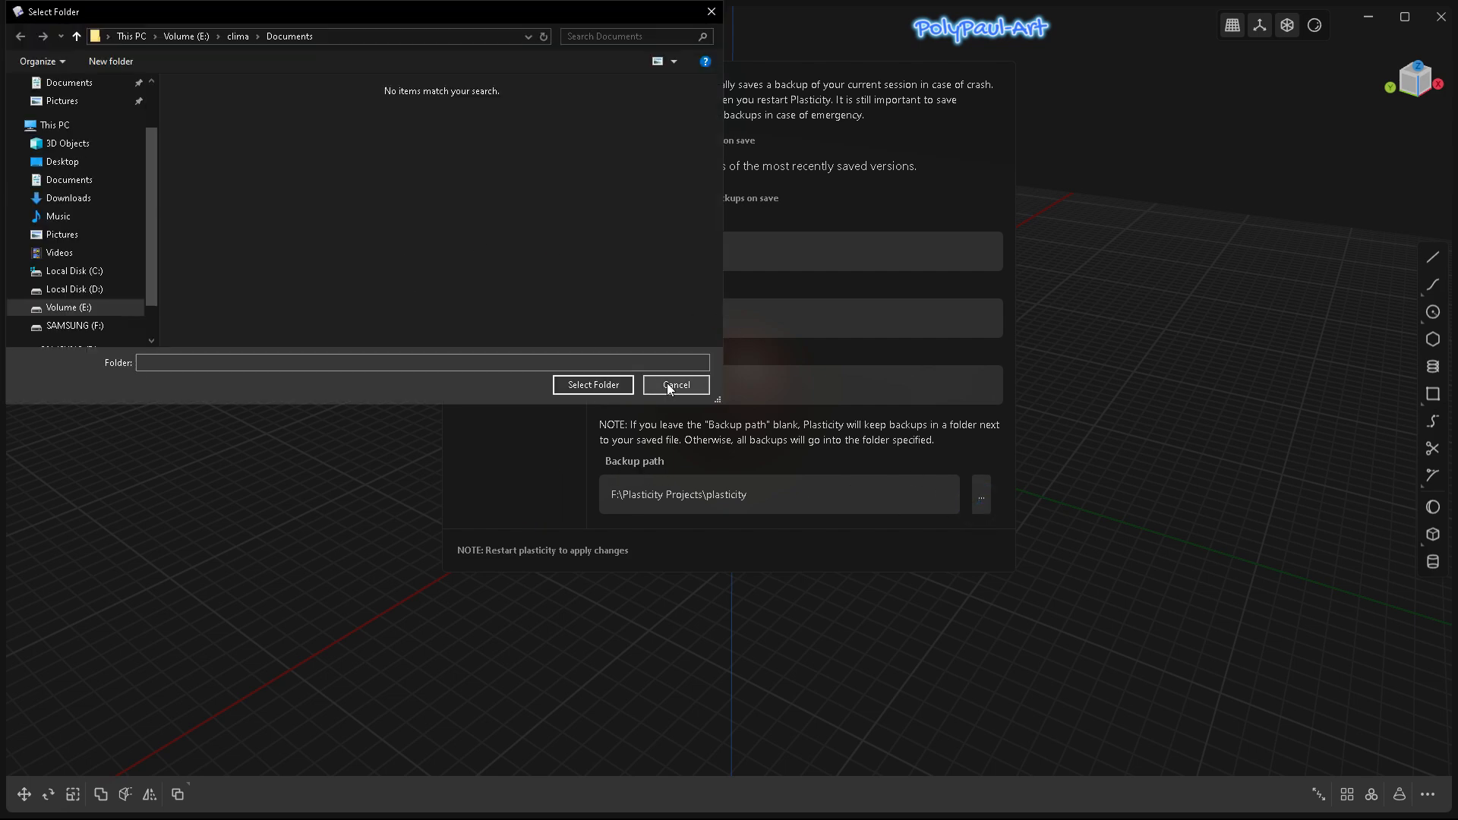
{"action": "left_click", "coordinate": [676, 384]}
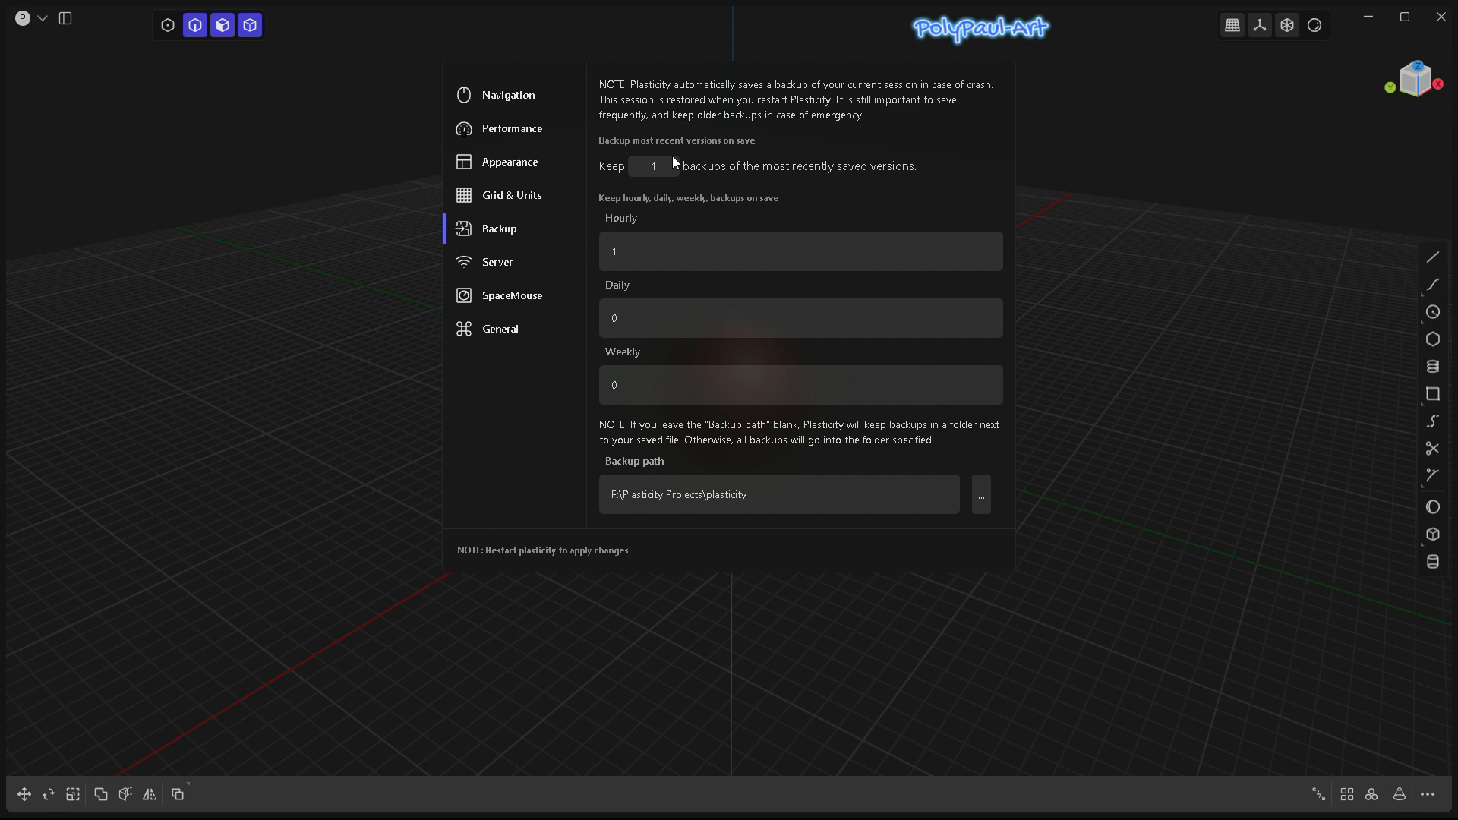
{"action": "mouse_move", "coordinate": [780, 346]}
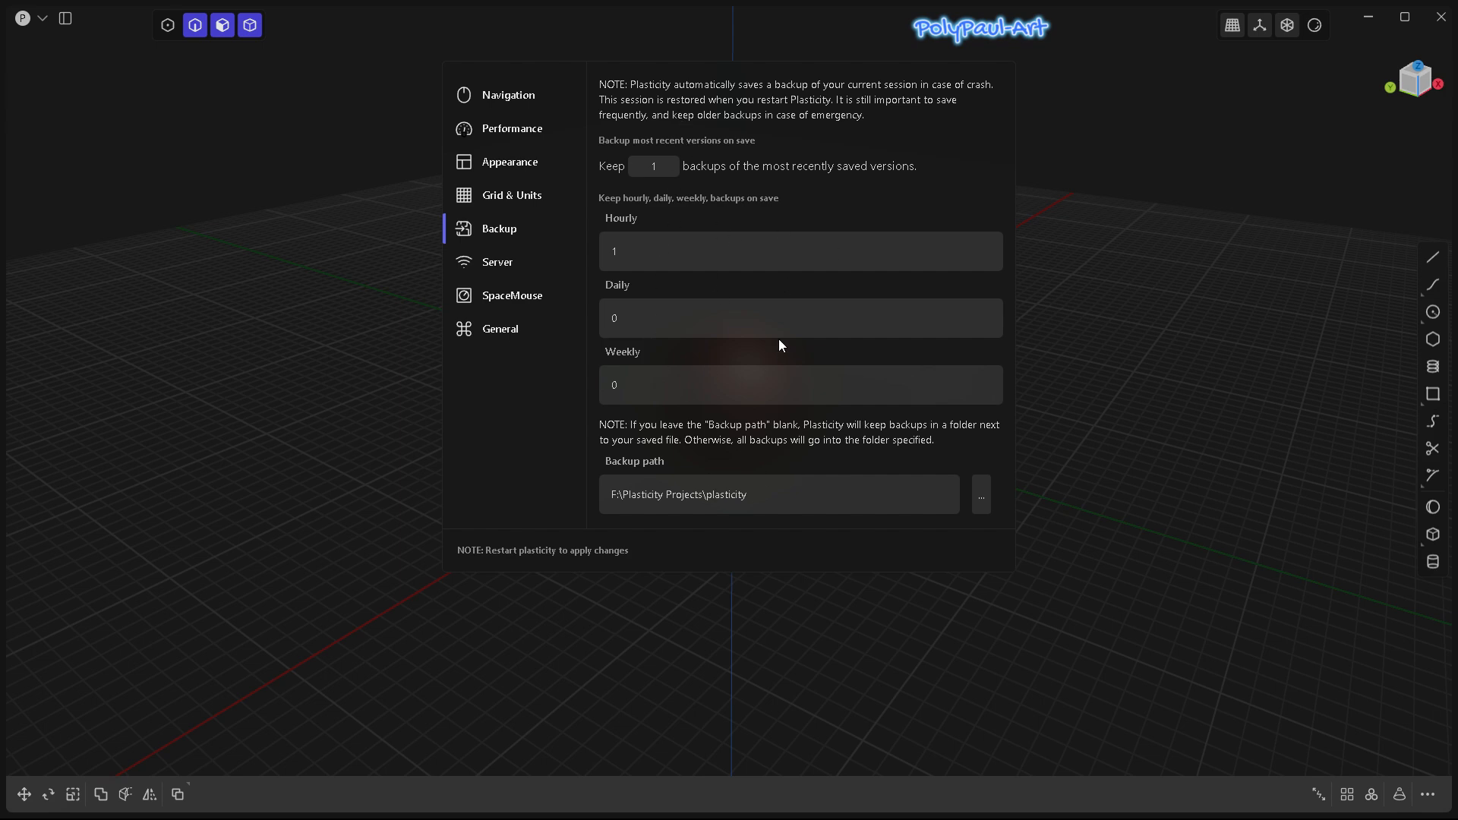
{"action": "mouse_move", "coordinate": [886, 460]}
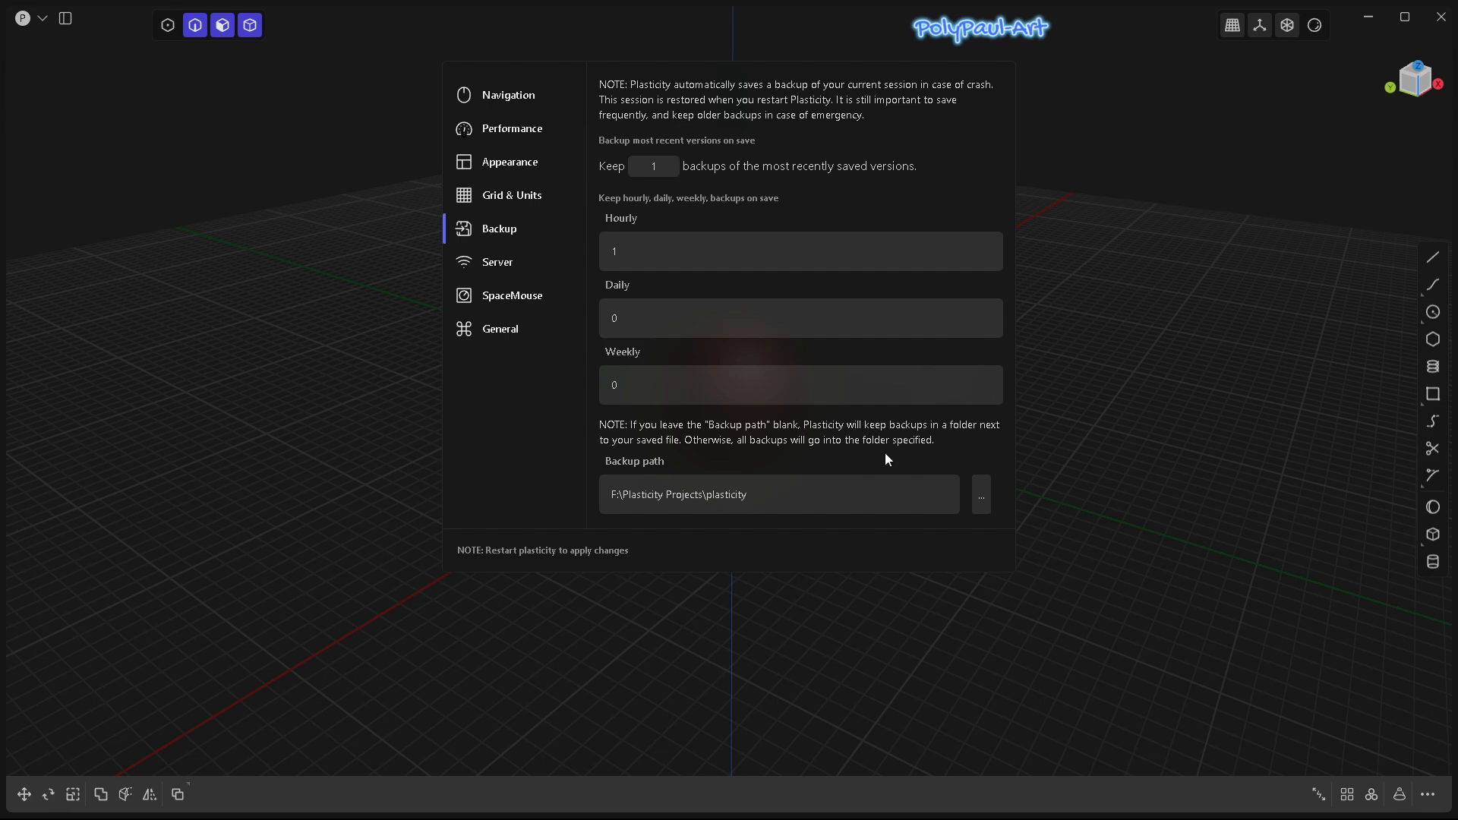
{"action": "mouse_move", "coordinate": [710, 524]}
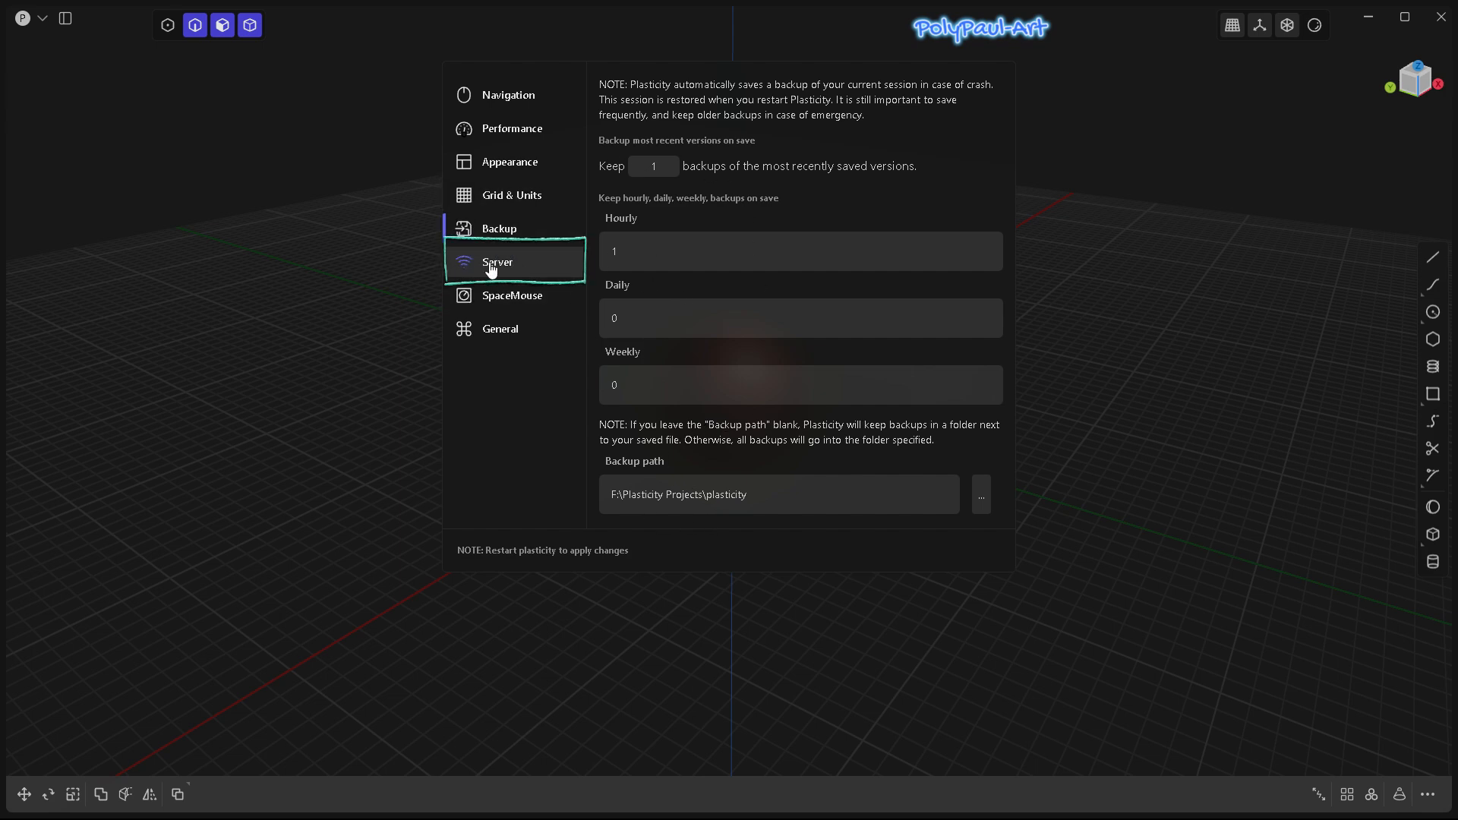
{"action": "mouse_move", "coordinate": [498, 273]}
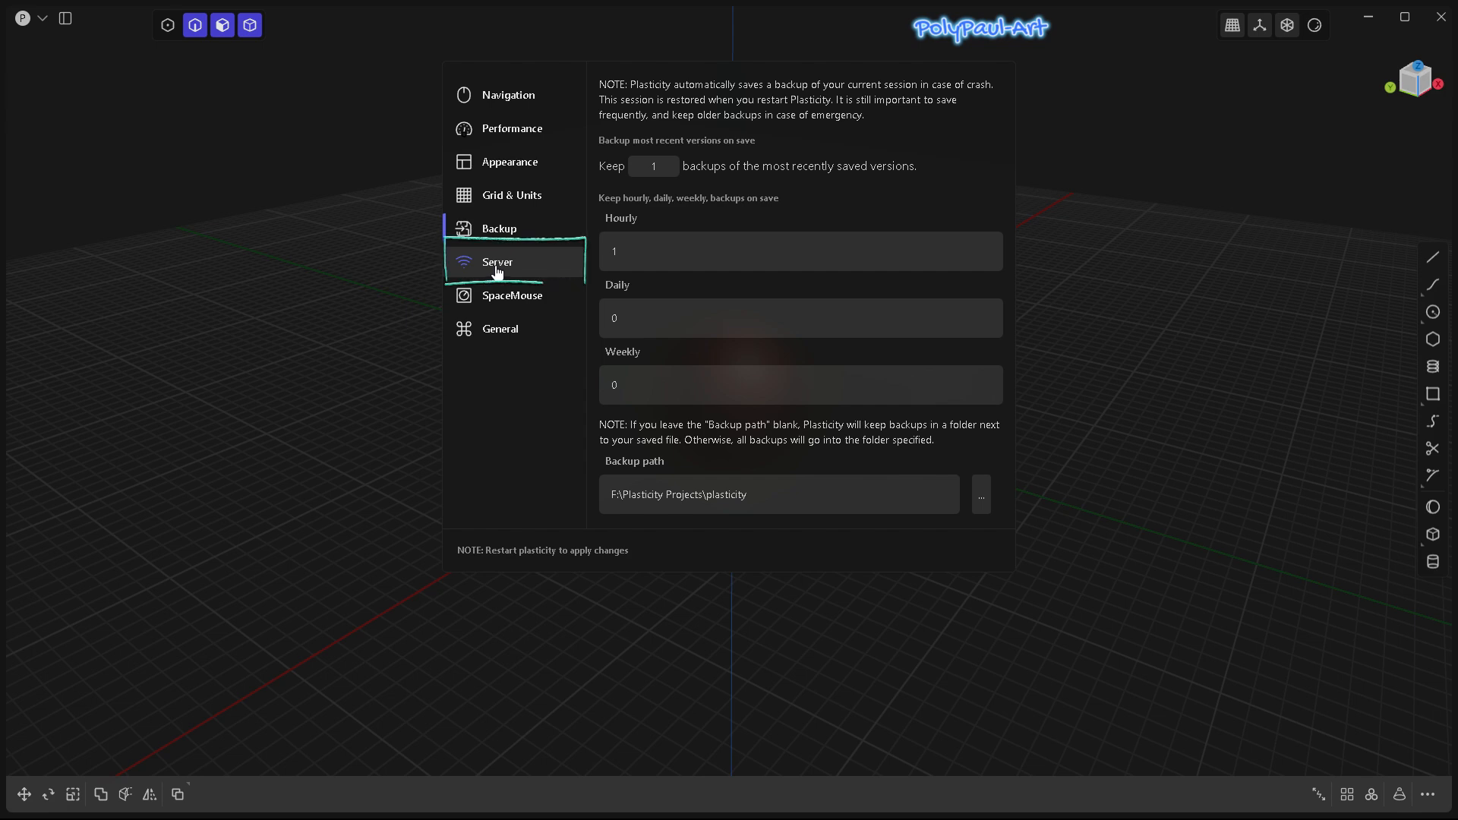
{"action": "mouse_move", "coordinate": [518, 343]}
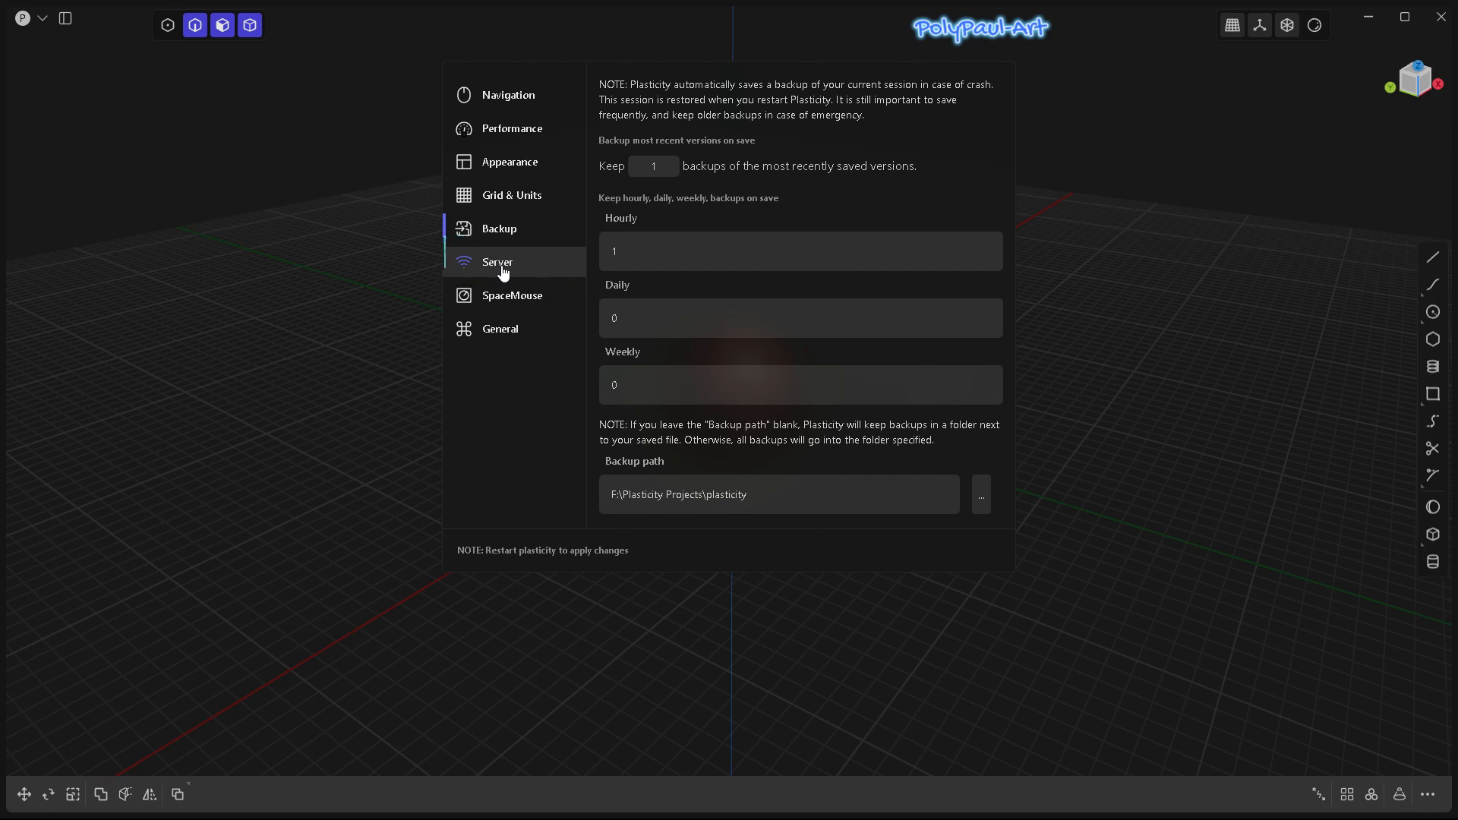
Step: Show the Server bridge settings: disabled, host localhost, port 8980
{"action": "left_click", "coordinate": [498, 261]}
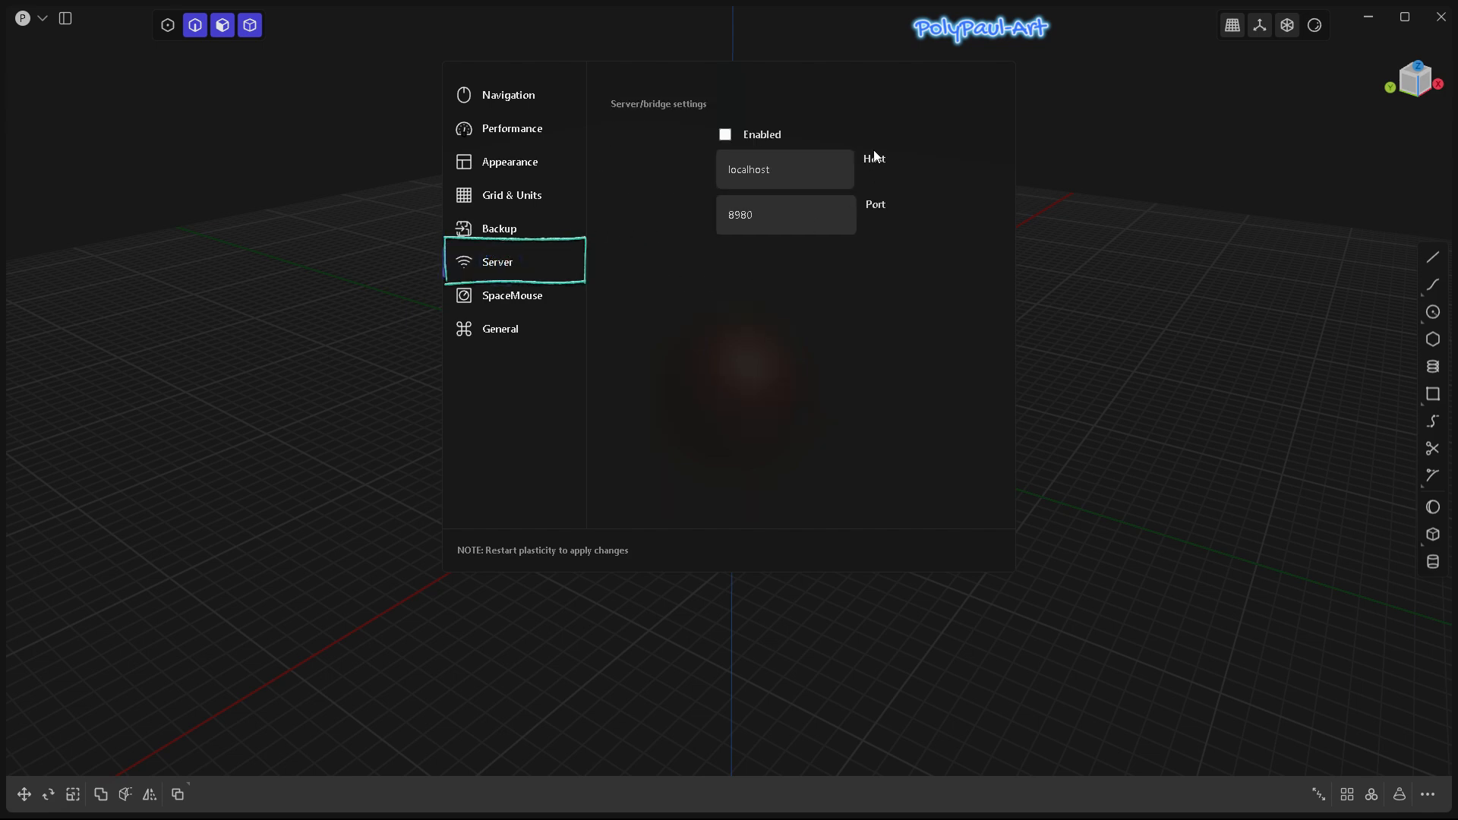
{"action": "mouse_move", "coordinate": [689, 119]}
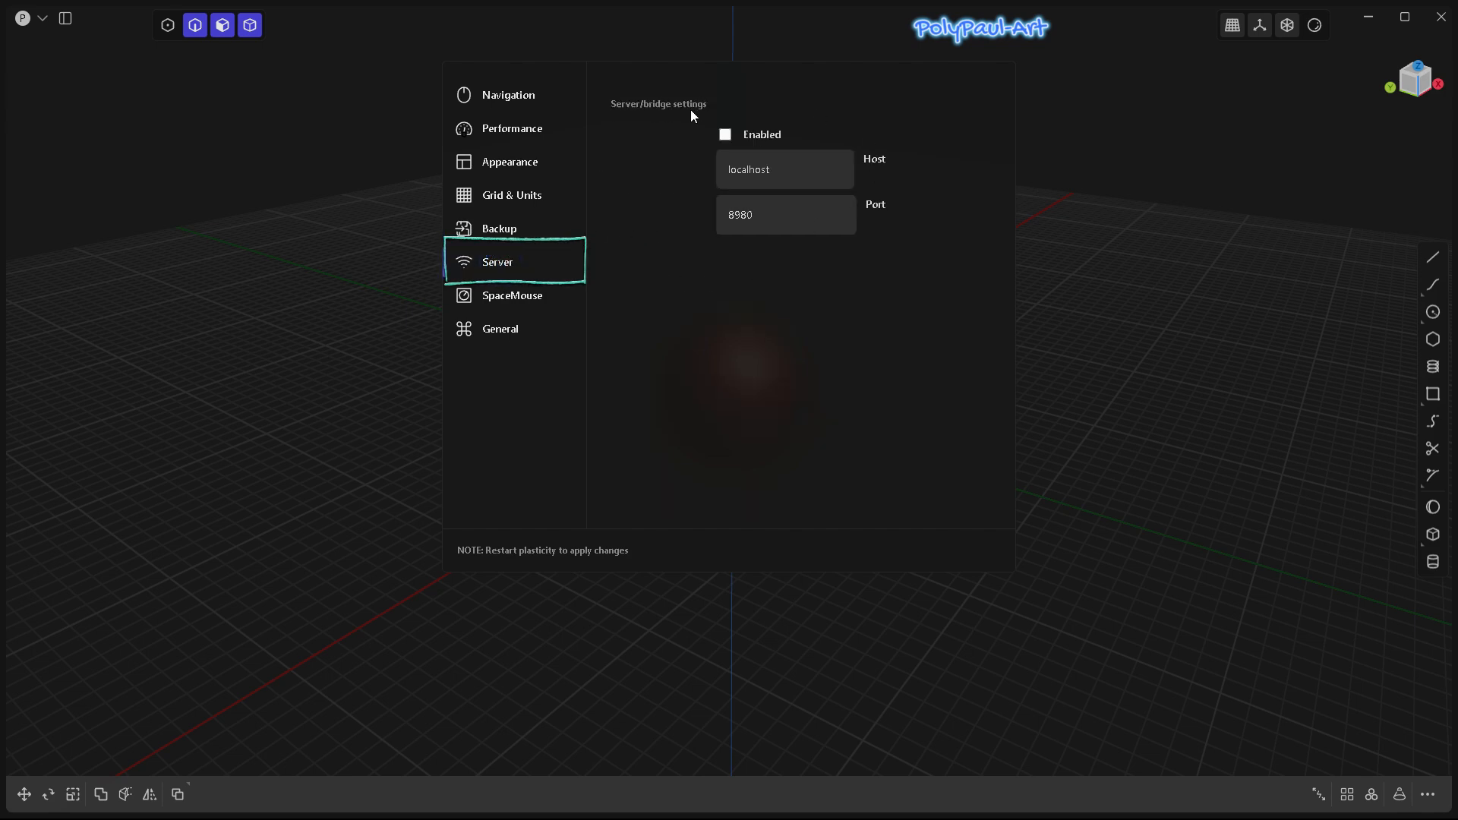
{"action": "left_click", "coordinate": [725, 134]}
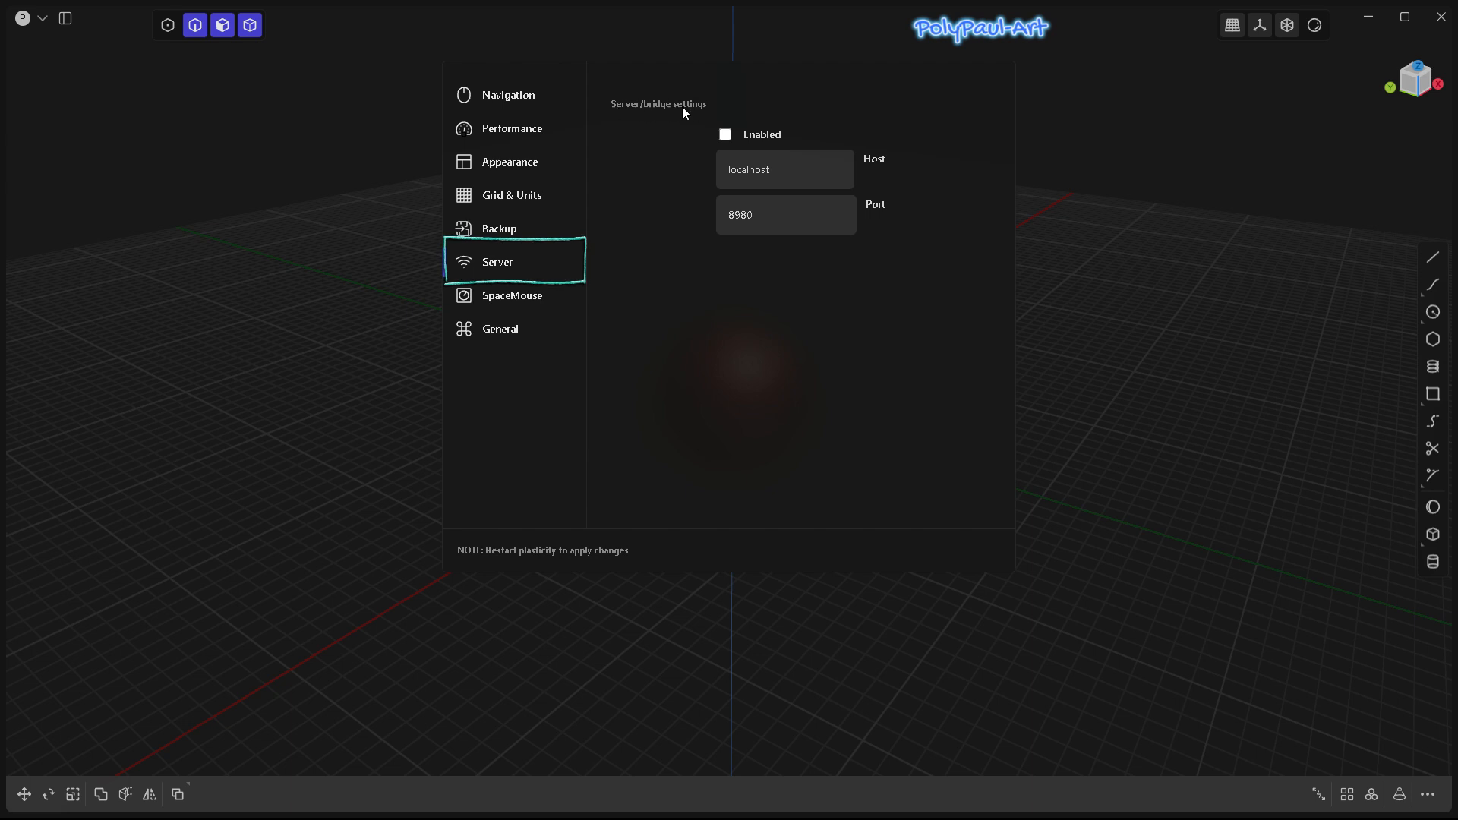
{"action": "mouse_move", "coordinate": [775, 148]}
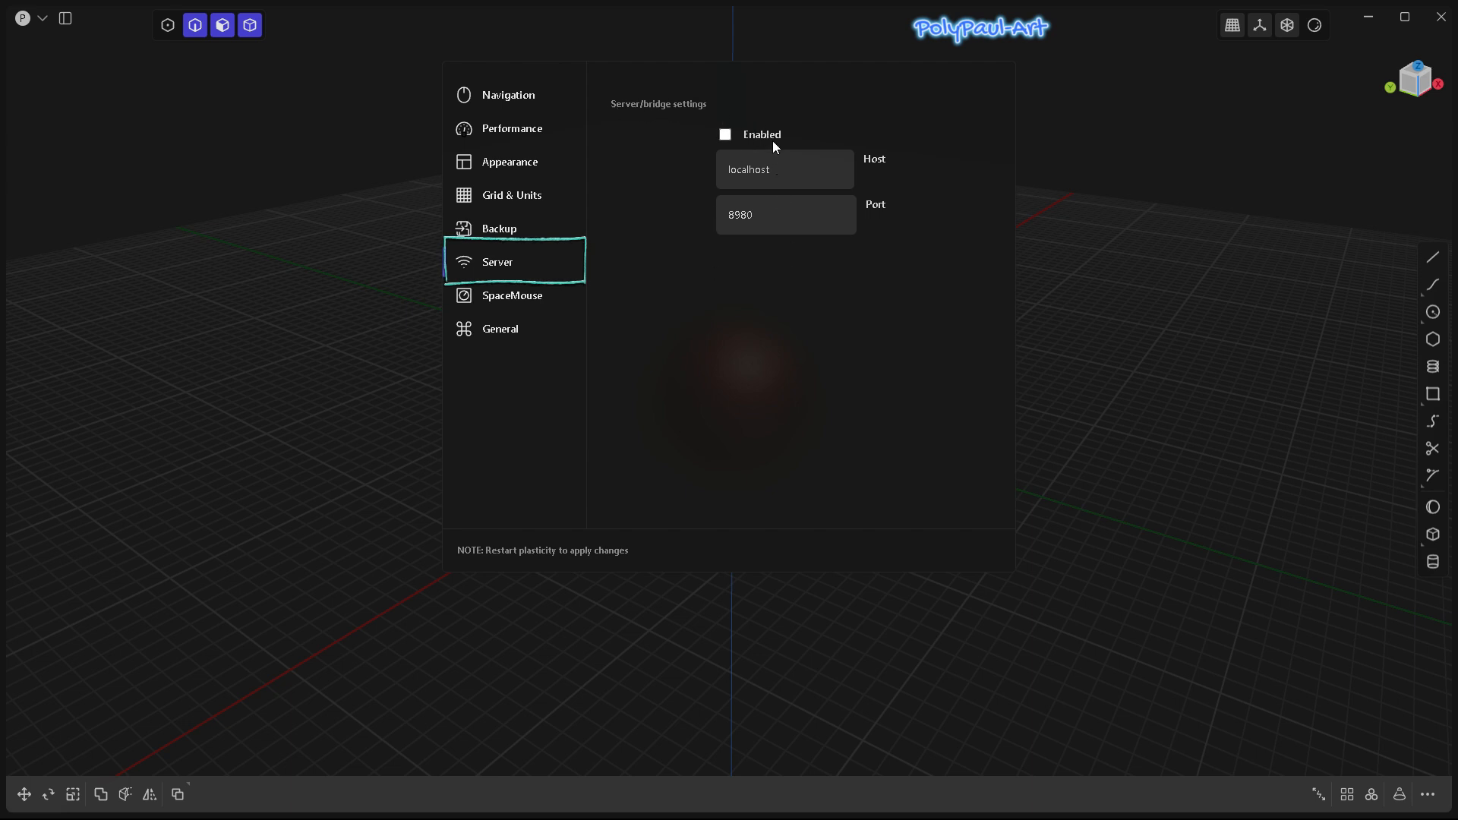
{"action": "mouse_move", "coordinate": [677, 356]}
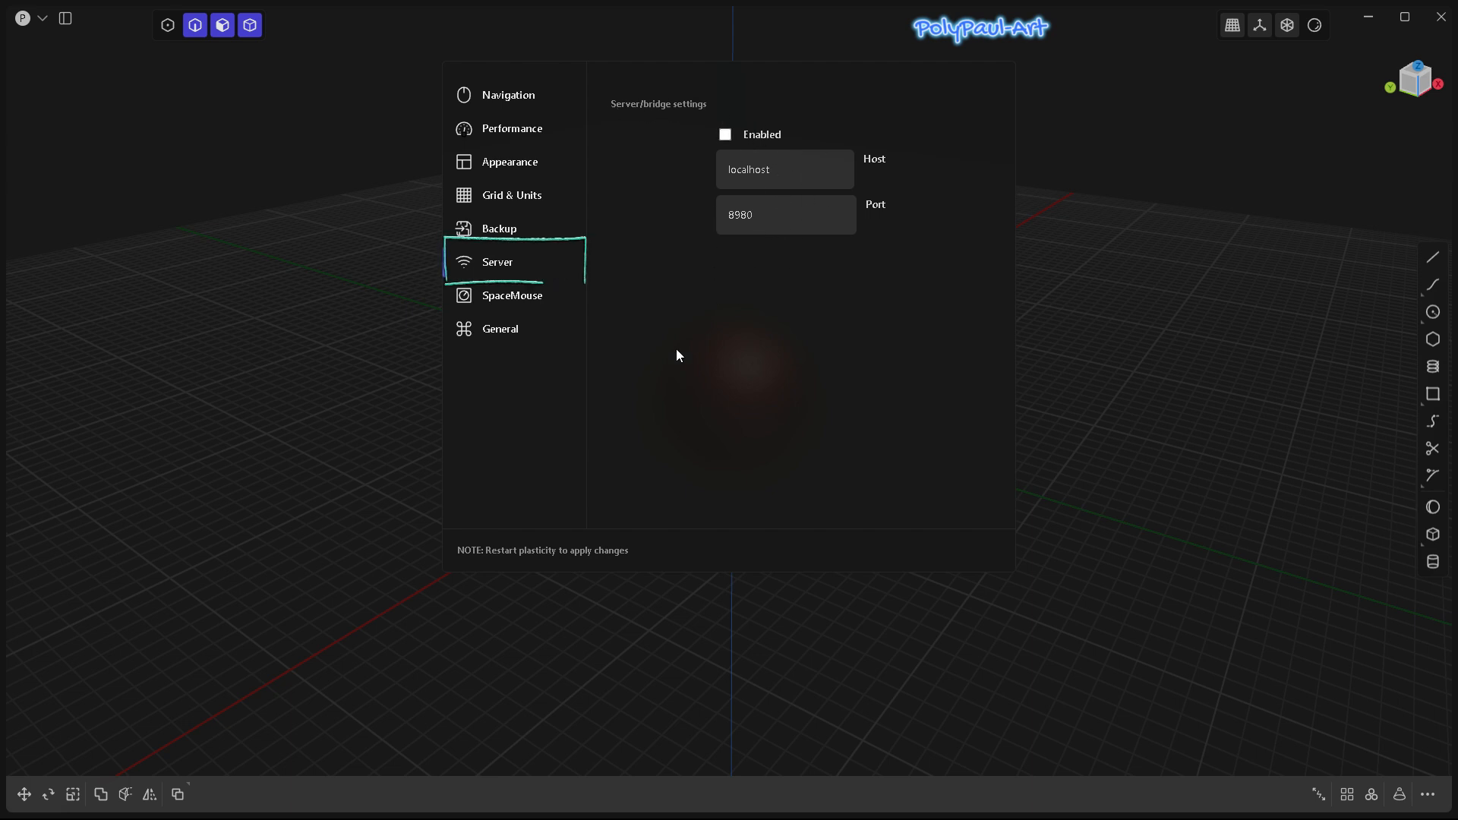
{"action": "left_click", "coordinate": [799, 227]}
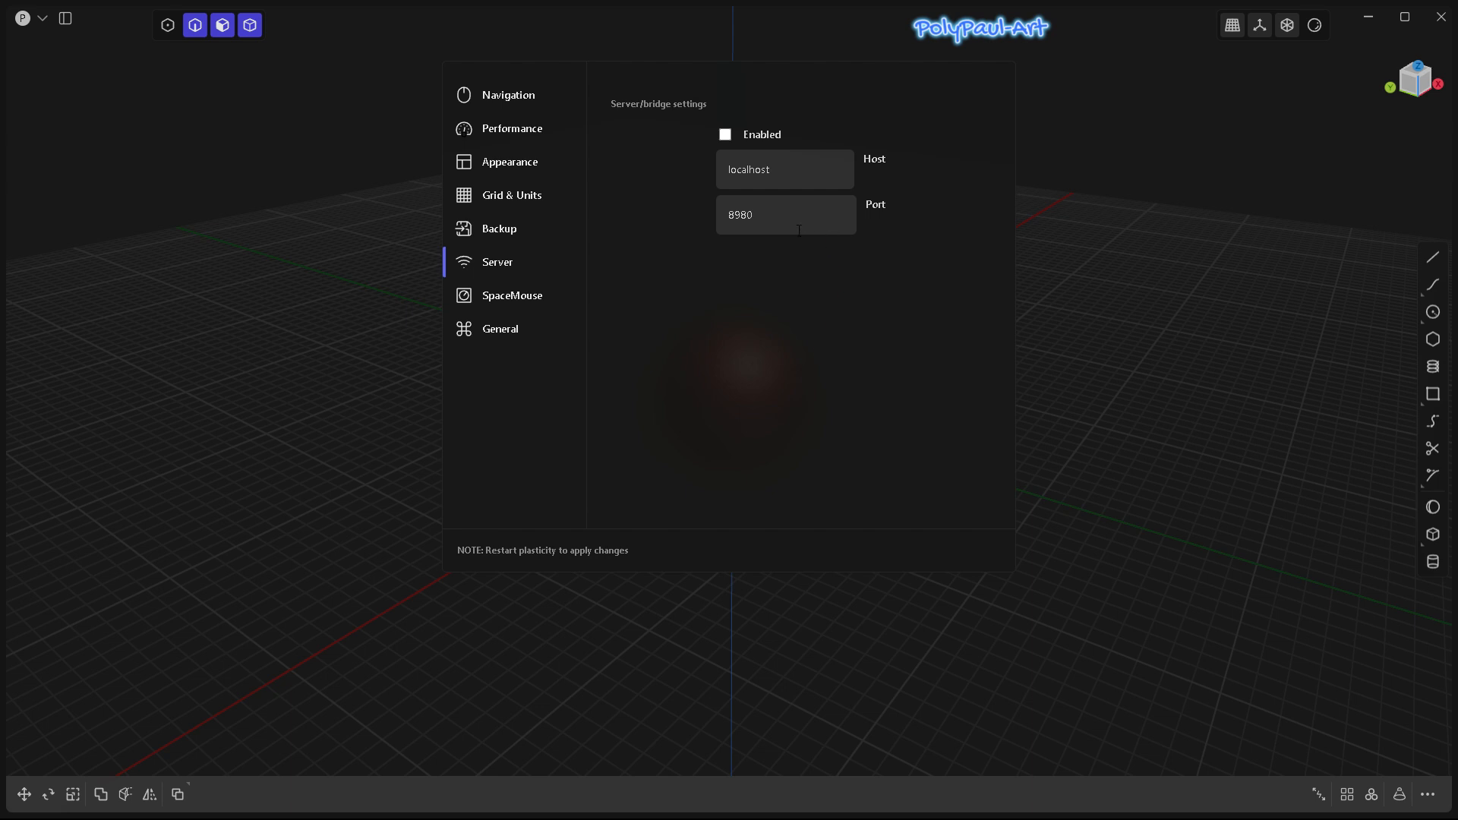
{"action": "mouse_move", "coordinate": [733, 538]}
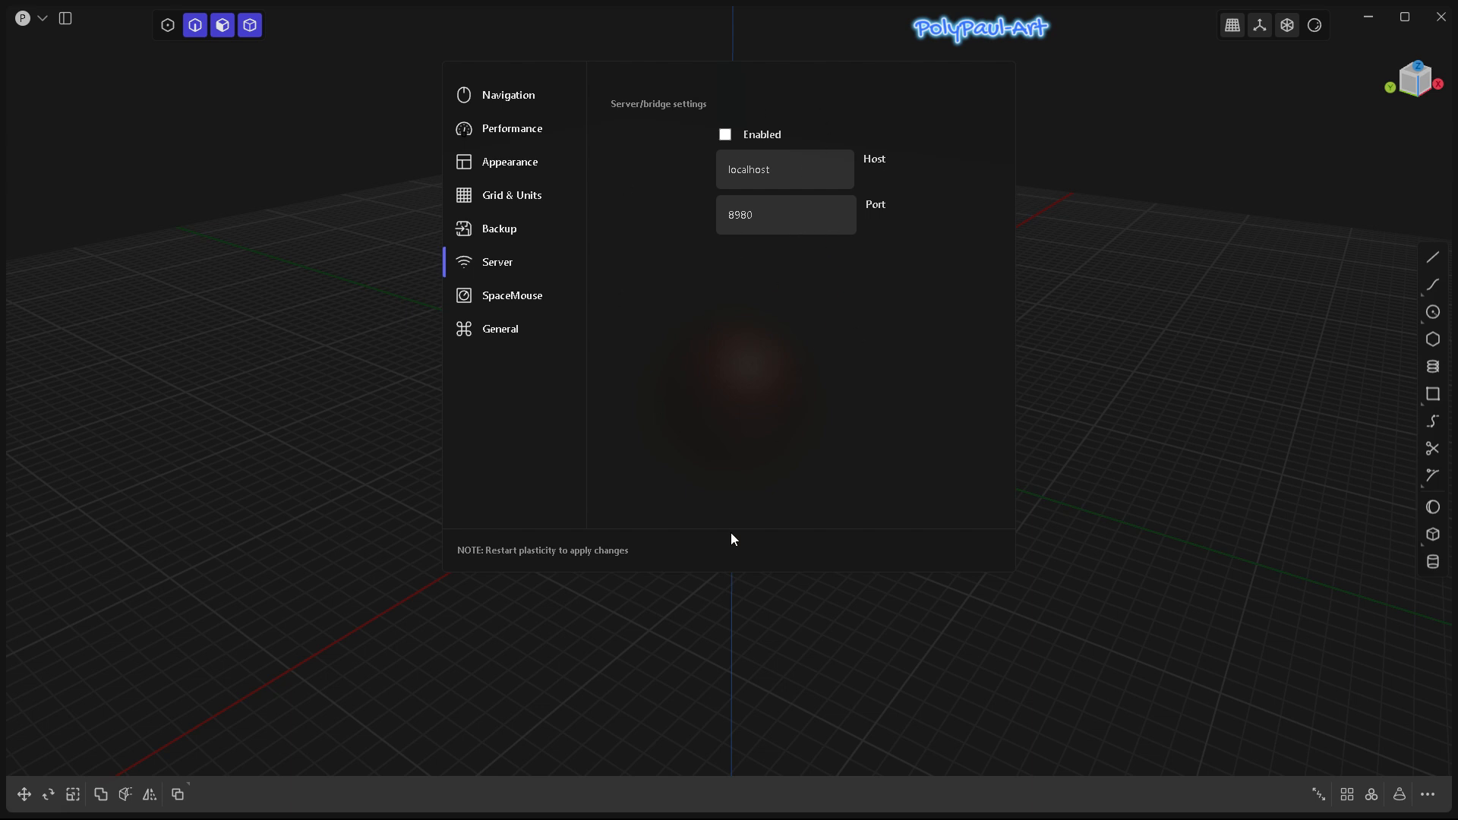
{"action": "mouse_move", "coordinate": [700, 115]}
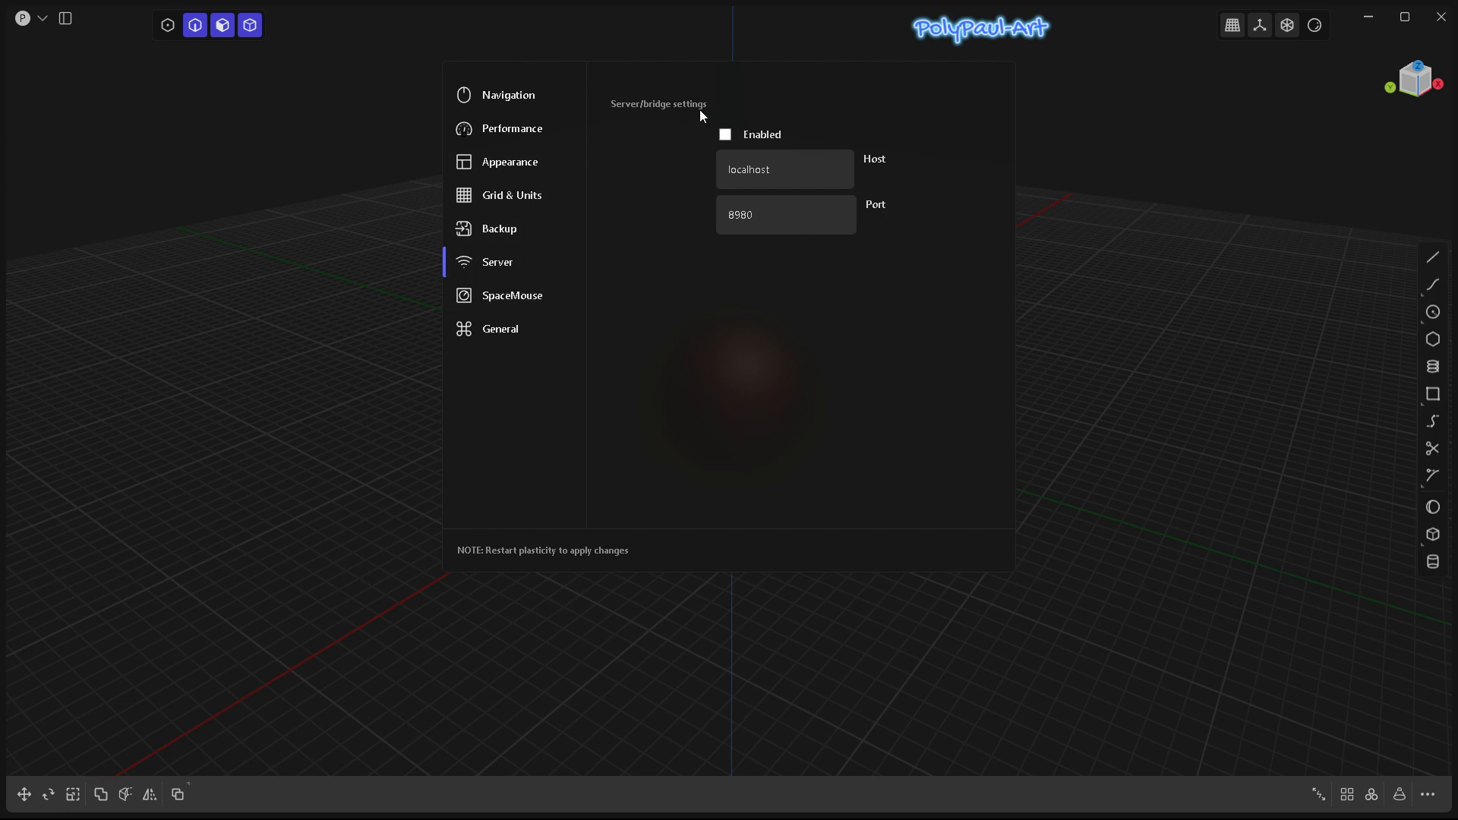
{"action": "mouse_move", "coordinate": [701, 133]}
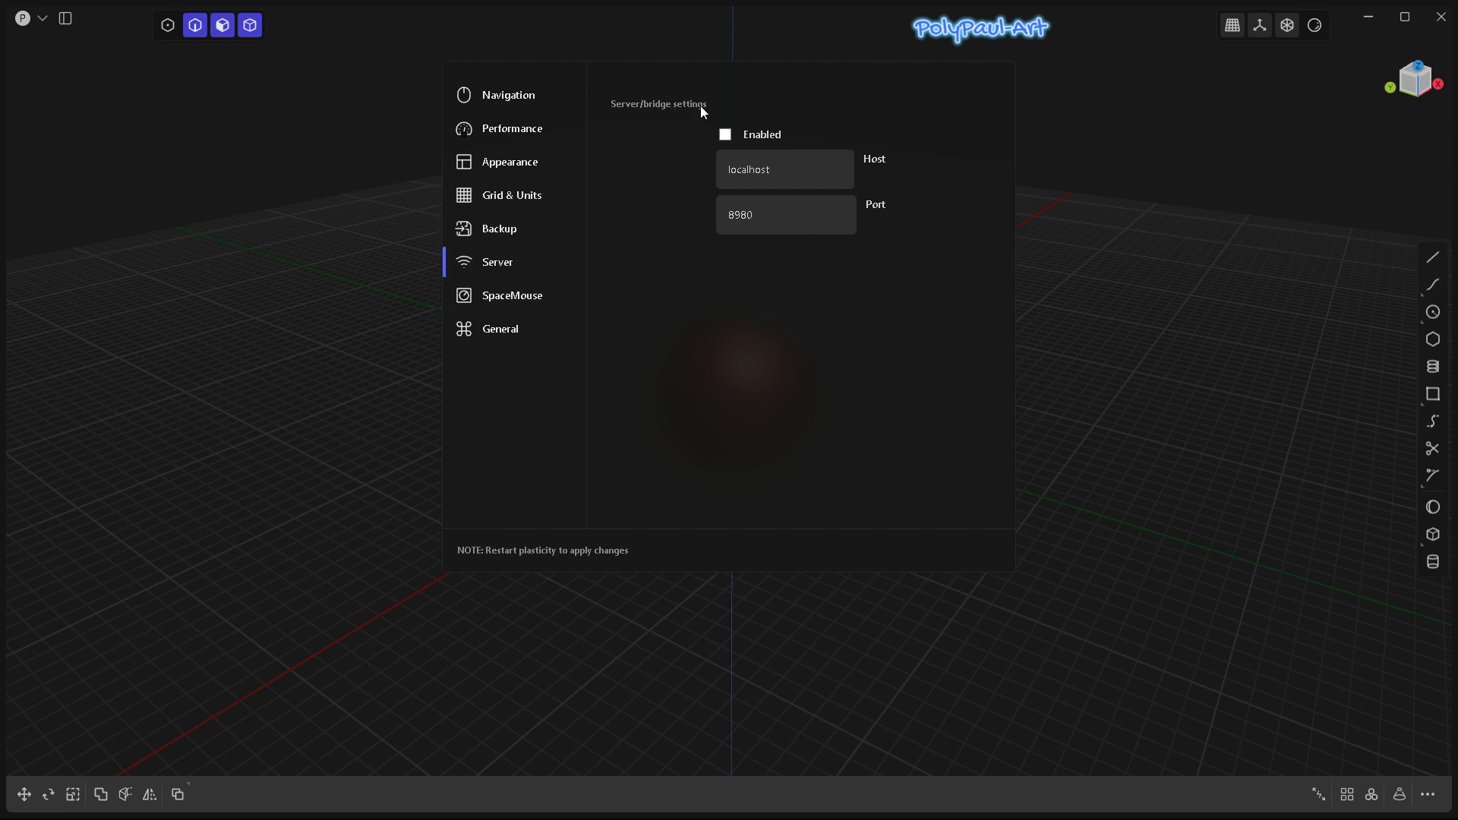
{"action": "mouse_move", "coordinate": [562, 150]}
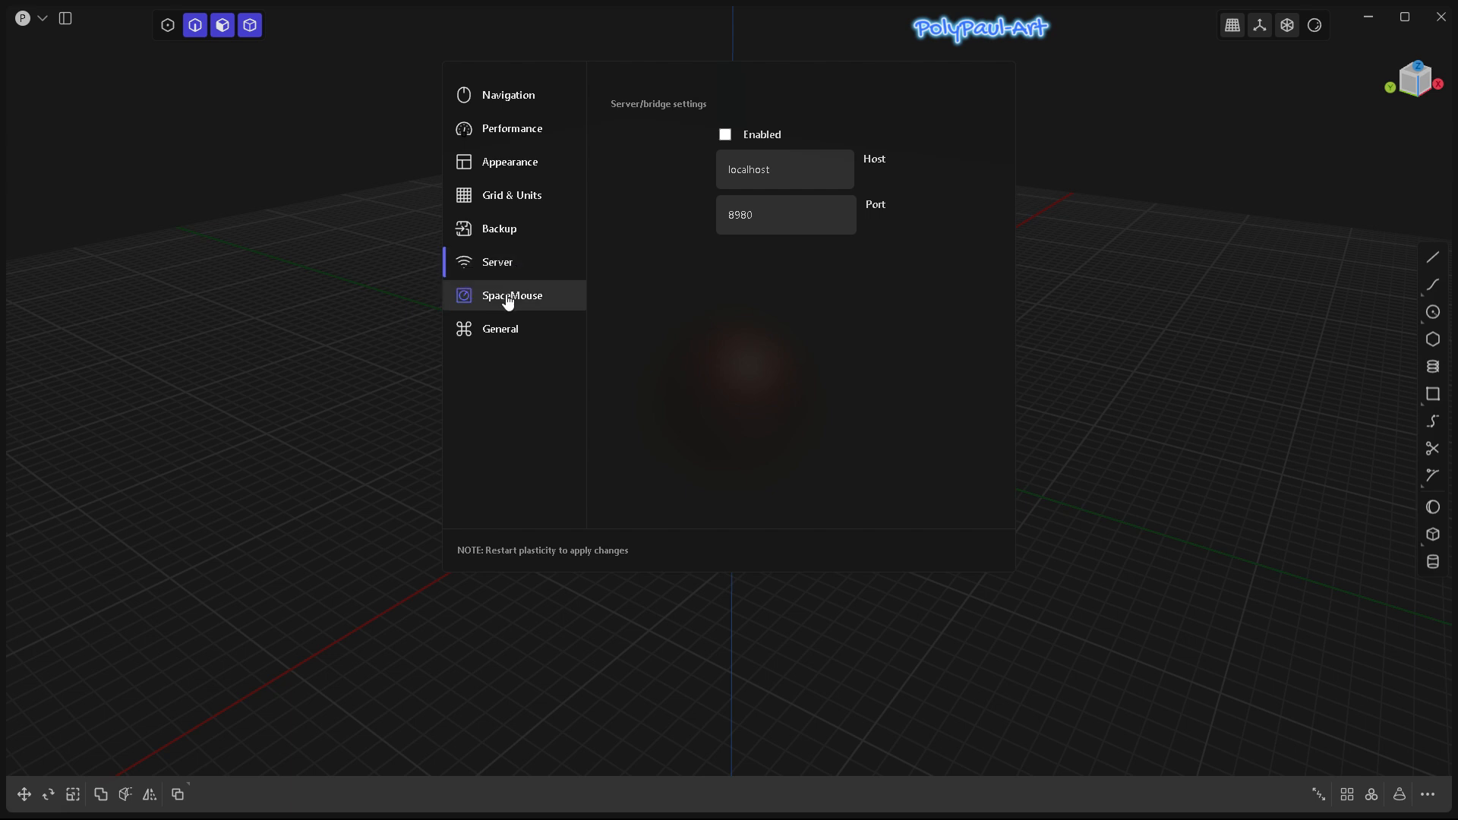
Step: Show the SpaceMouse settings, toggling Y-axis inversion on and back off
{"action": "left_click", "coordinate": [512, 295]}
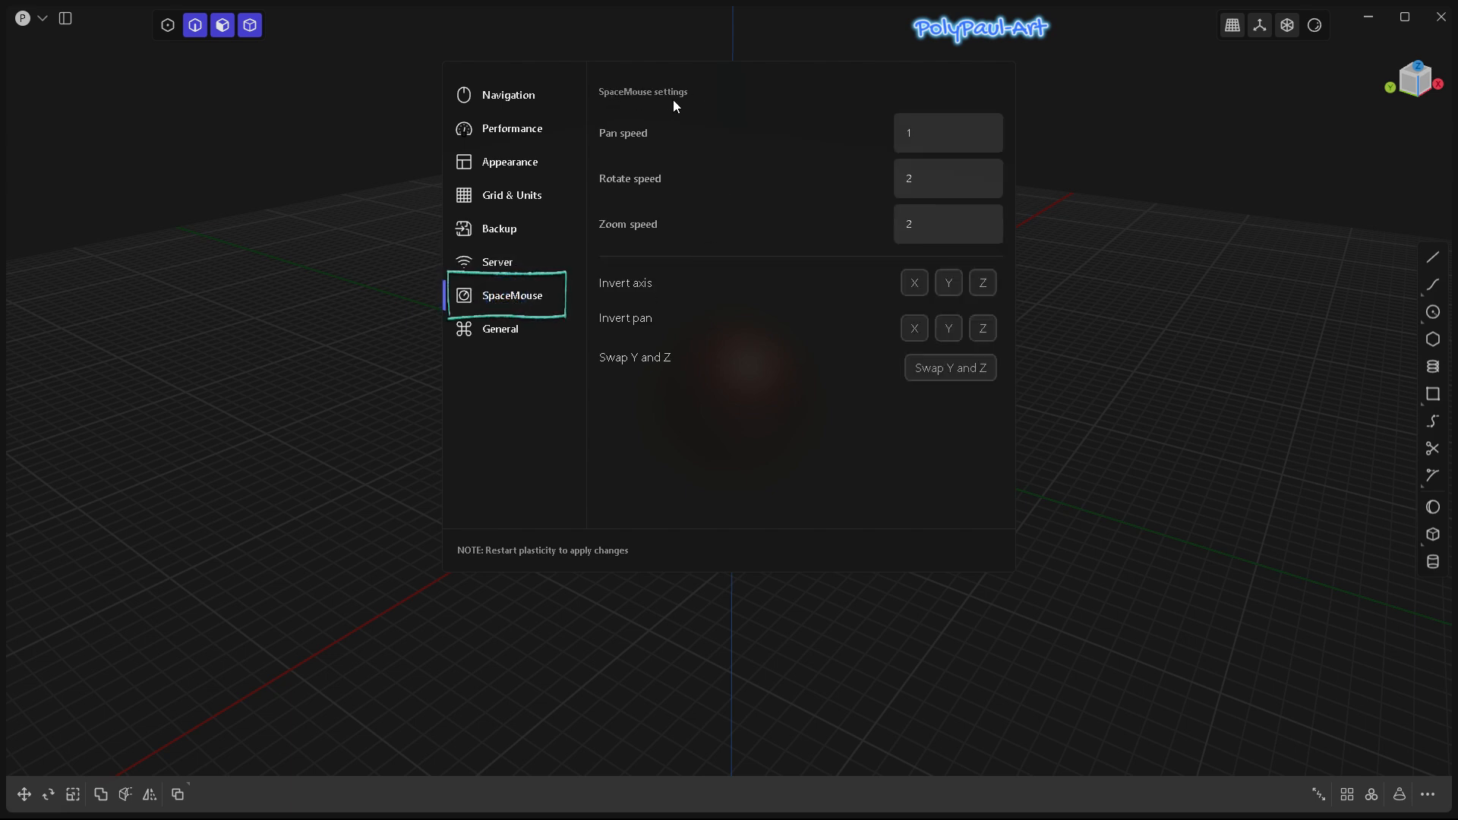
{"action": "mouse_move", "coordinate": [604, 177]}
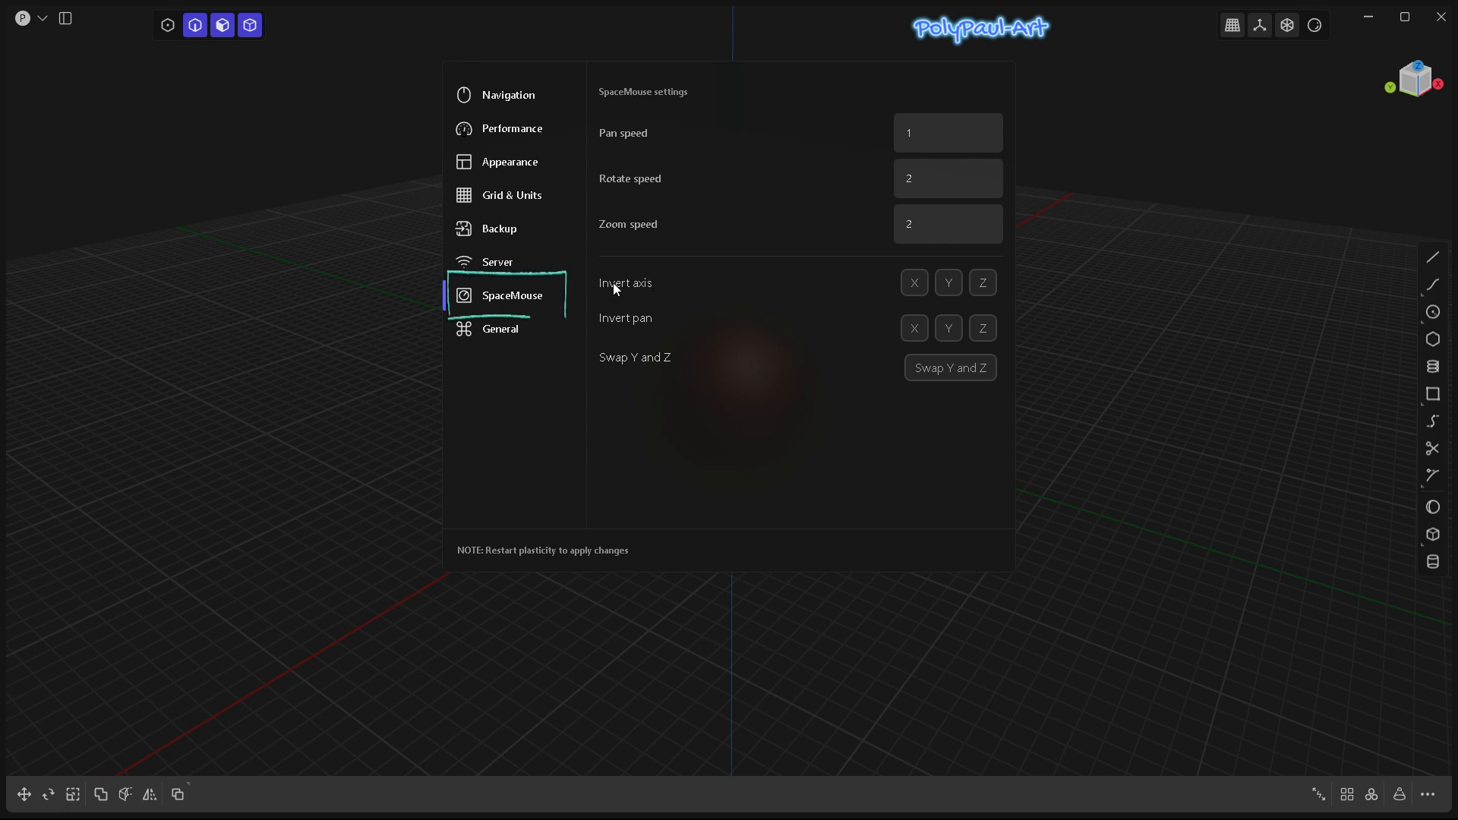
{"action": "mouse_move", "coordinate": [653, 371]}
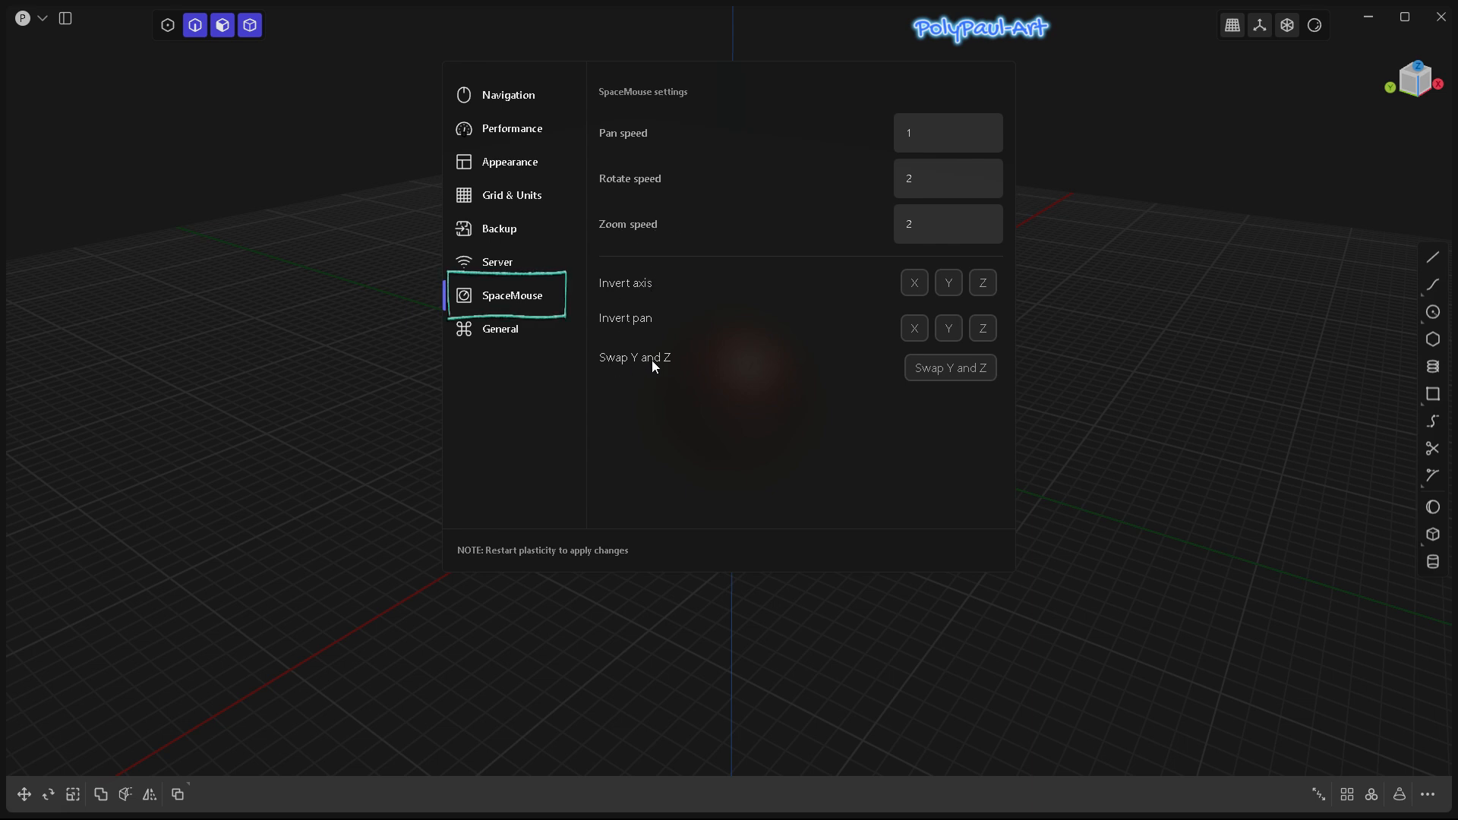
{"action": "left_click", "coordinate": [948, 282]}
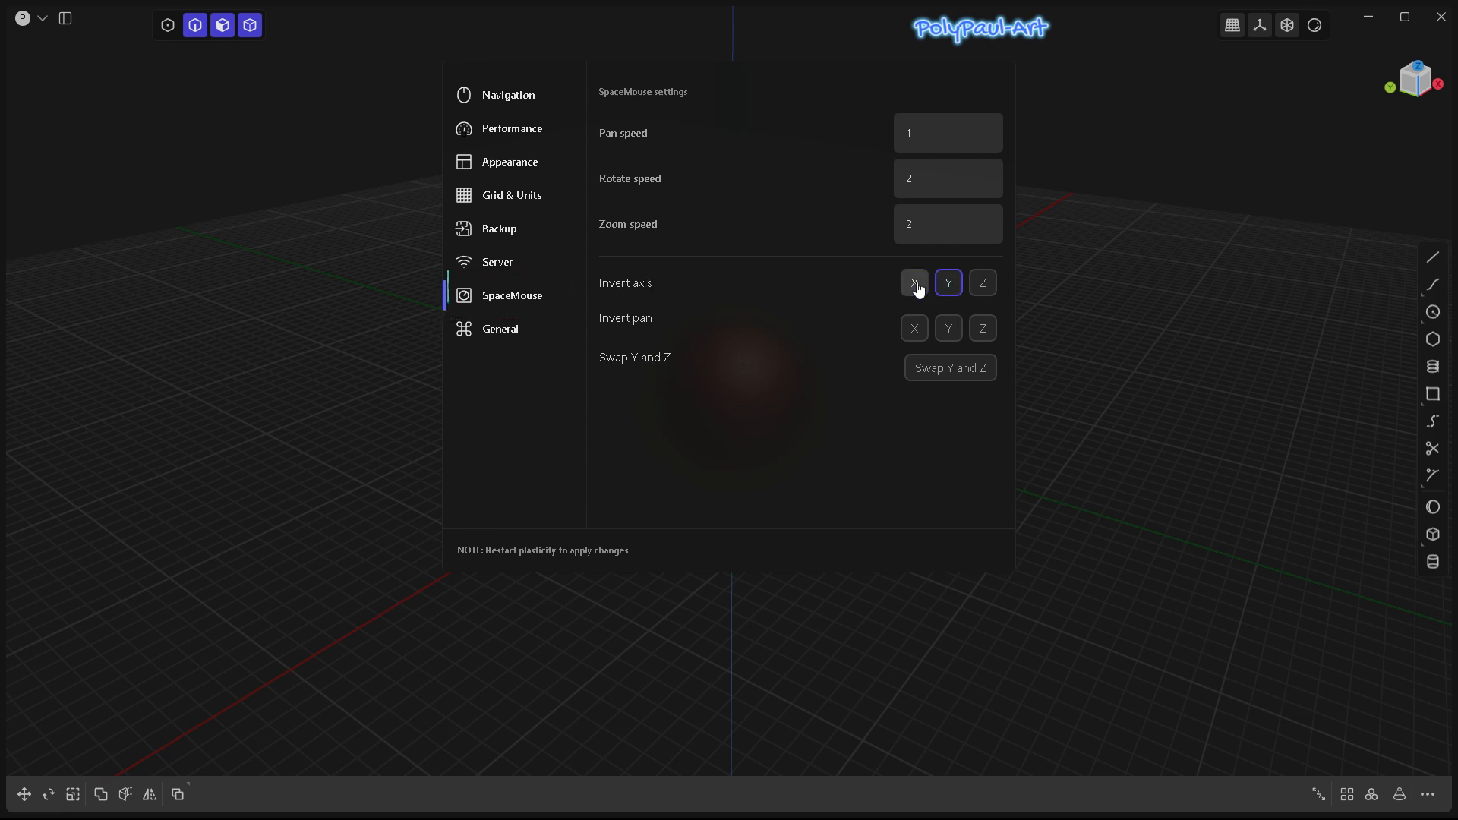
{"action": "left_click", "coordinate": [948, 282]}
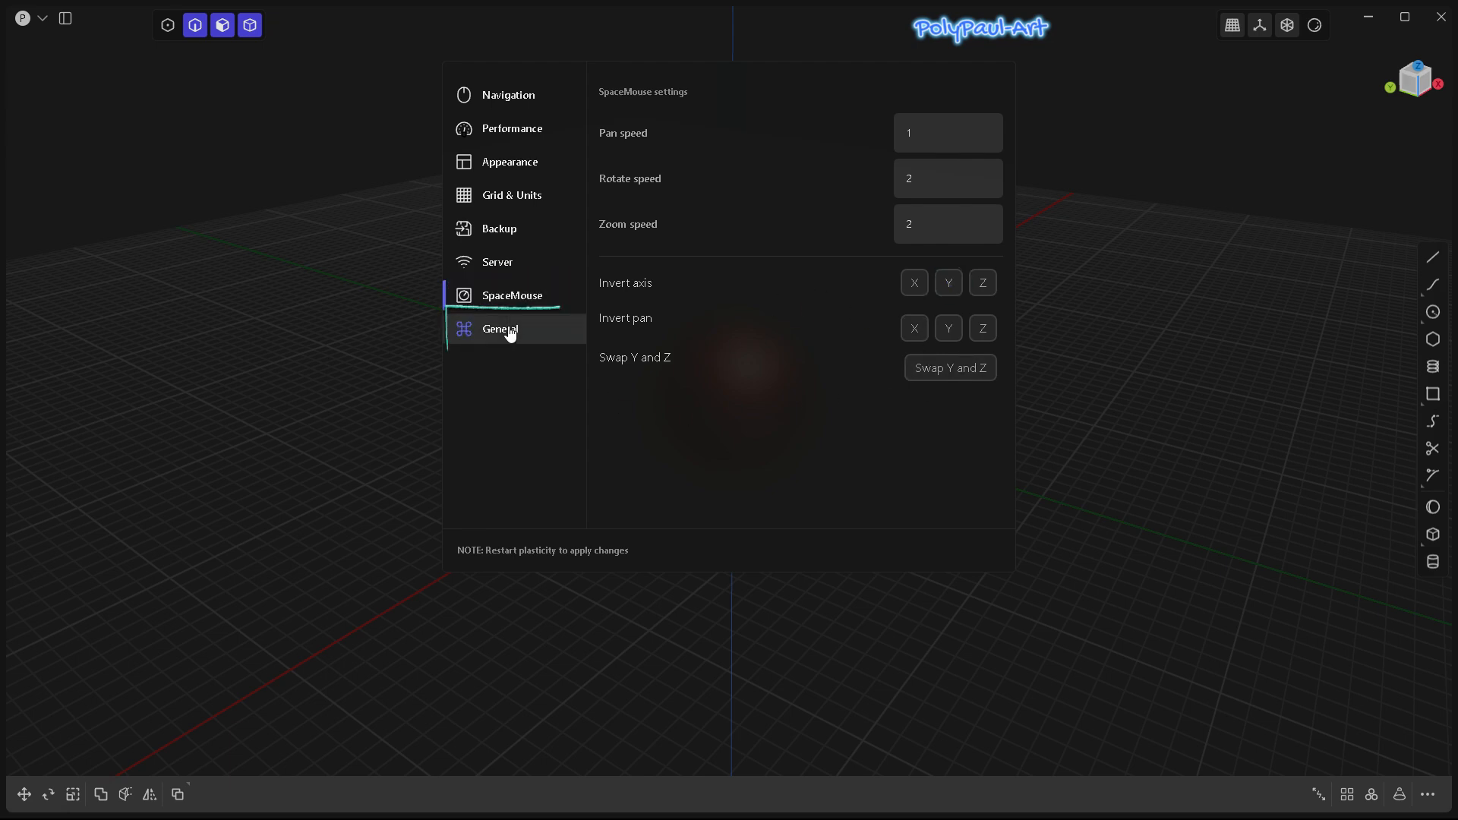
Step: Show the General settings, toggling automatic command invocation off and back on
{"action": "left_click", "coordinate": [502, 328]}
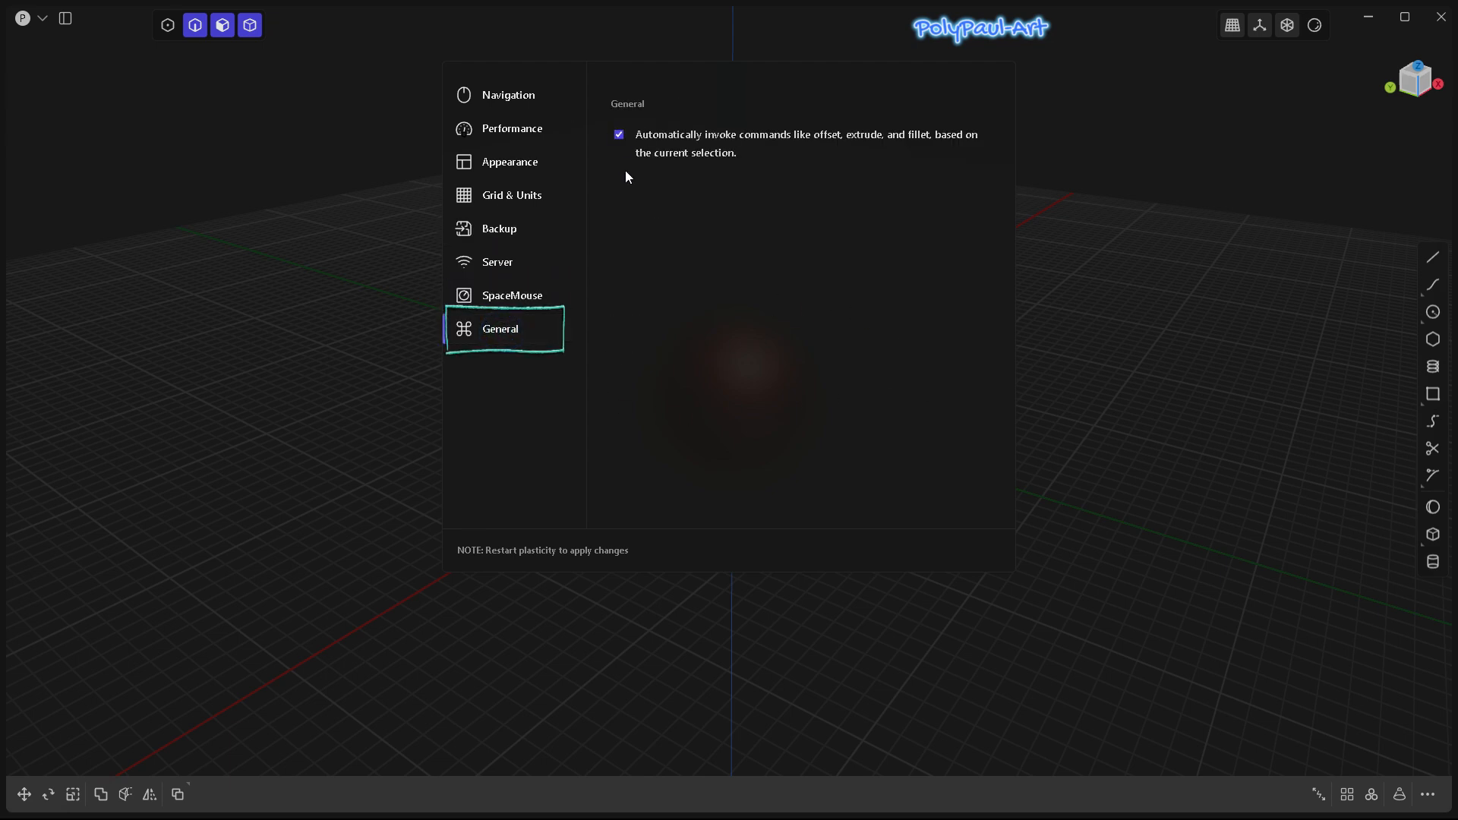
{"action": "left_click", "coordinate": [620, 134]}
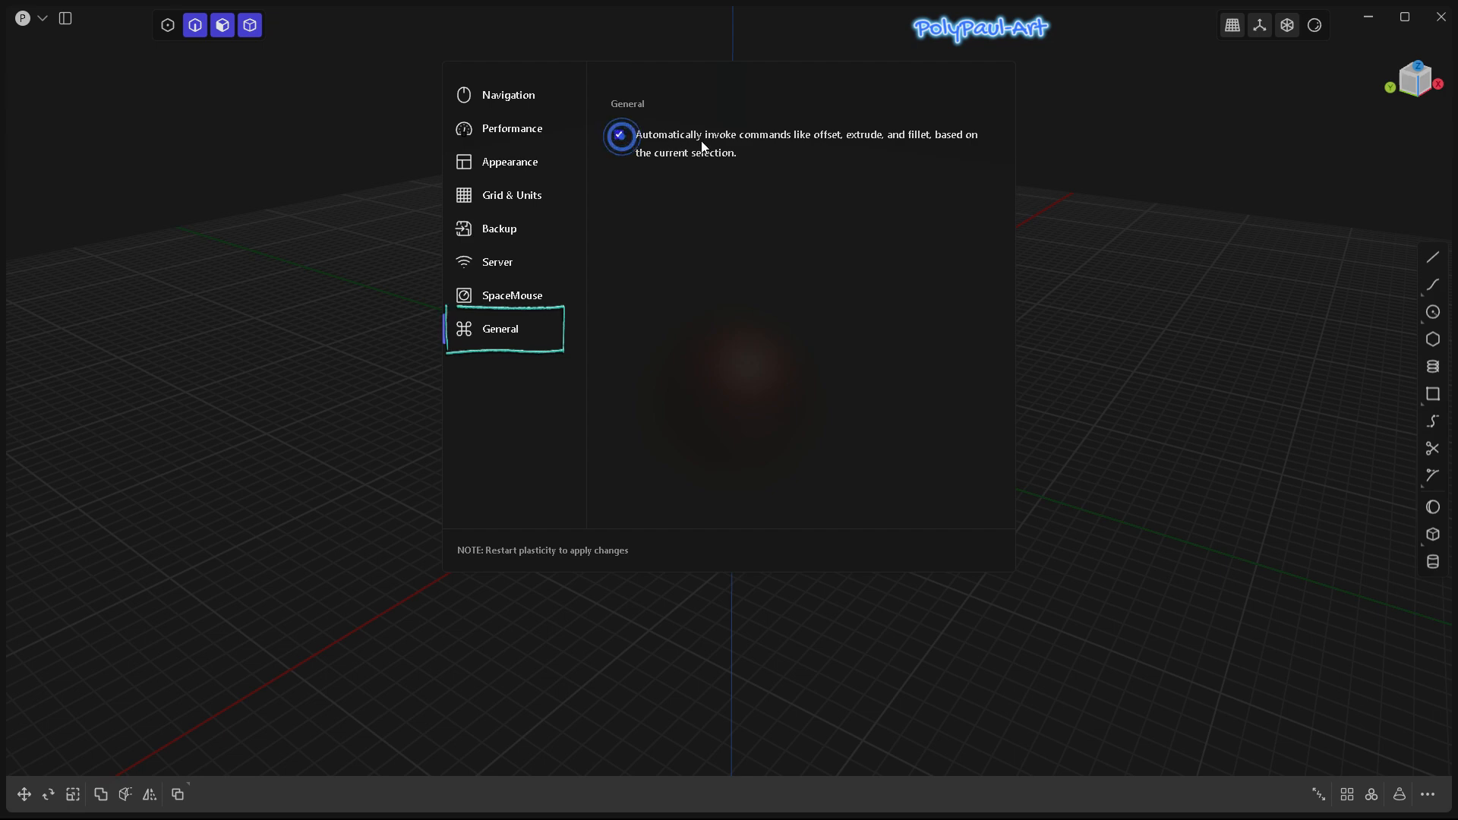
{"action": "left_click", "coordinate": [620, 133]}
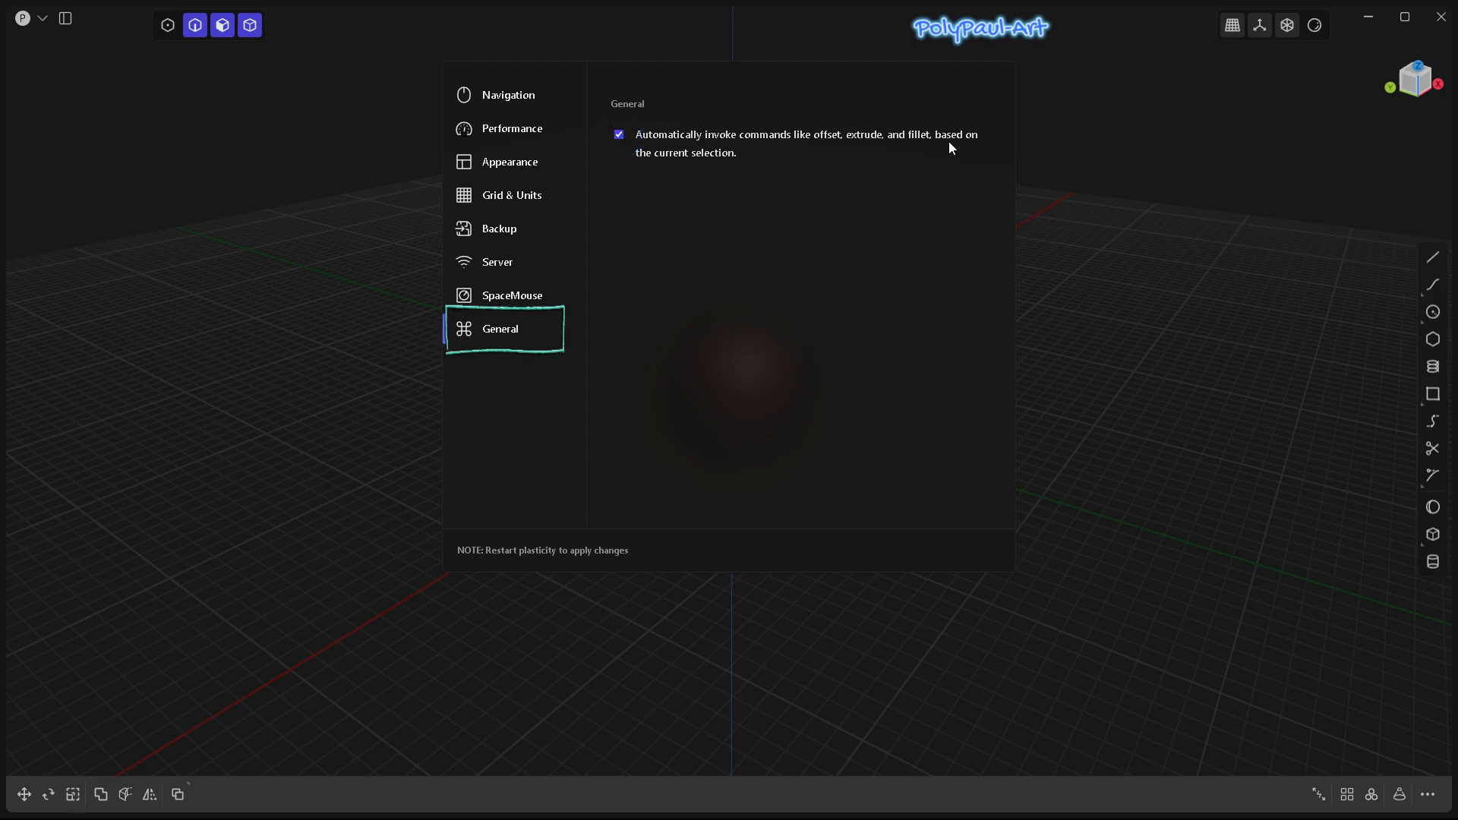
{"action": "mouse_move", "coordinate": [799, 114]}
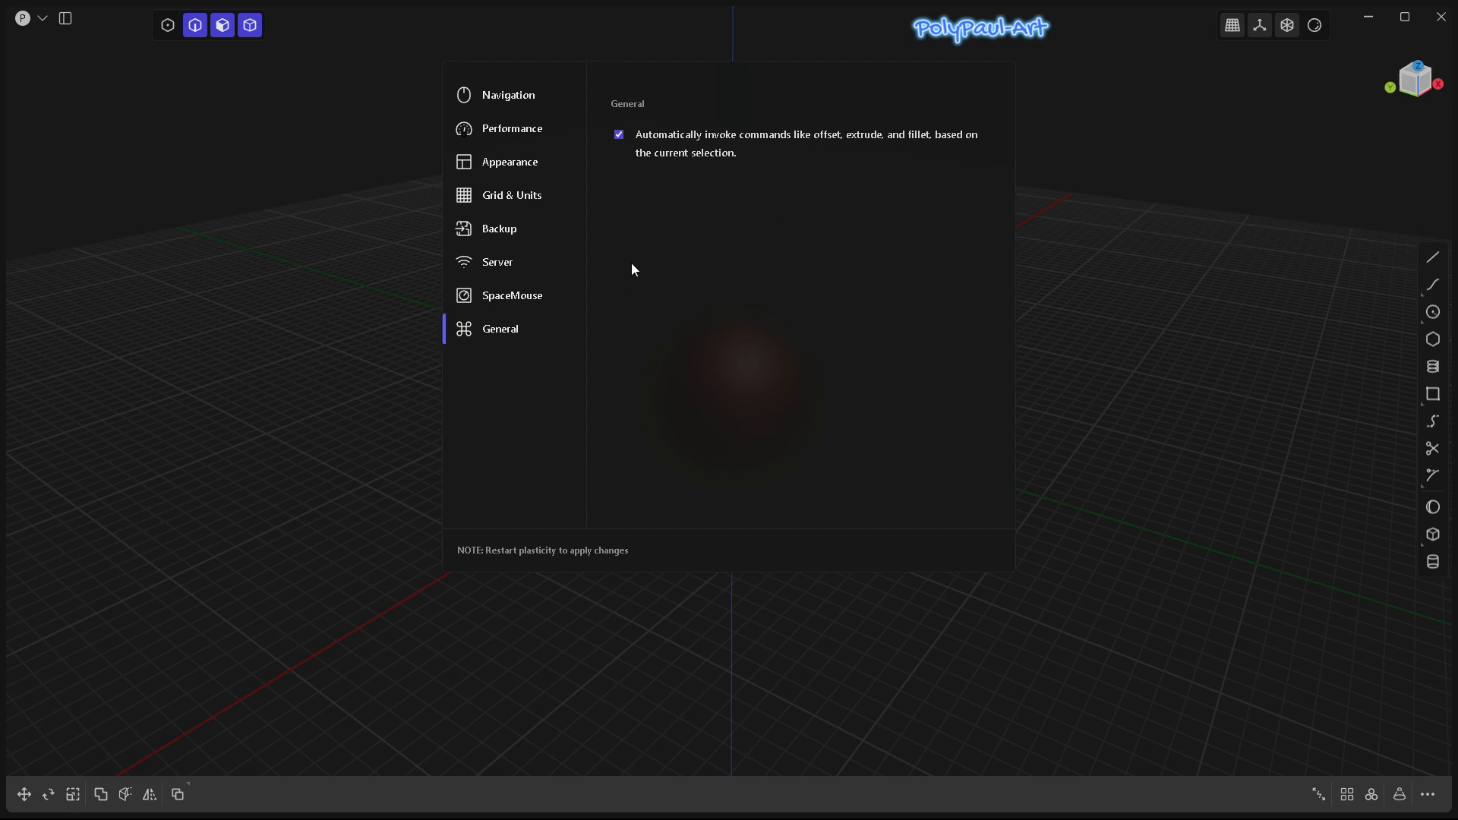
{"action": "mouse_move", "coordinate": [783, 223]}
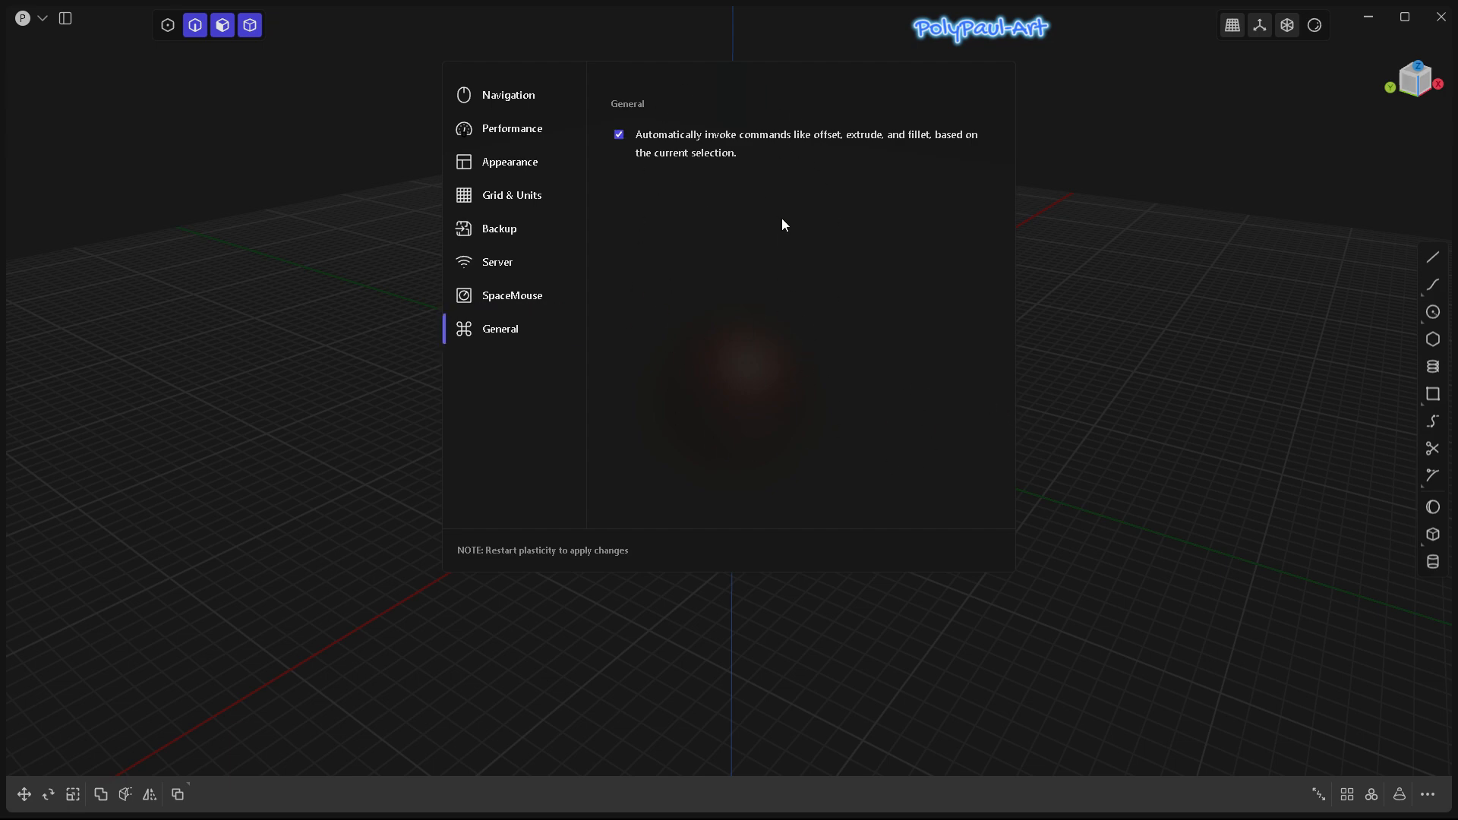